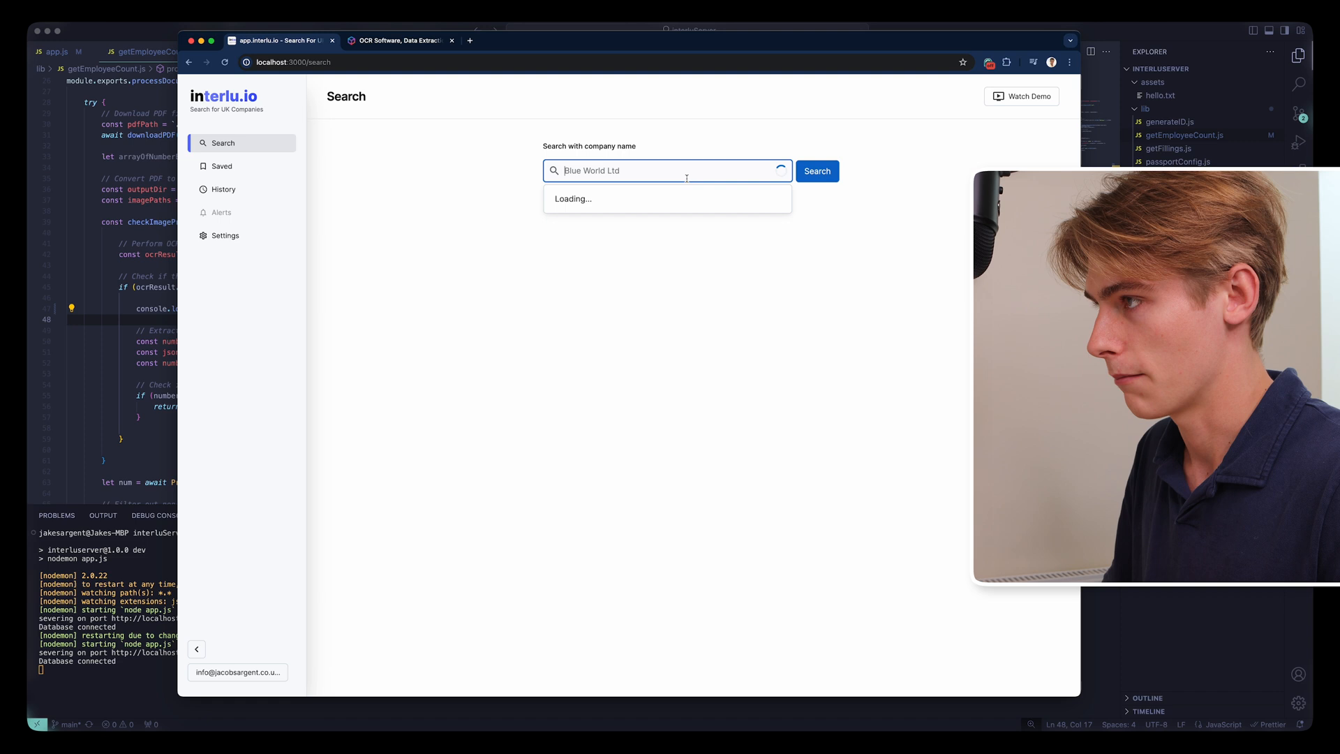
Search for Queen's Lane Consultants Ltd by company name and run the search
{"action": "type", "text": "Que"}
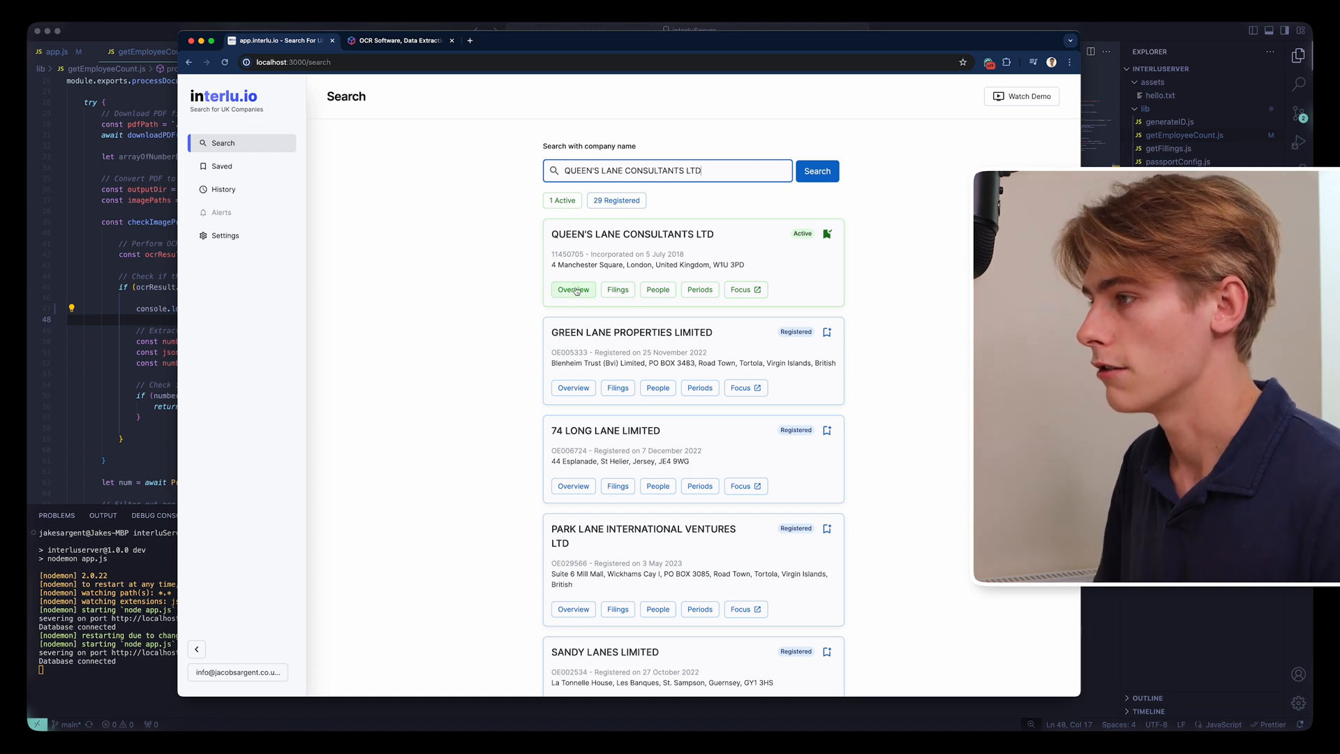
Expand the first result's overview showing 18 employees in 2023 and the staff chart
{"action": "left_click", "coordinate": [572, 289]}
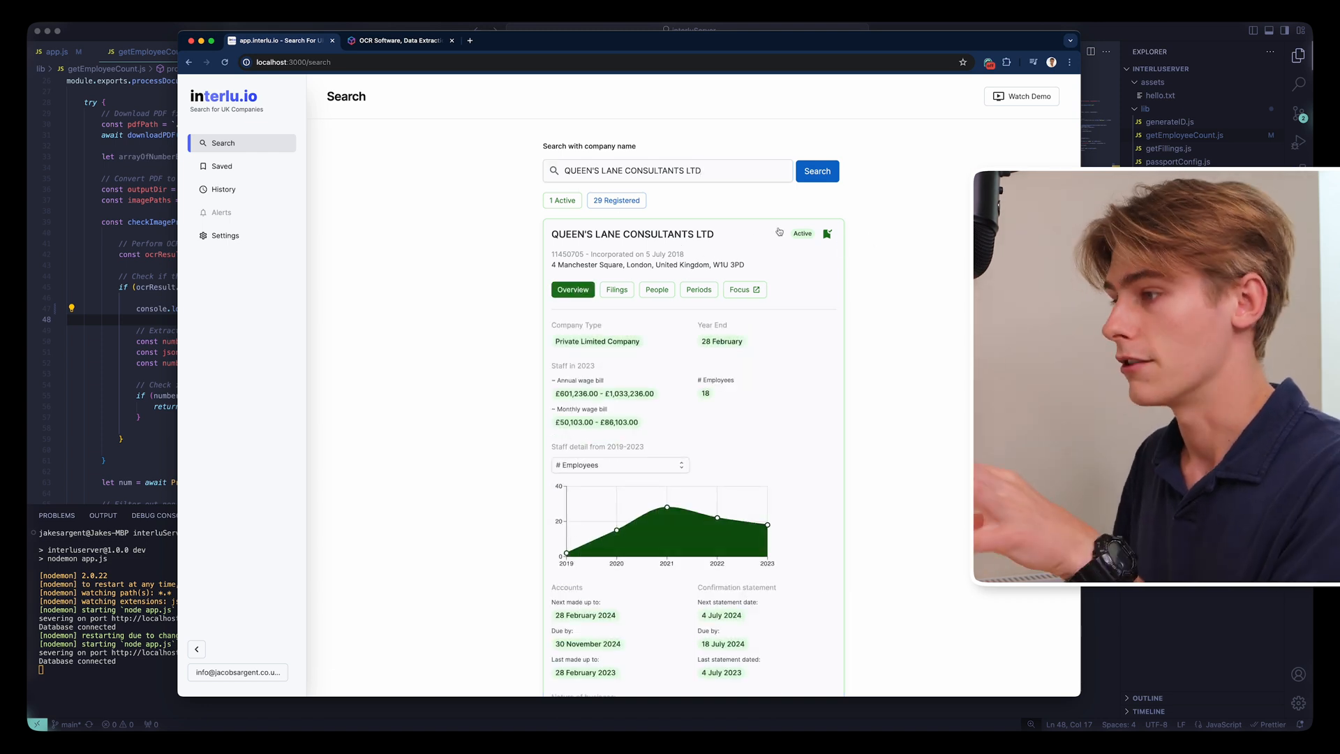
{"action": "scroll", "scroll_direction": "down", "scroll_amount": 3}
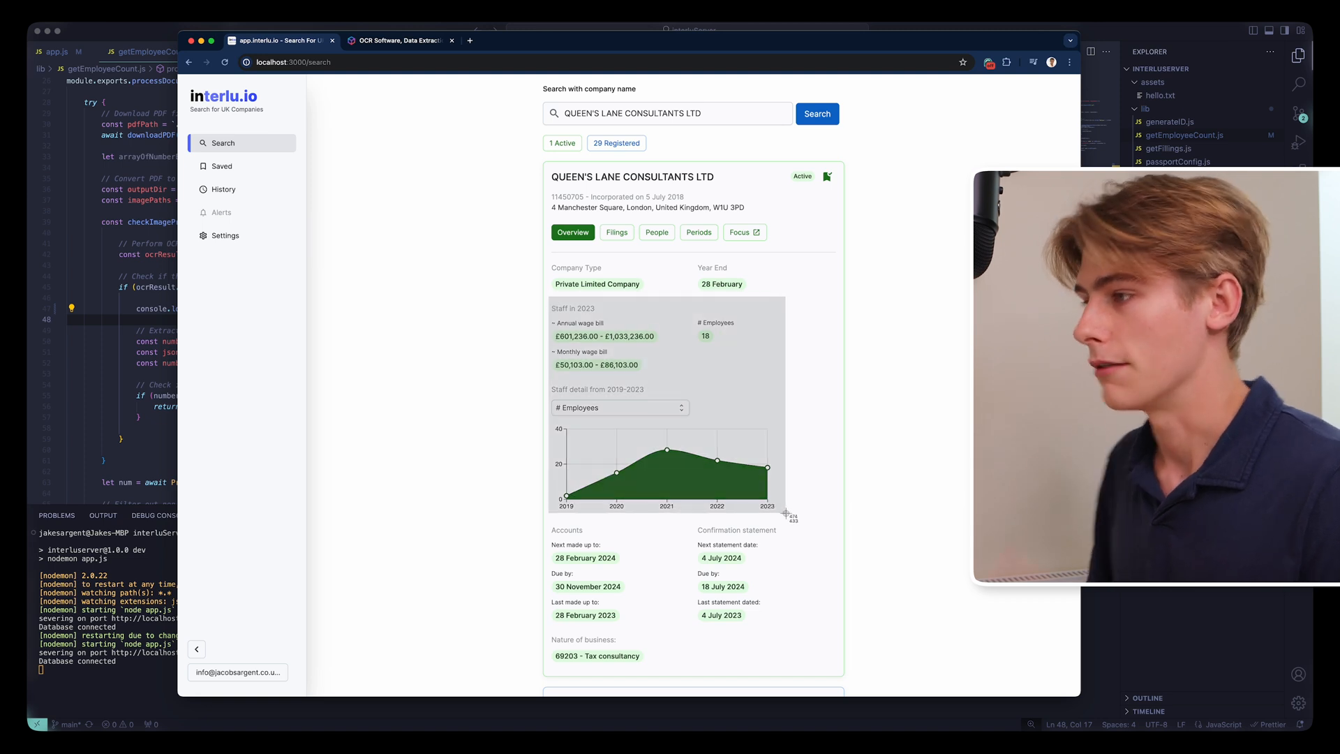
{"action": "mouse_move", "coordinate": [744, 495]}
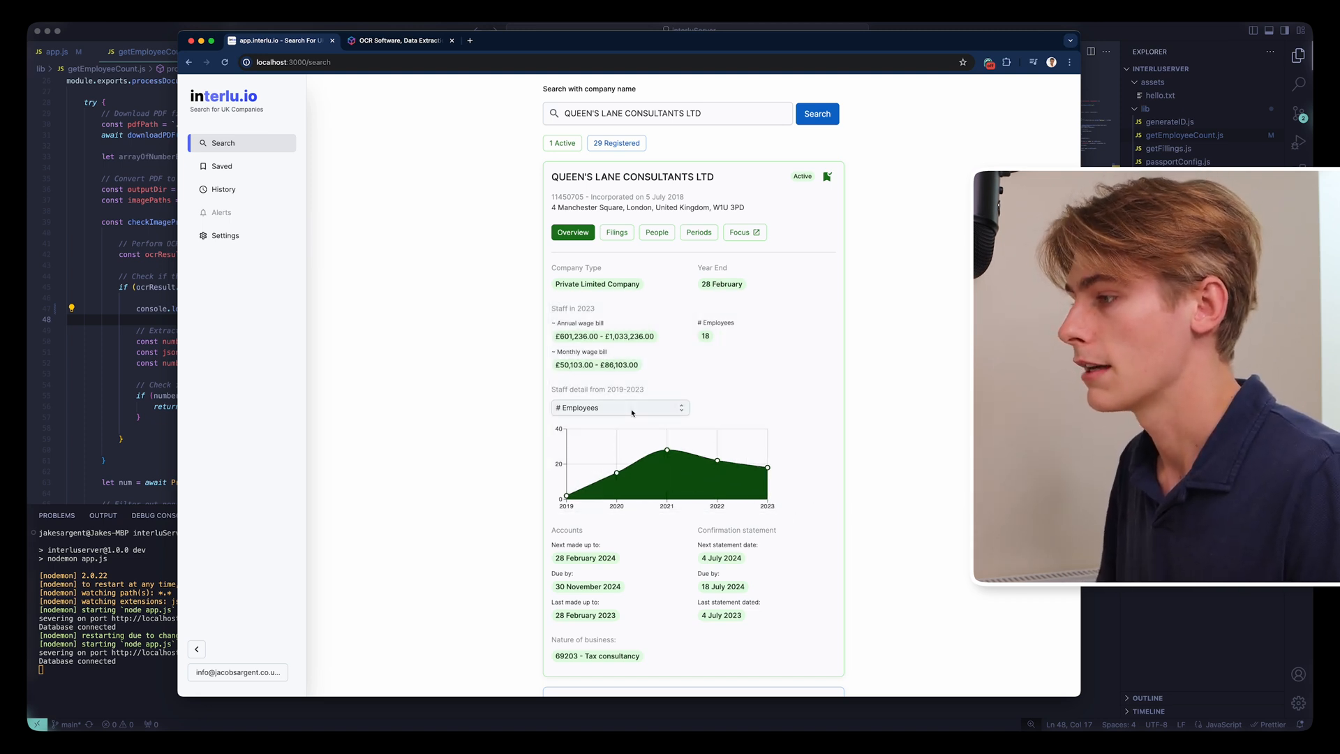
Switch the chart through annual and monthly wage bill, then back to employee counts
{"action": "left_click", "coordinate": [618, 406]}
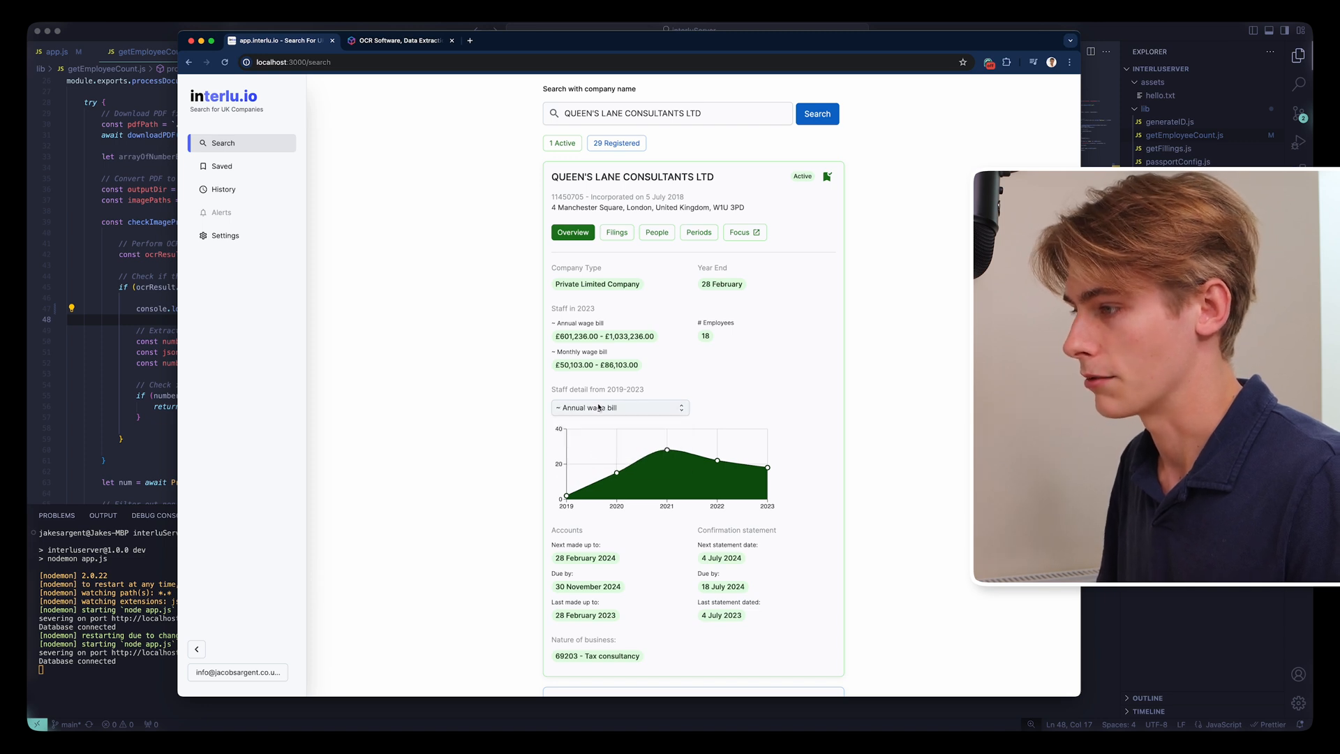
{"action": "left_click", "coordinate": [618, 406]}
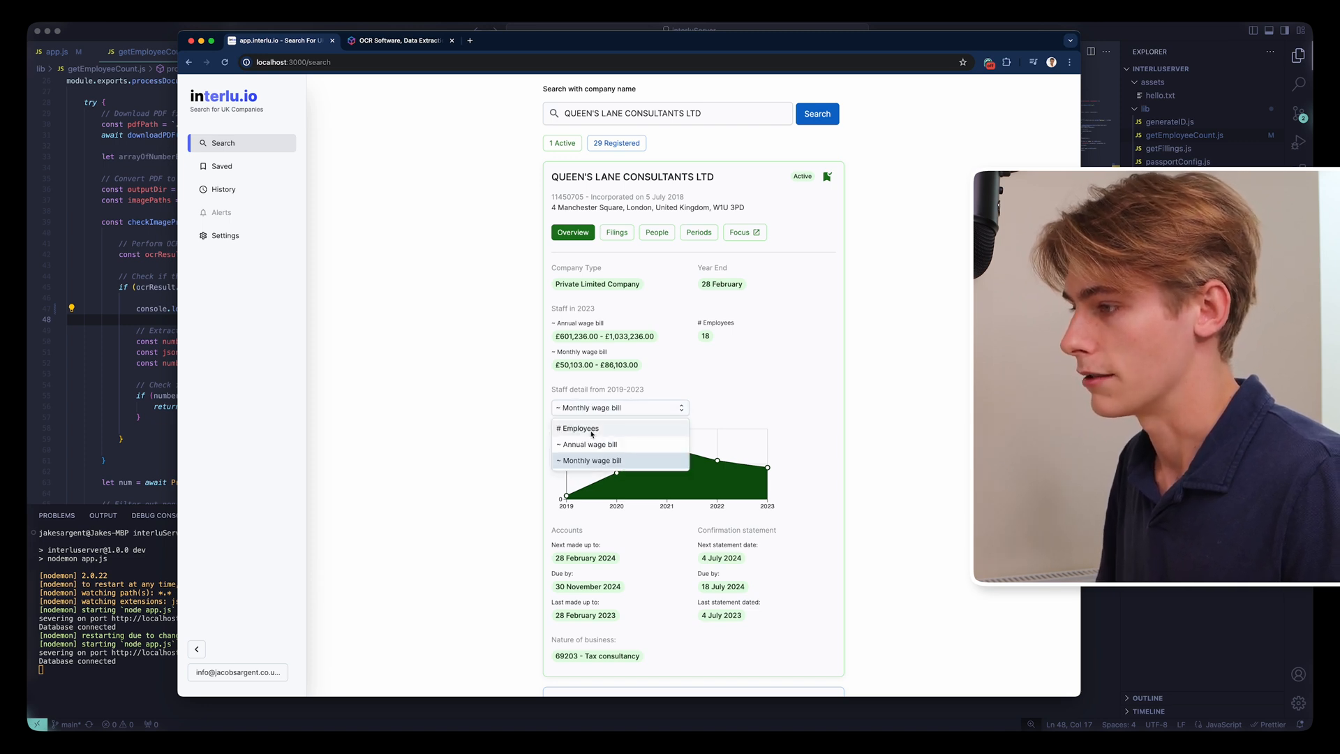
{"action": "left_click", "coordinate": [576, 428]}
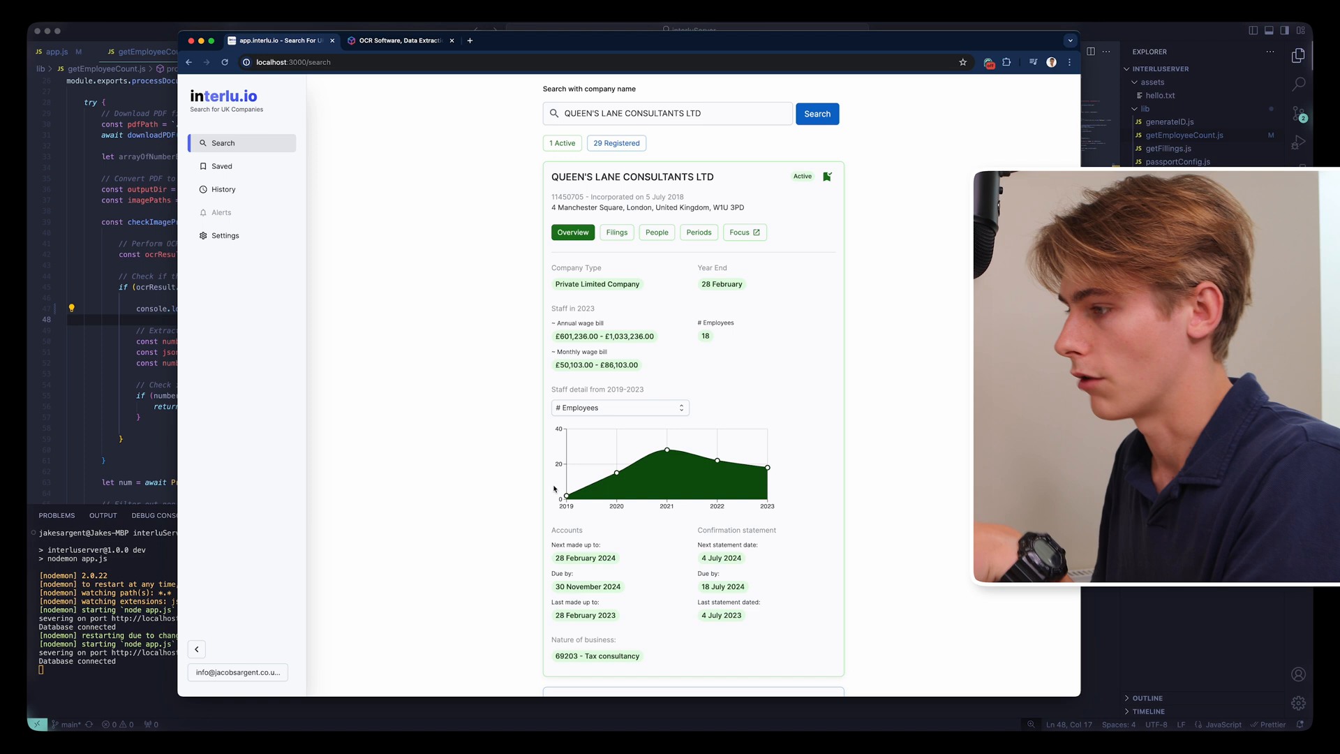
{"action": "mouse_move", "coordinate": [716, 459]}
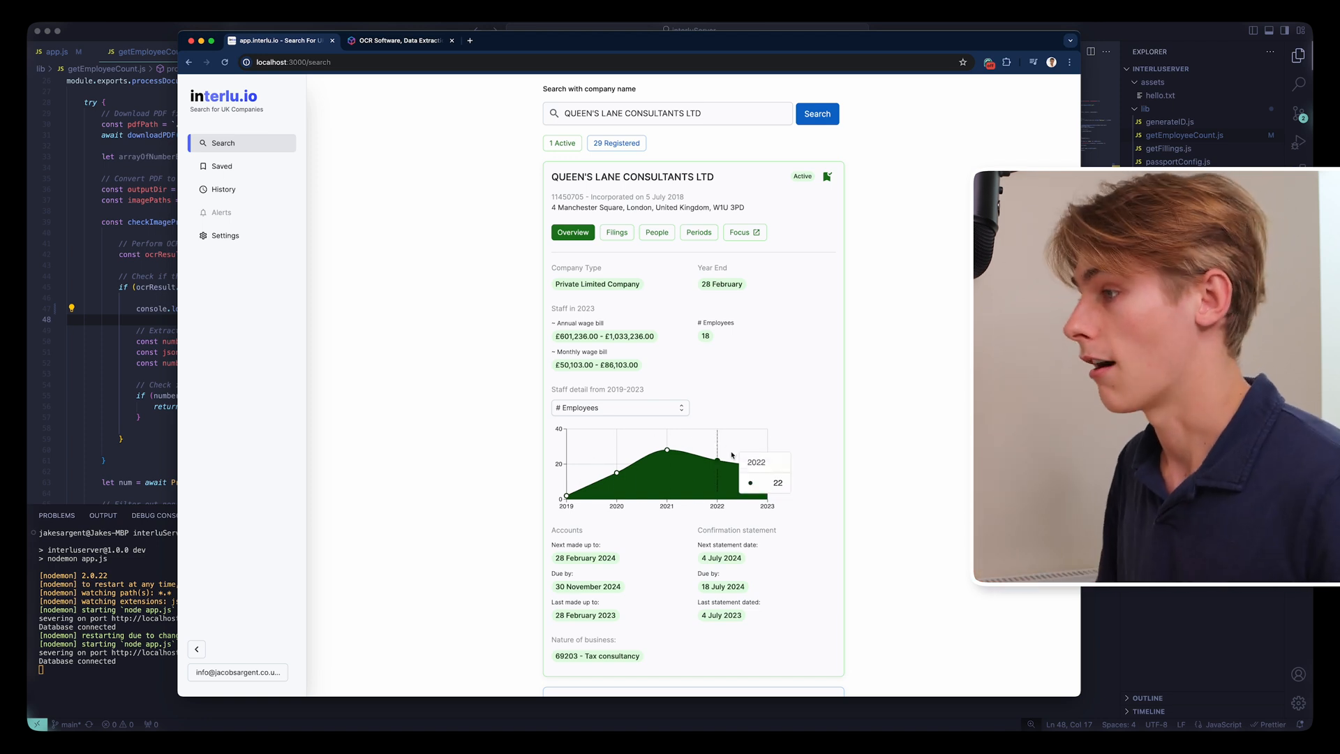
{"action": "mouse_move", "coordinate": [803, 365]}
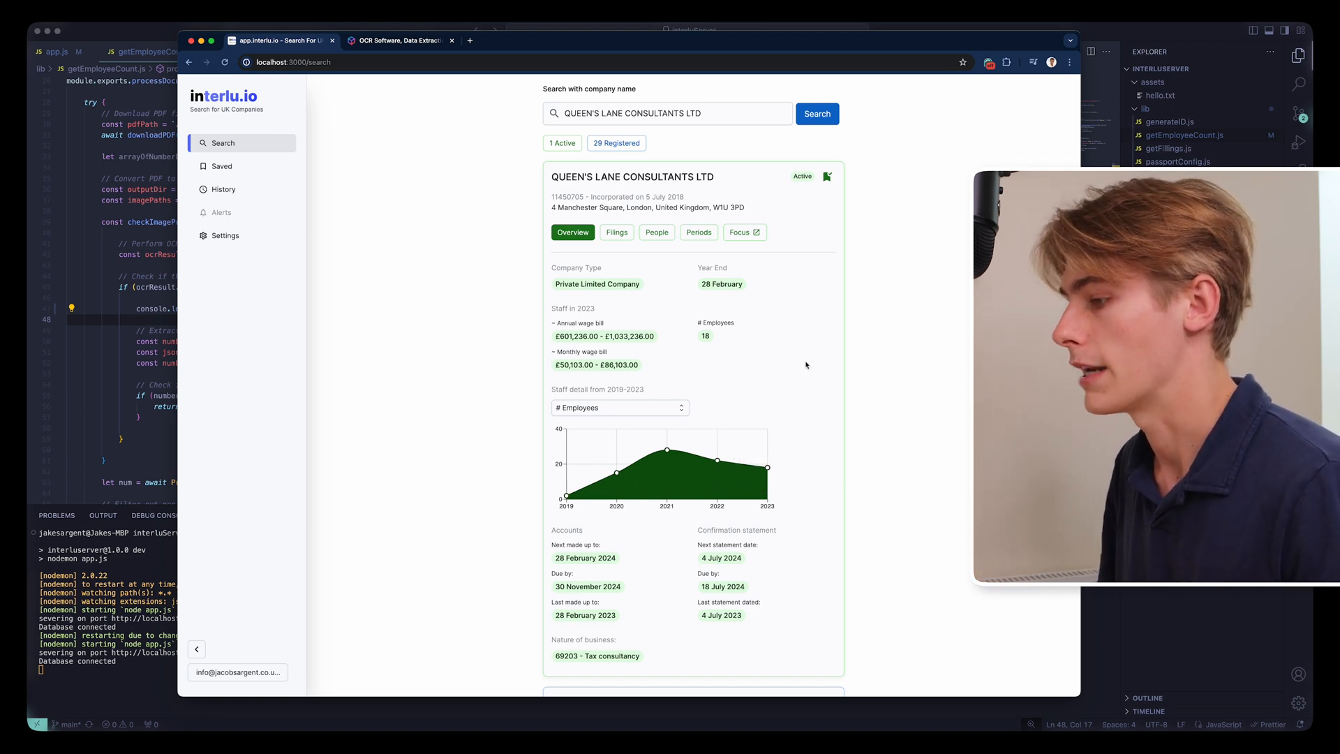
List the company's filings, narrow them to the six accounts filings, and close a filing preview
{"action": "left_click", "coordinate": [616, 232]}
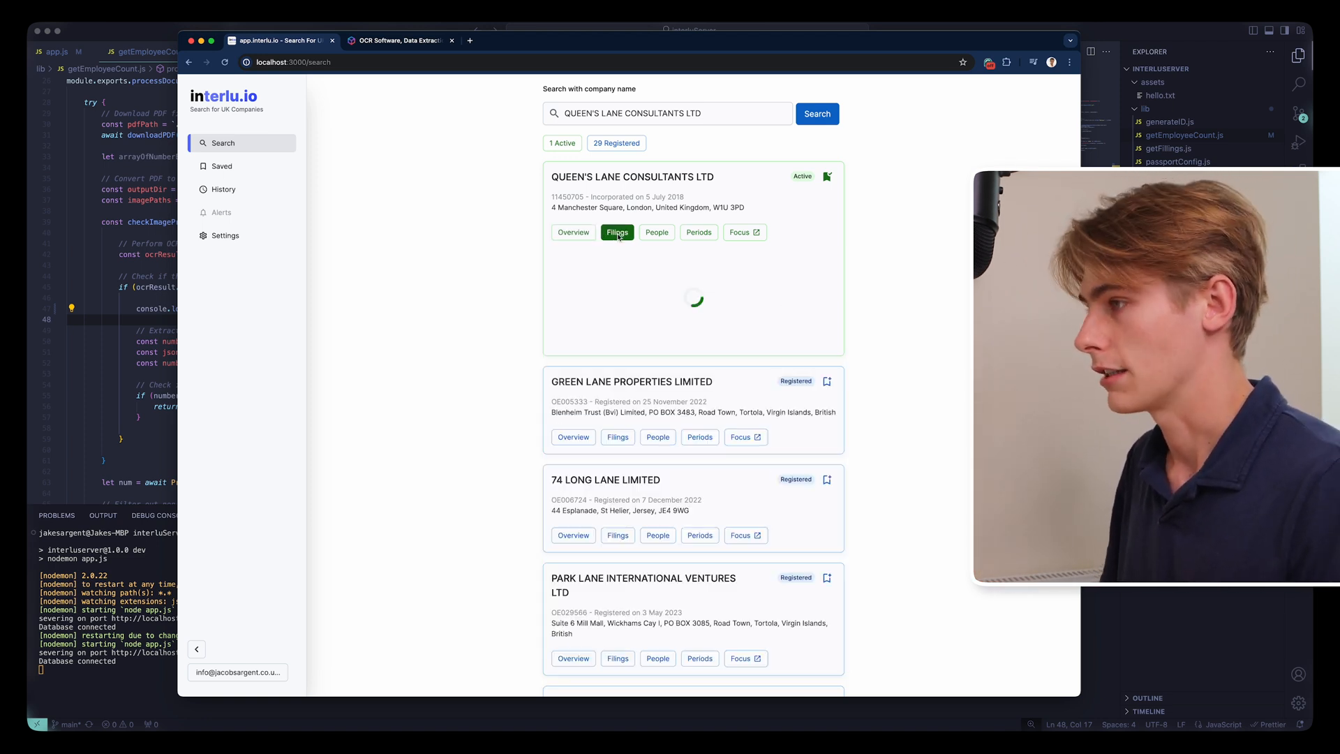
{"action": "left_click", "coordinate": [617, 232]}
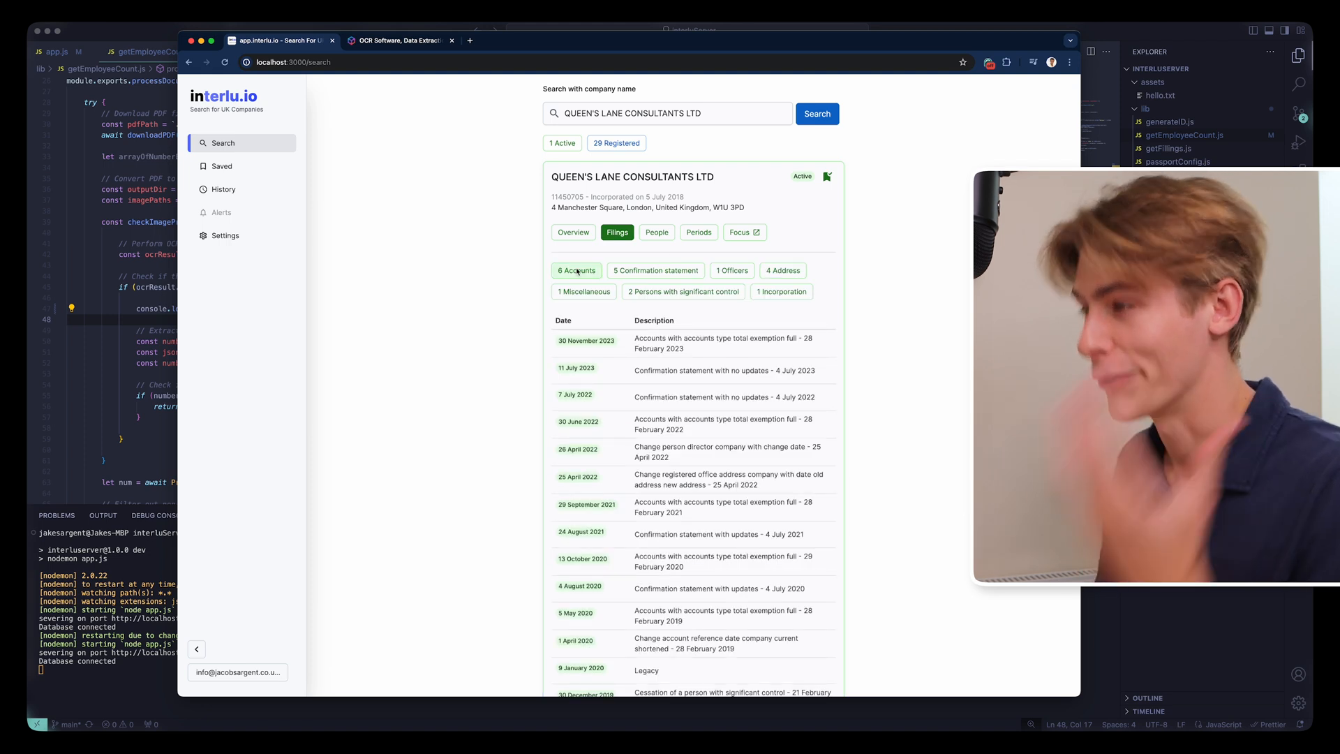
{"action": "left_click", "coordinate": [576, 270]}
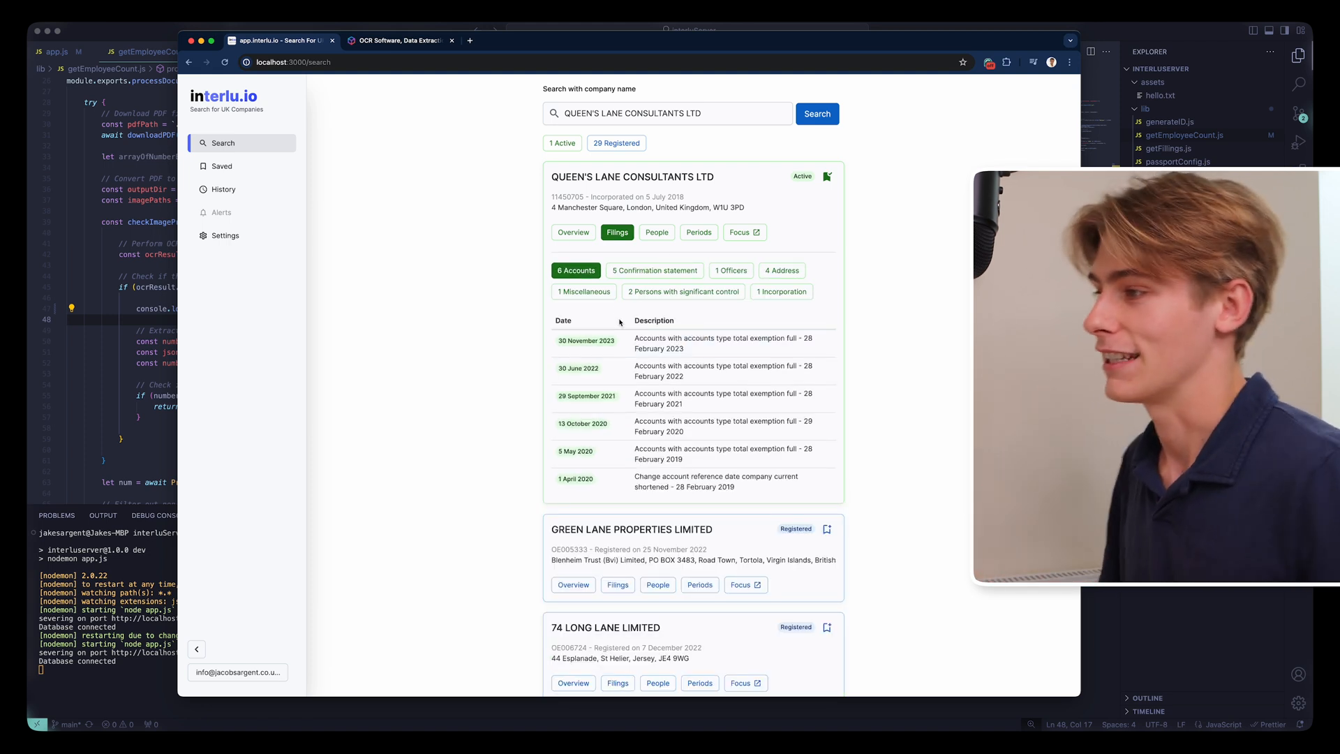
{"action": "mouse_move", "coordinate": [619, 344]}
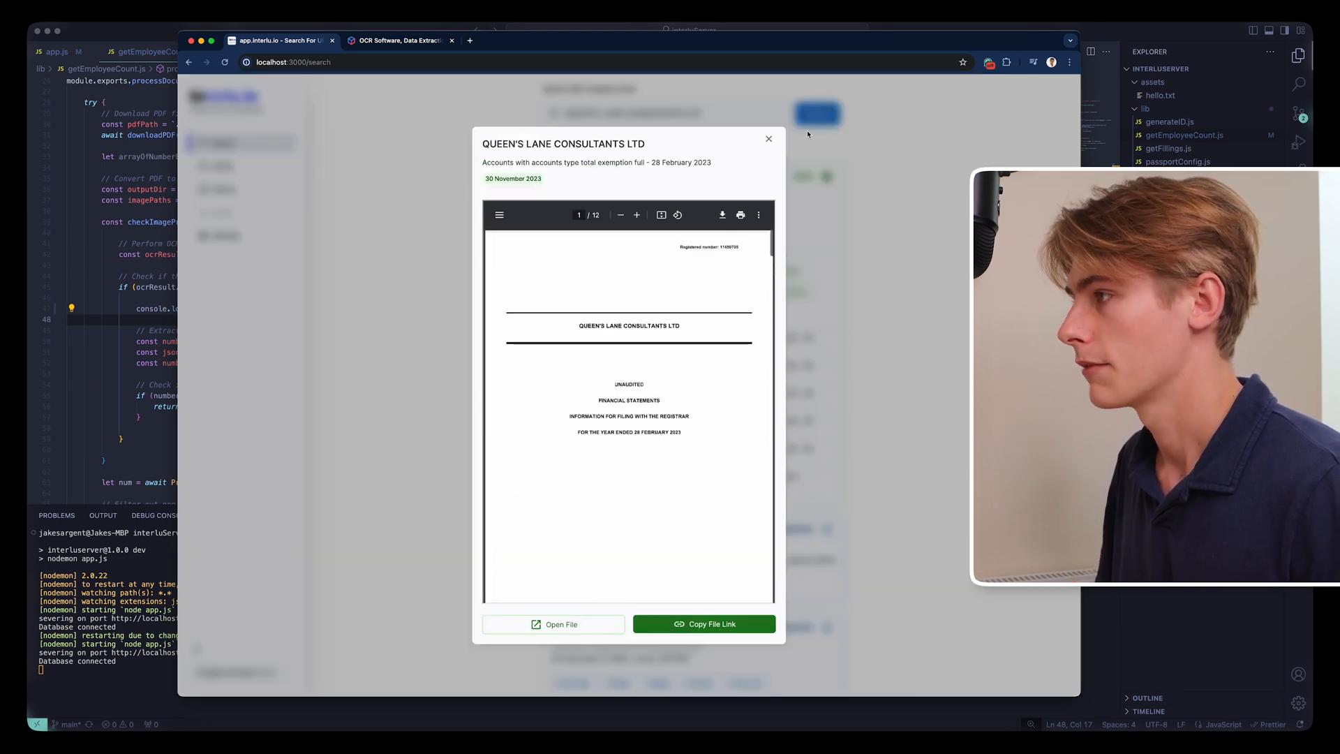
{"action": "left_click", "coordinate": [766, 138]}
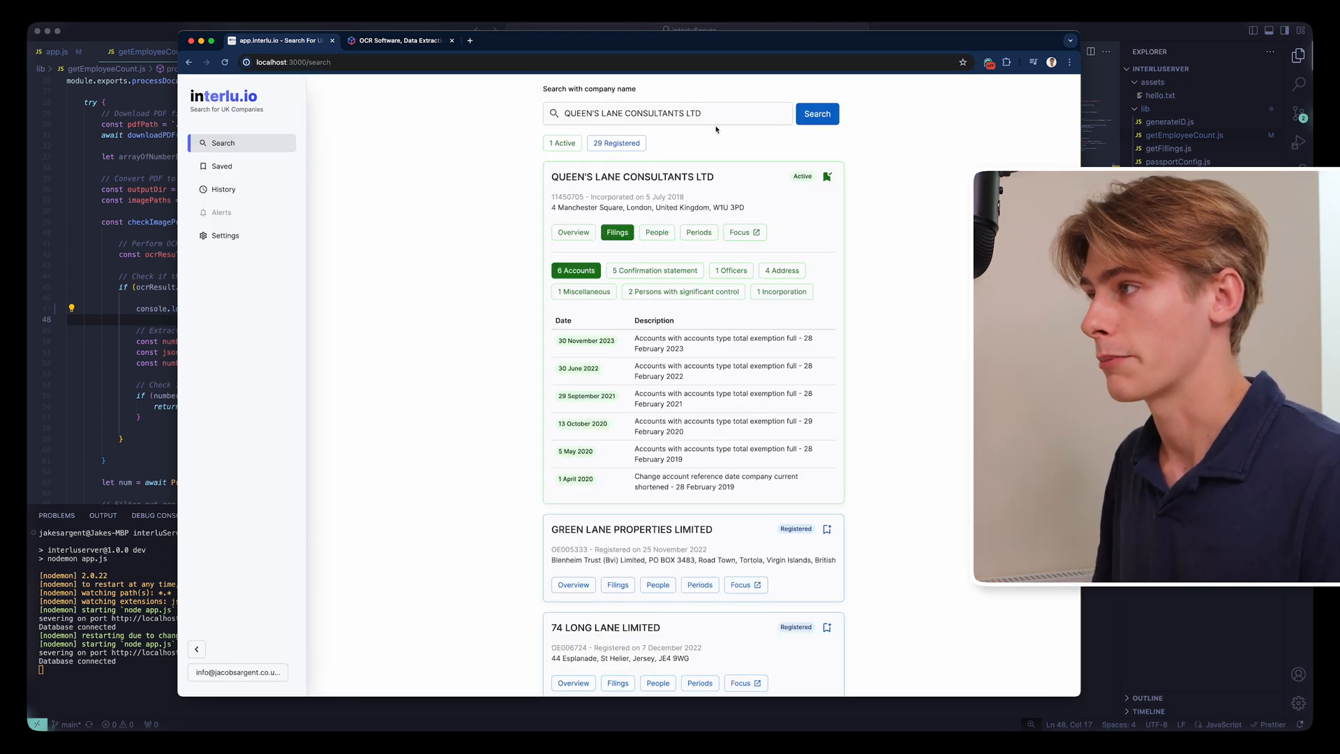
{"action": "mouse_move", "coordinate": [508, 51]}
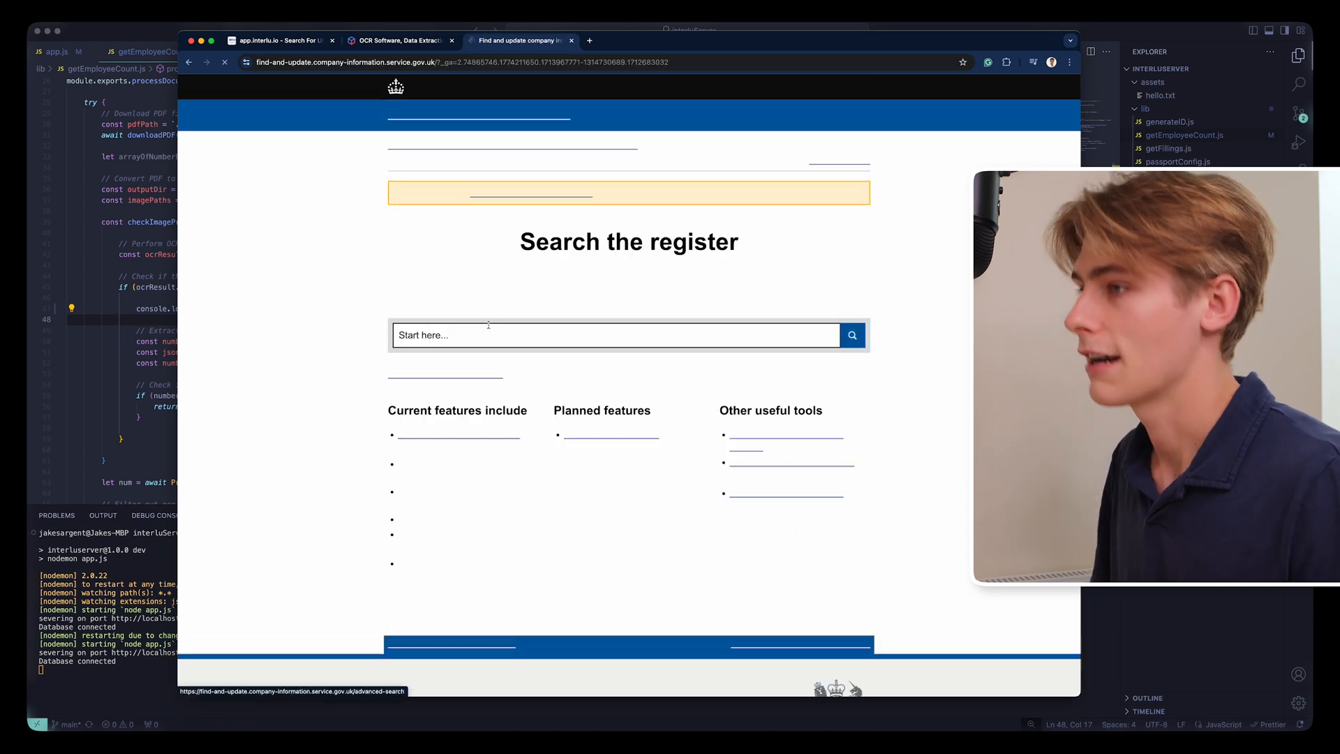
Find Queen's Lane Consultants Ltd on Companies House and open its register page
{"action": "left_click", "coordinate": [851, 333]}
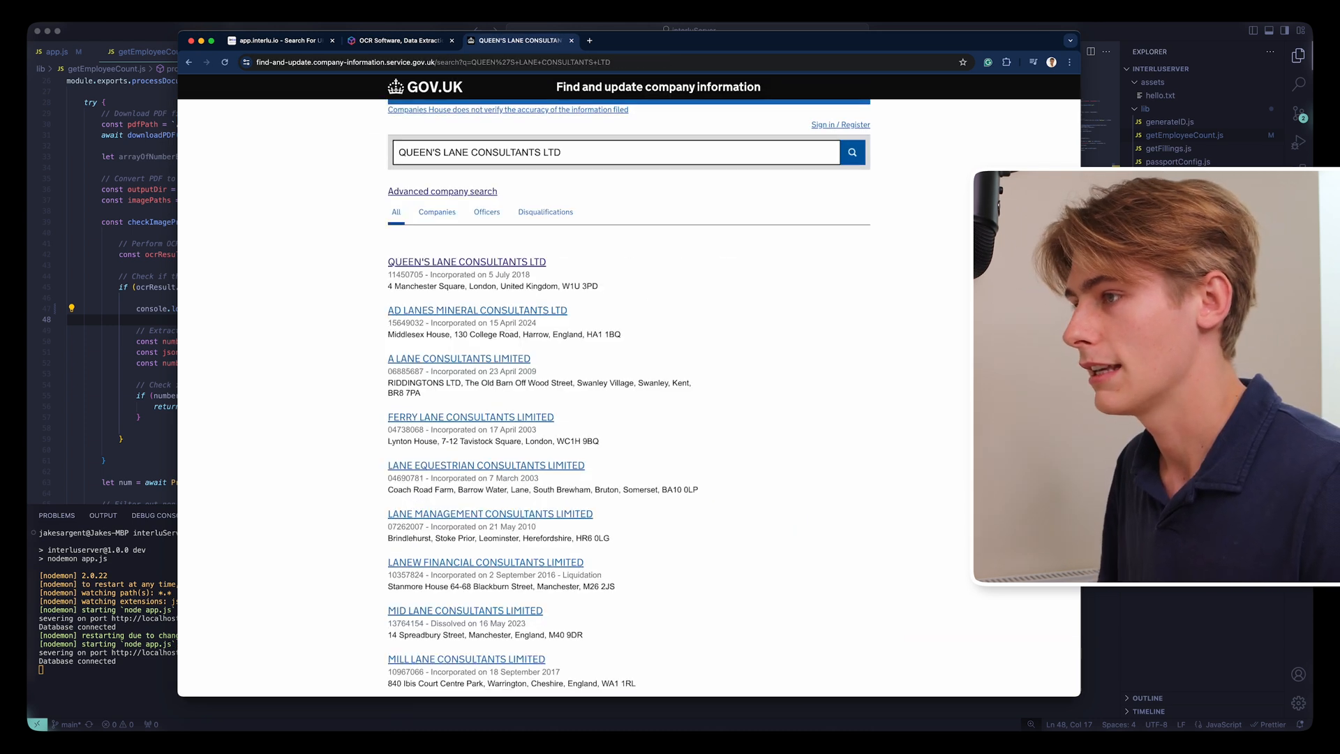
{"action": "left_click", "coordinate": [467, 261]}
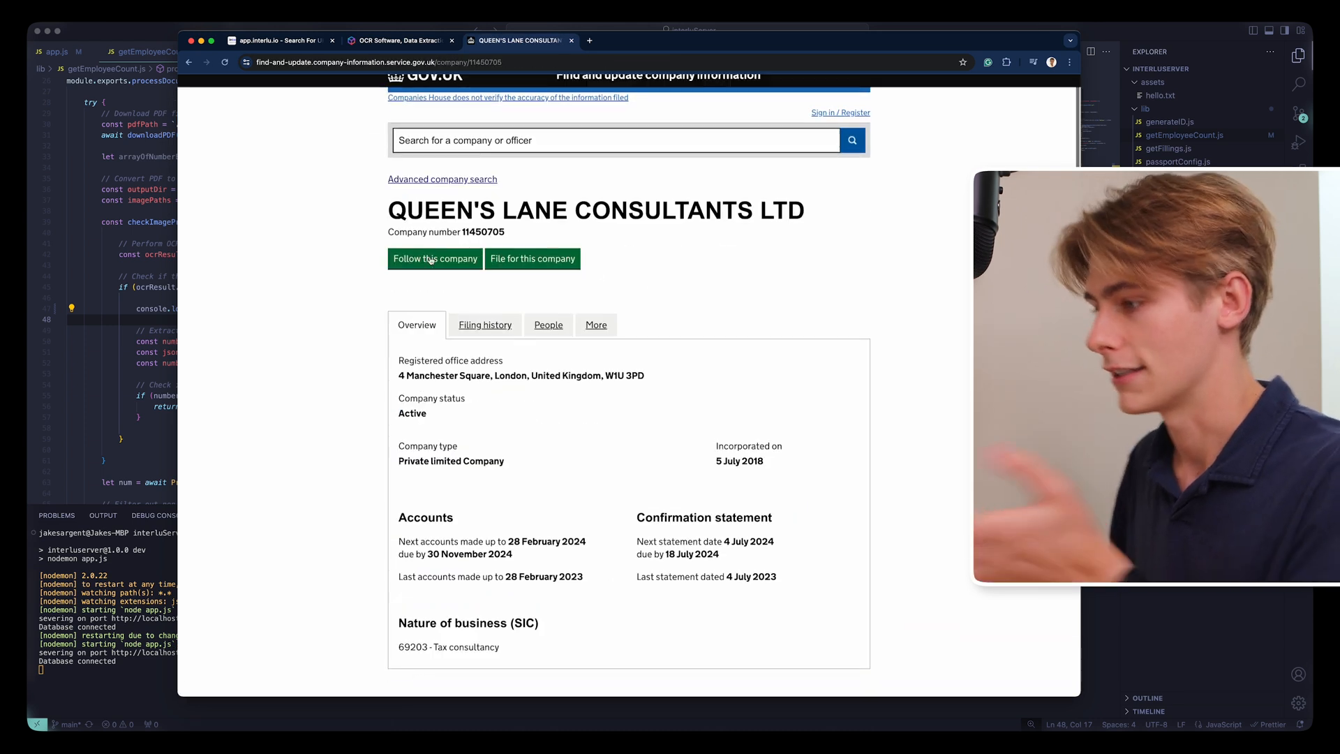
{"action": "left_click", "coordinate": [278, 41]}
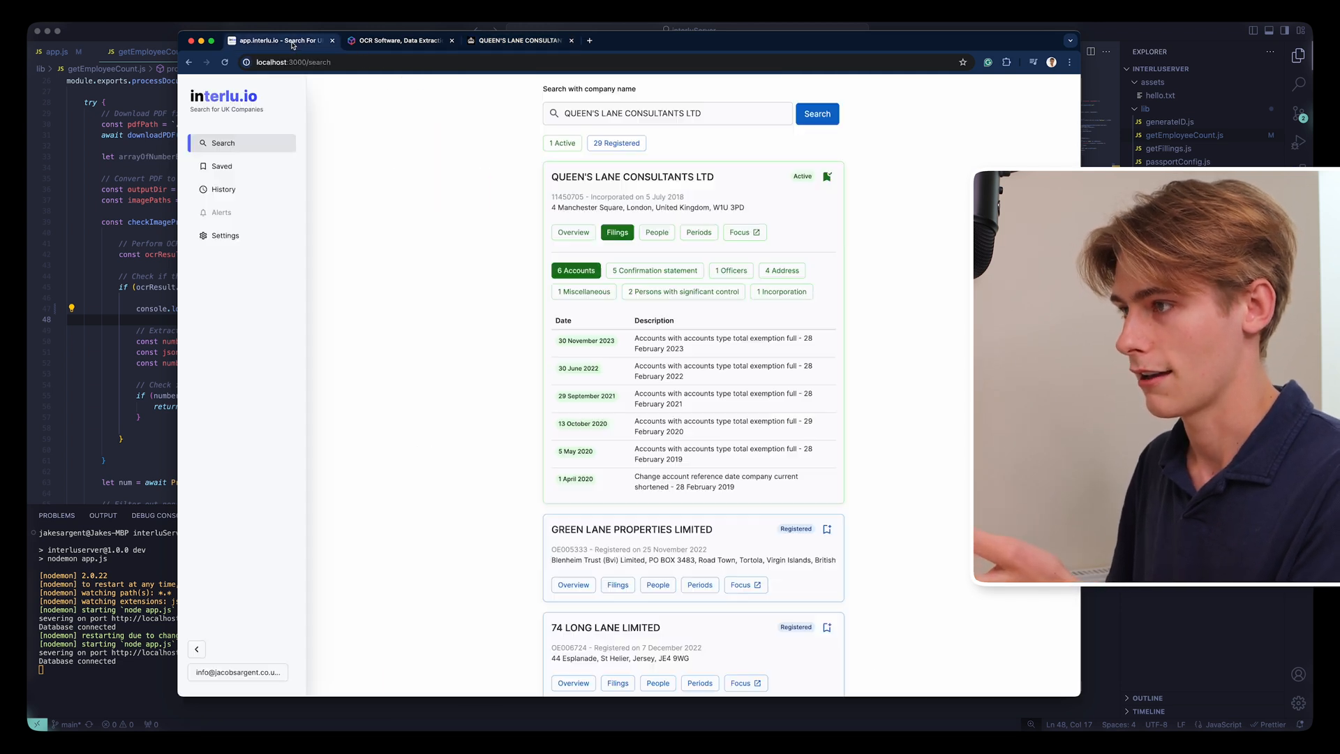
Show the company's interlu.io overview again alongside the Companies House page
{"action": "left_click", "coordinate": [572, 231]}
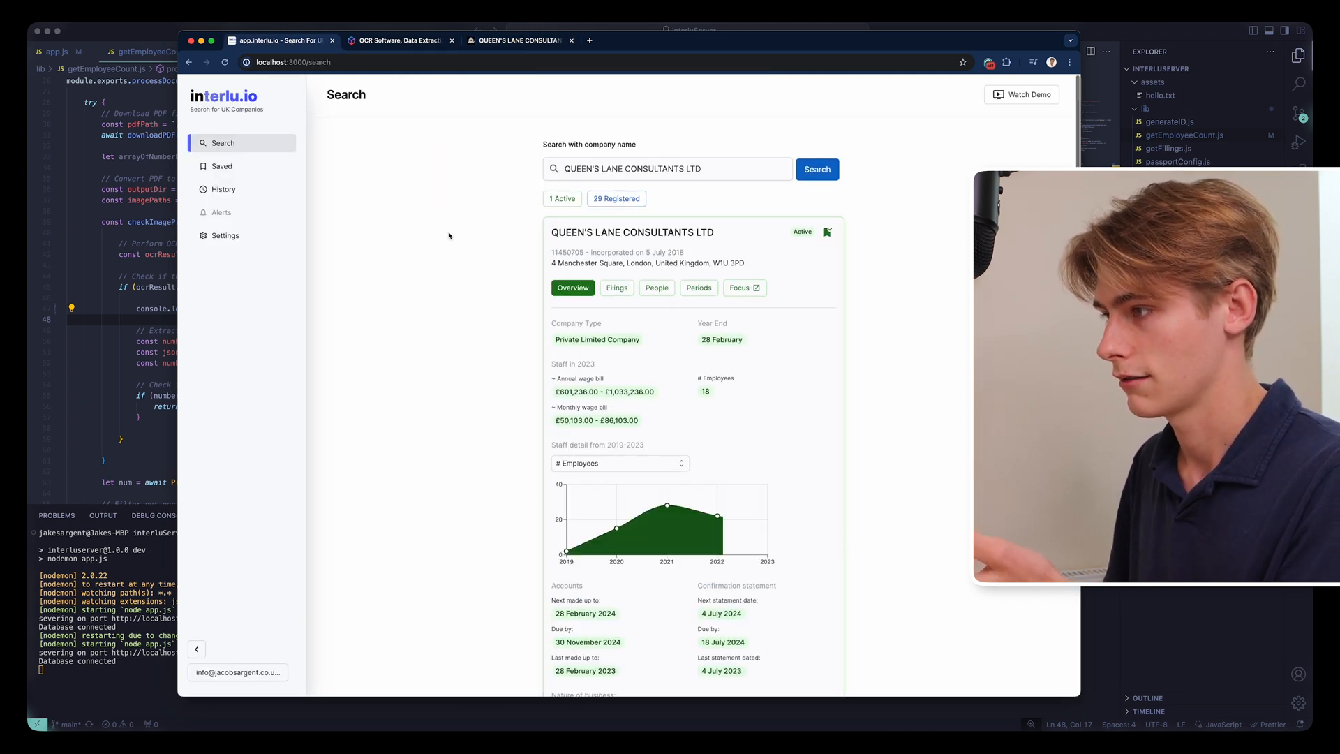
{"action": "scroll", "scroll_direction": "down", "scroll_amount": 3}
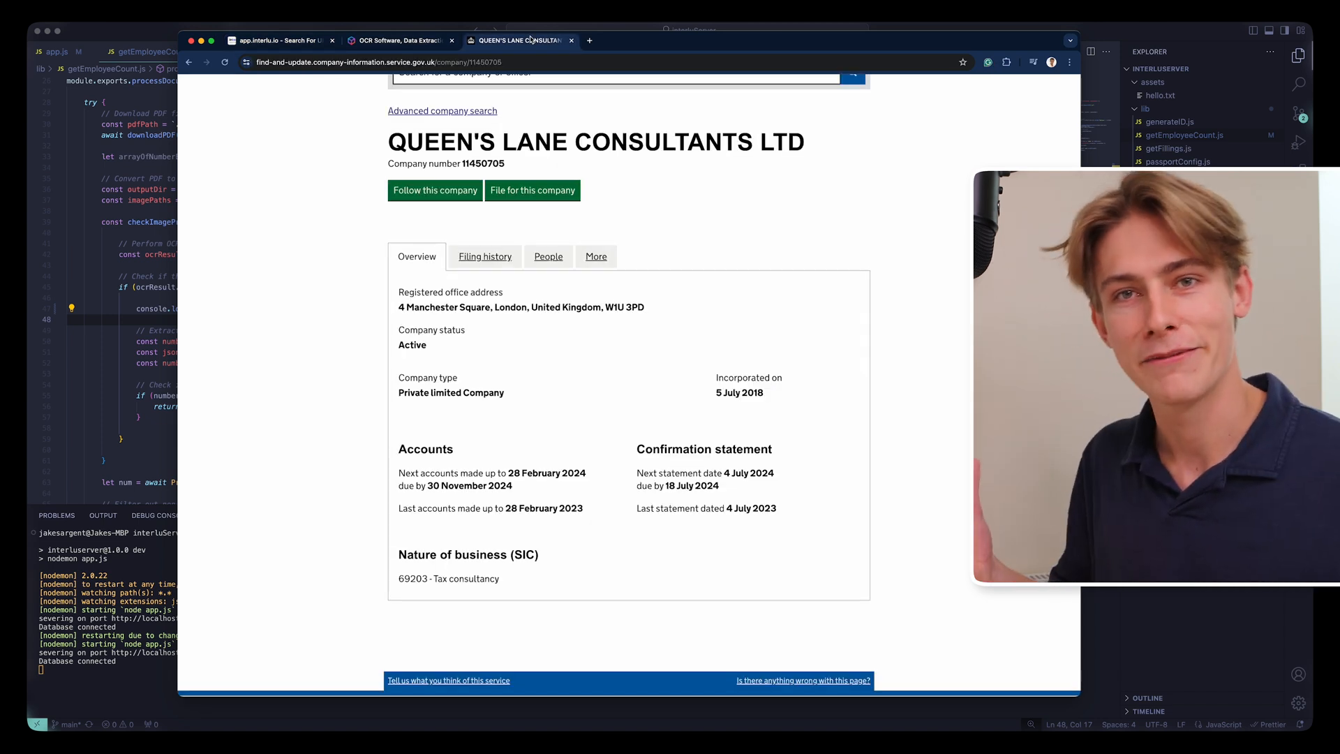
{"action": "mouse_move", "coordinate": [478, 28]}
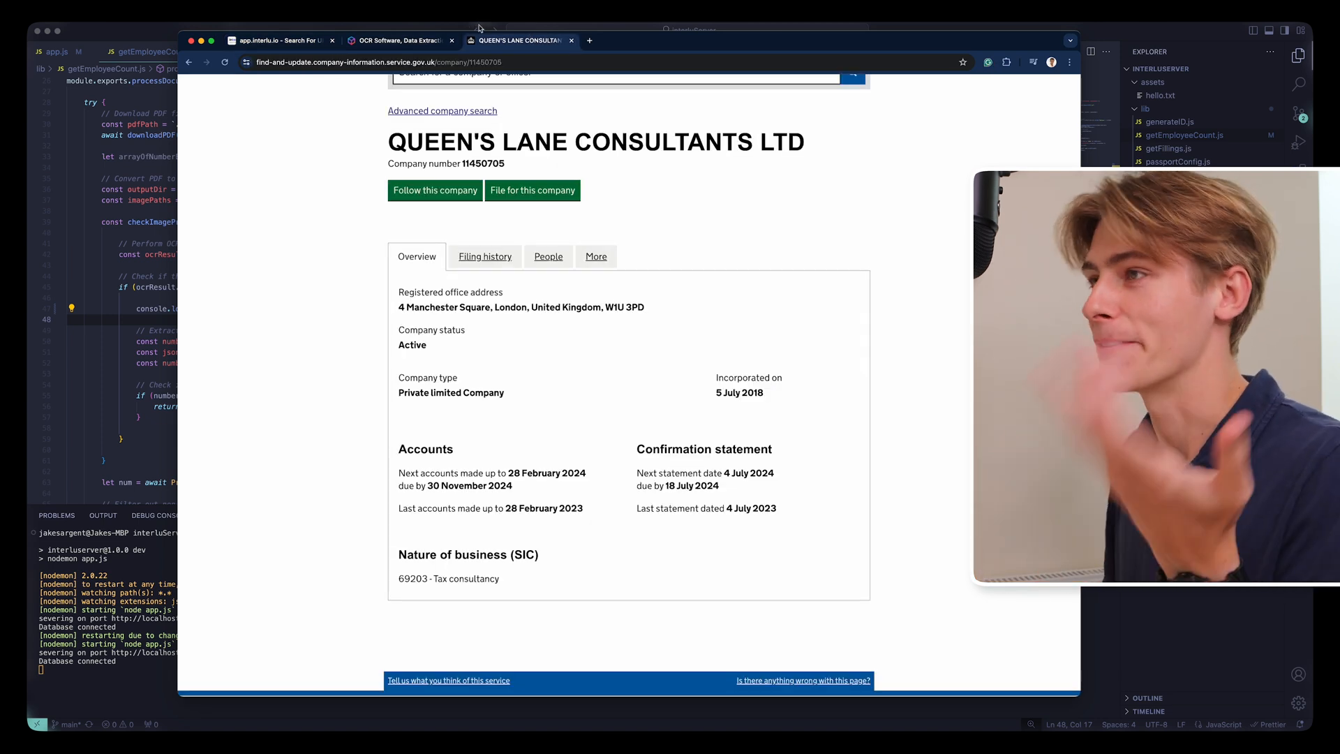
{"action": "left_click", "coordinate": [278, 40]}
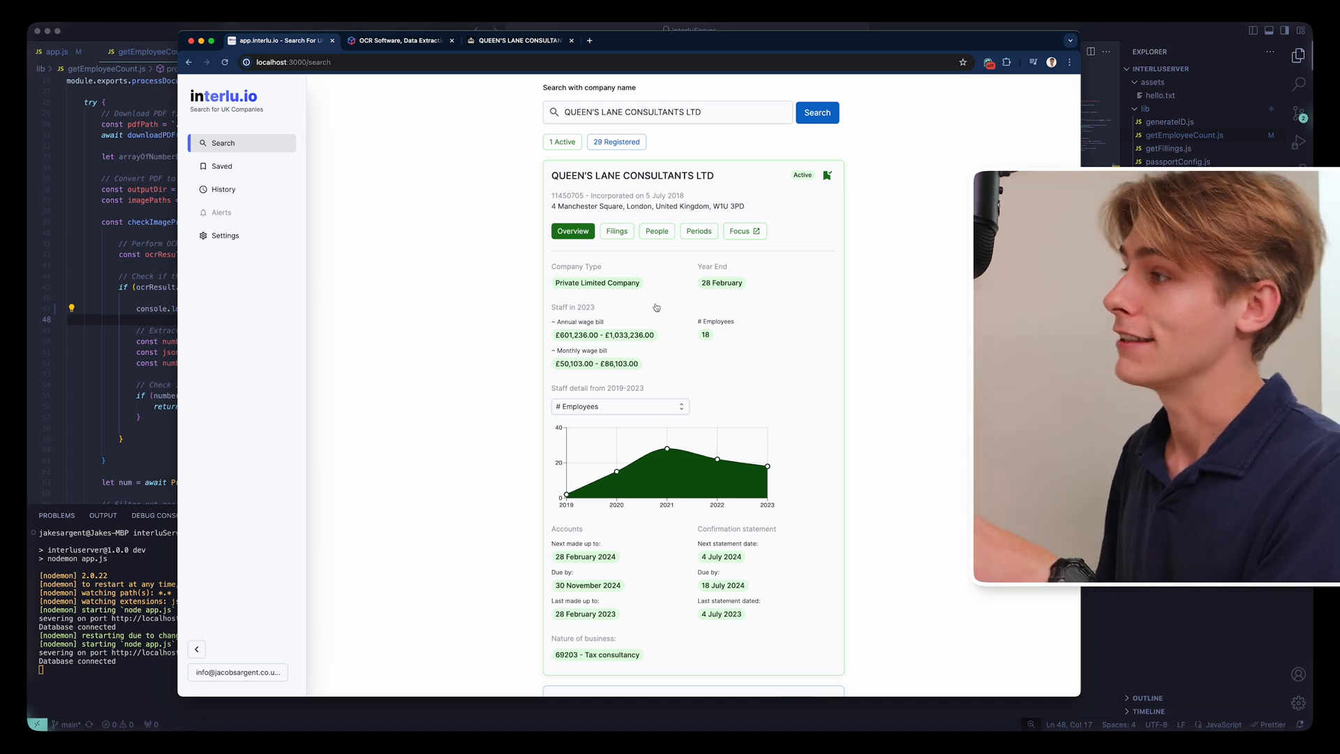
Show the company's officers and reveal the officer's other companies
{"action": "scroll", "scroll_direction": "down", "scroll_amount": 3}
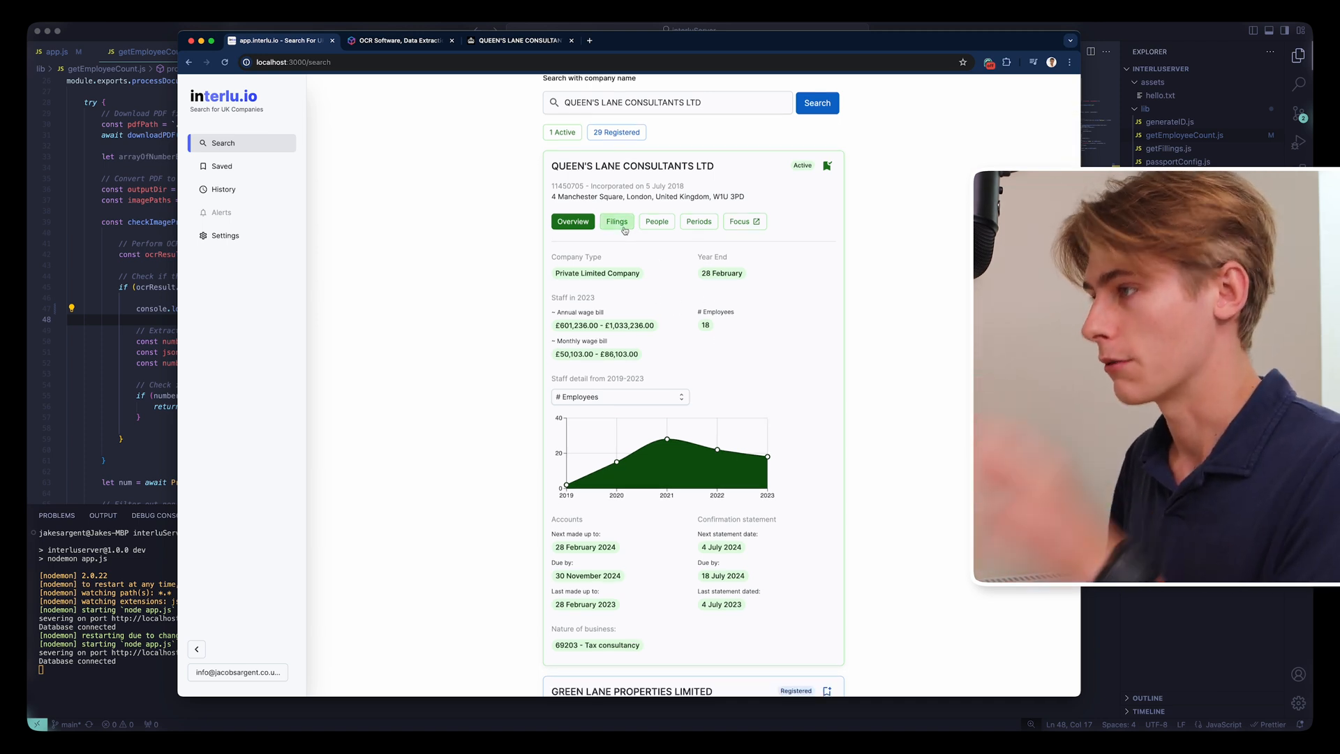
{"action": "left_click", "coordinate": [657, 222]}
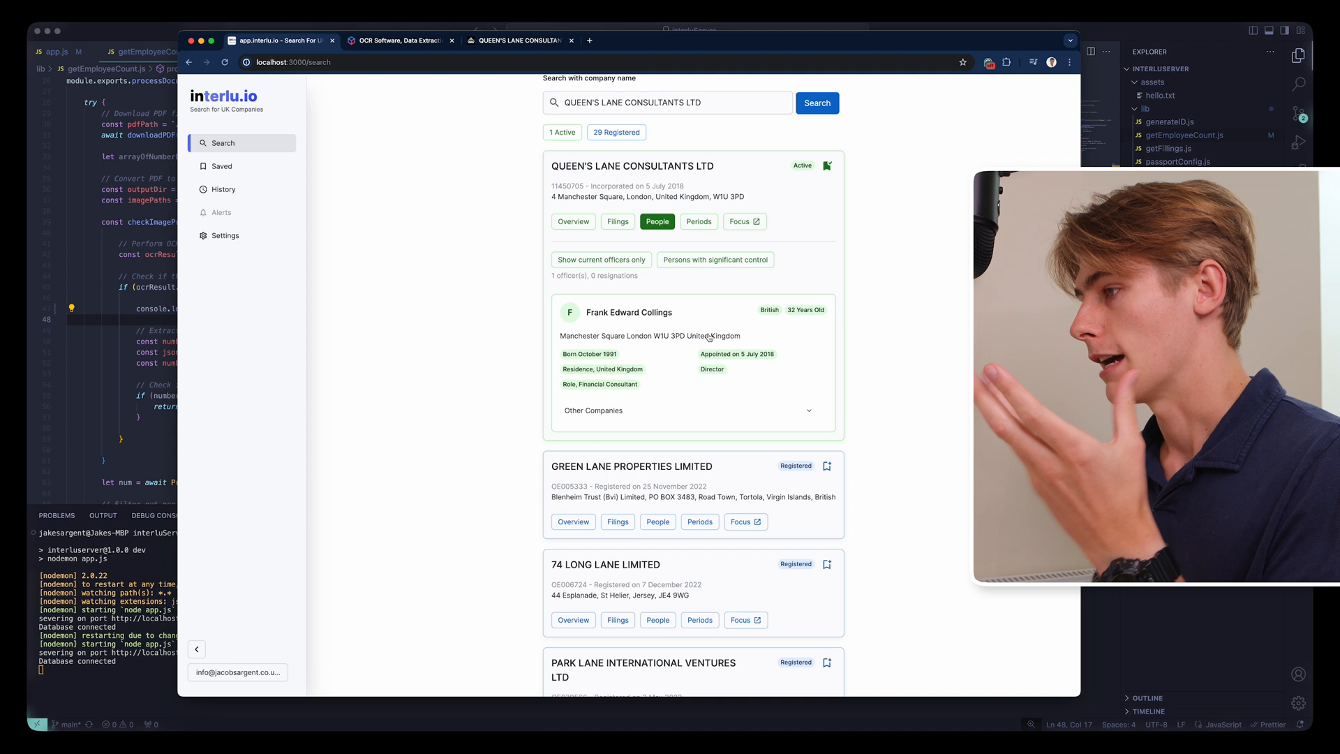
{"action": "left_click", "coordinate": [688, 410]}
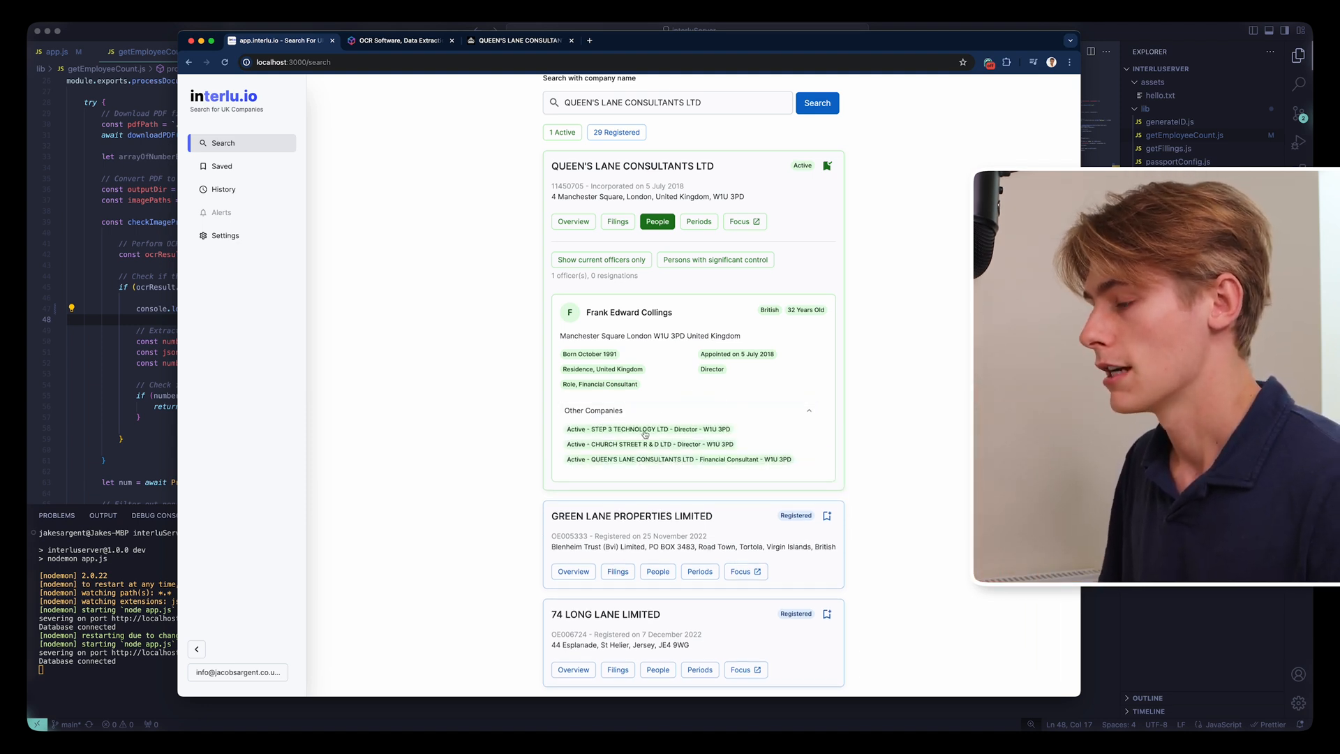
{"action": "mouse_move", "coordinate": [660, 434]}
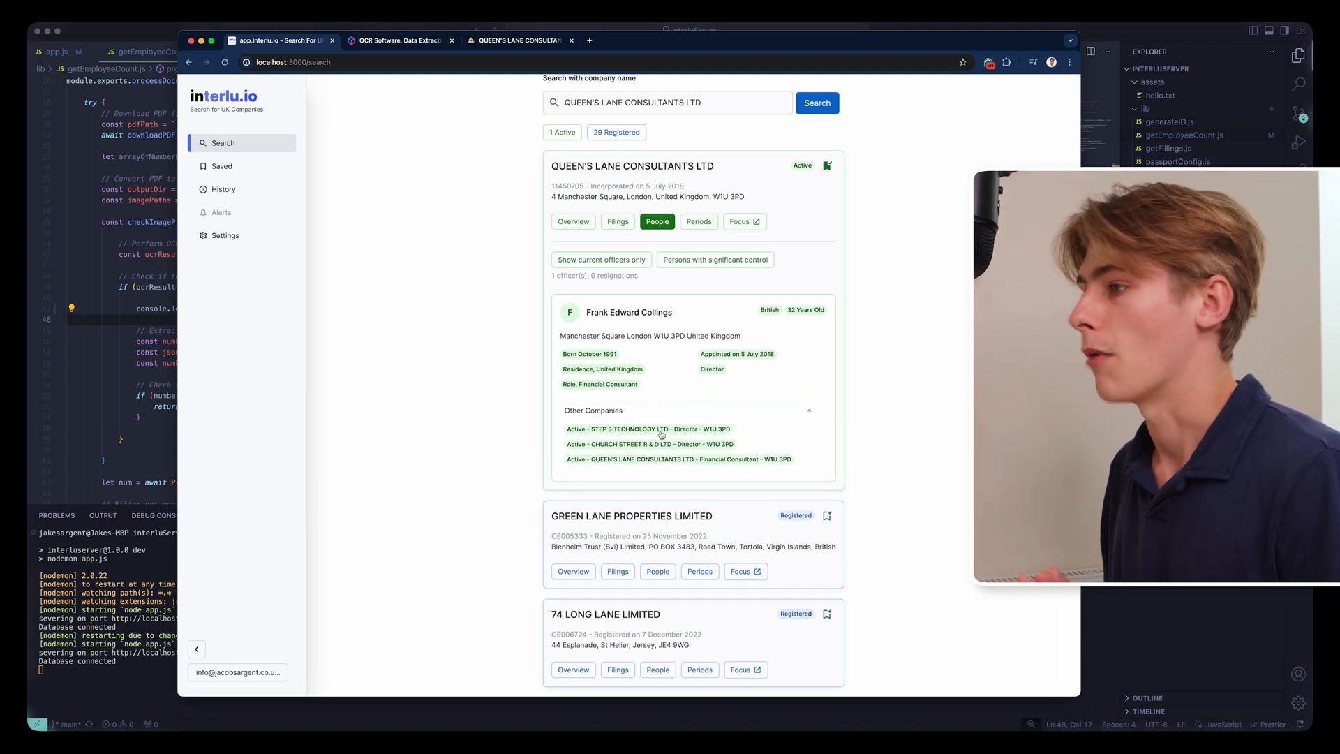
Show the accounting periods, then collapse the card back to its summary
{"action": "left_click", "coordinate": [698, 222]}
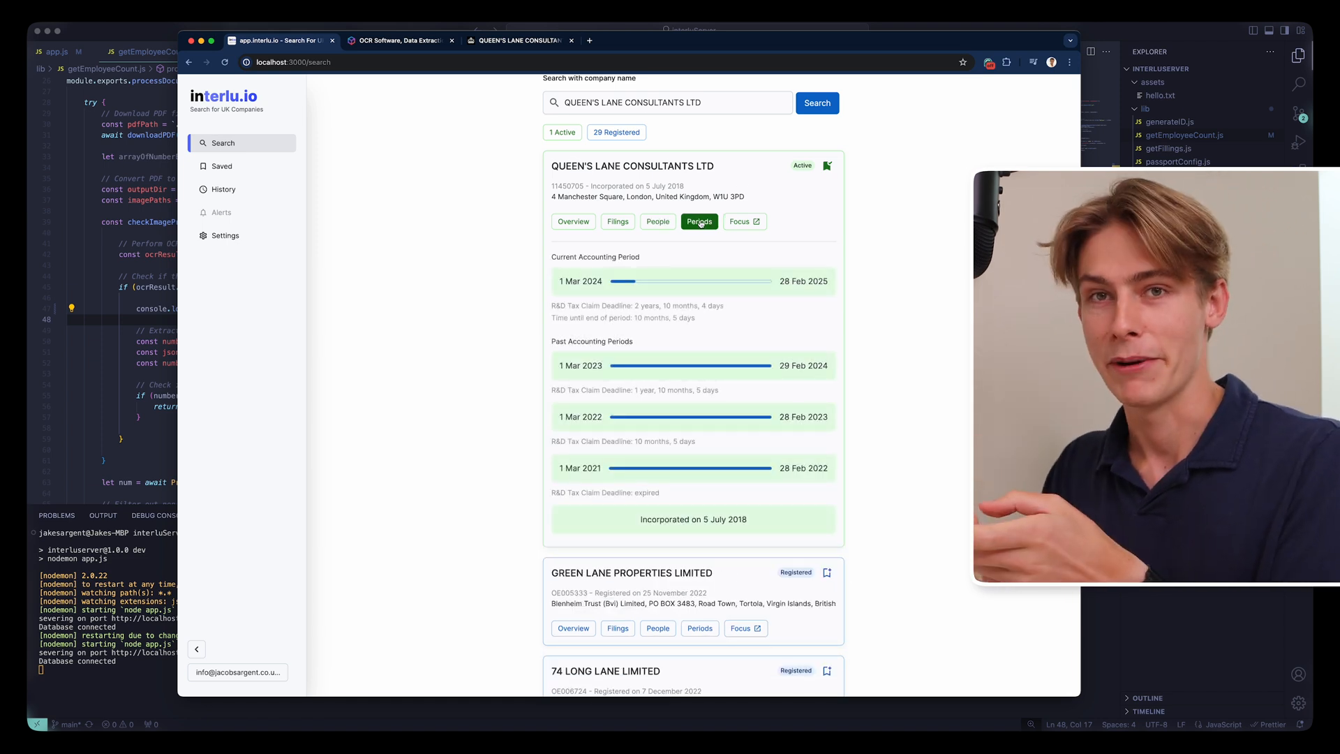
{"action": "left_click", "coordinate": [699, 222]}
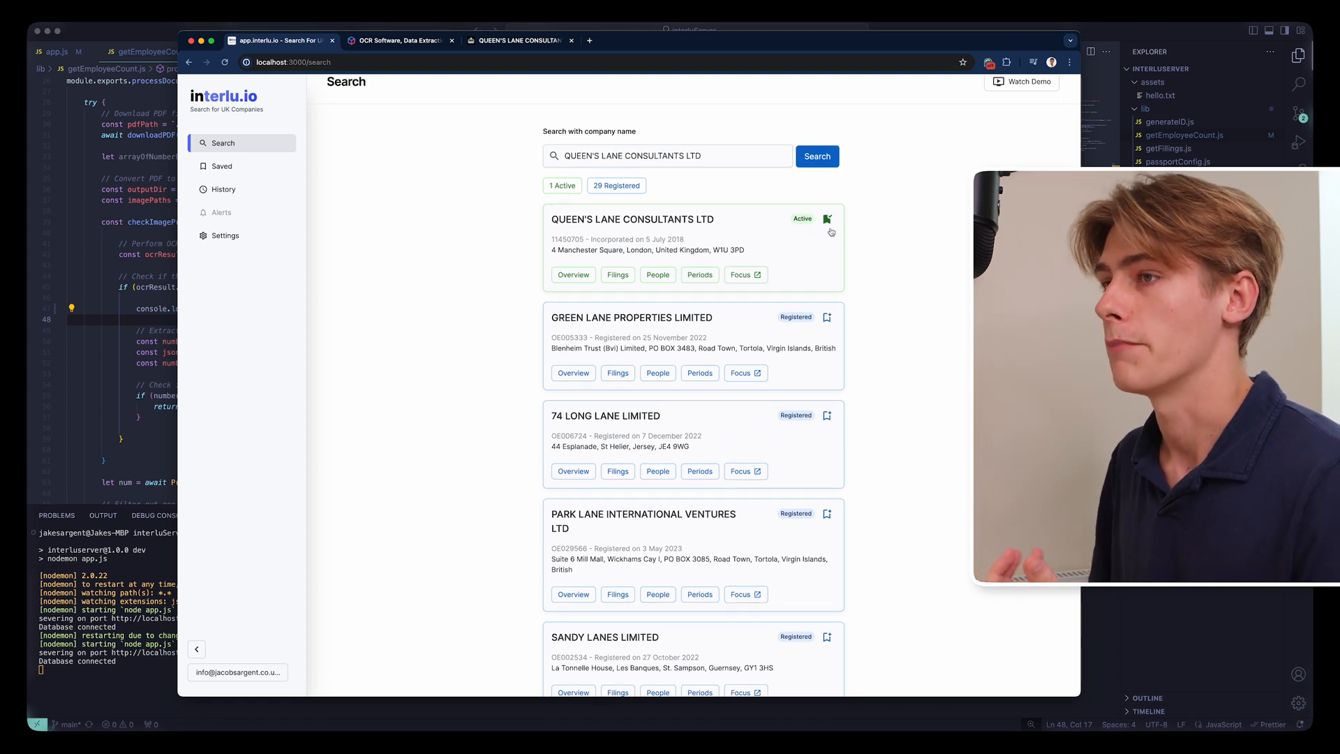
{"action": "left_click", "coordinate": [222, 167]}
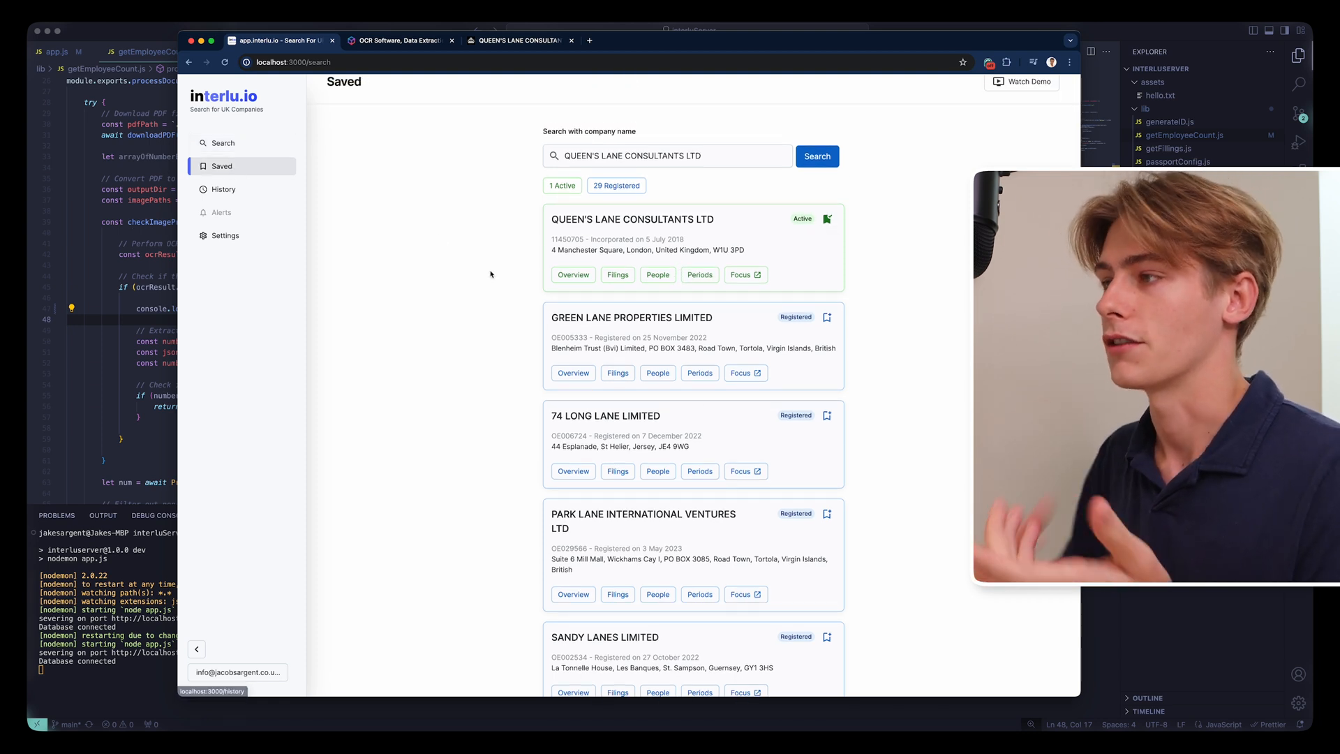
{"action": "left_click", "coordinate": [222, 166]}
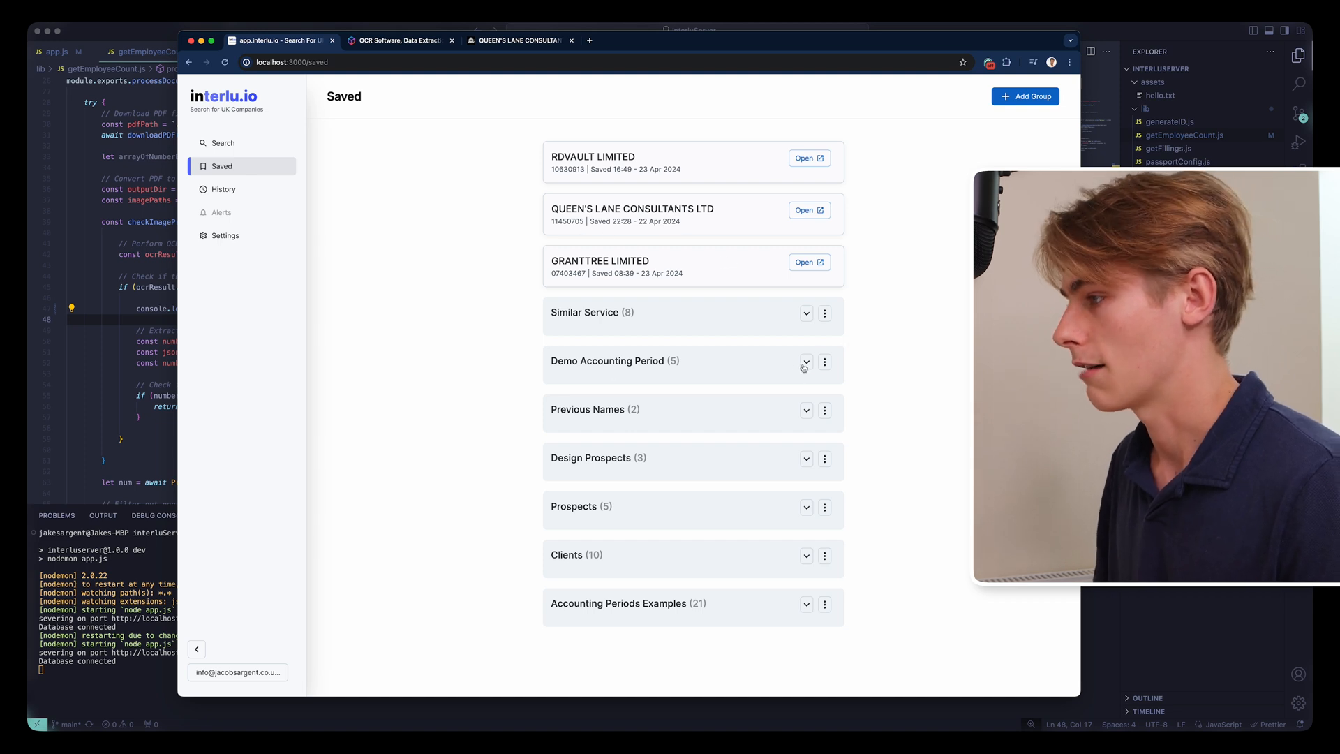
{"action": "left_click", "coordinate": [804, 362]}
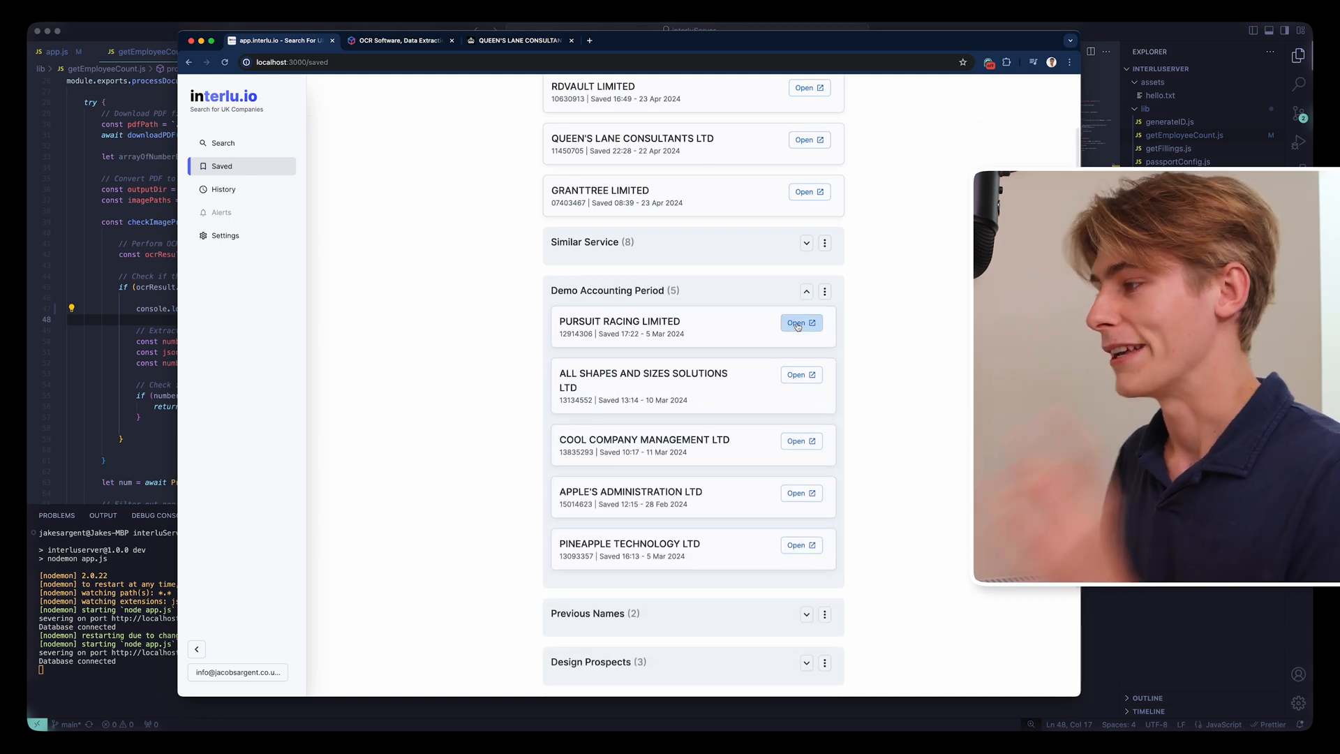
{"action": "left_click", "coordinate": [796, 322]}
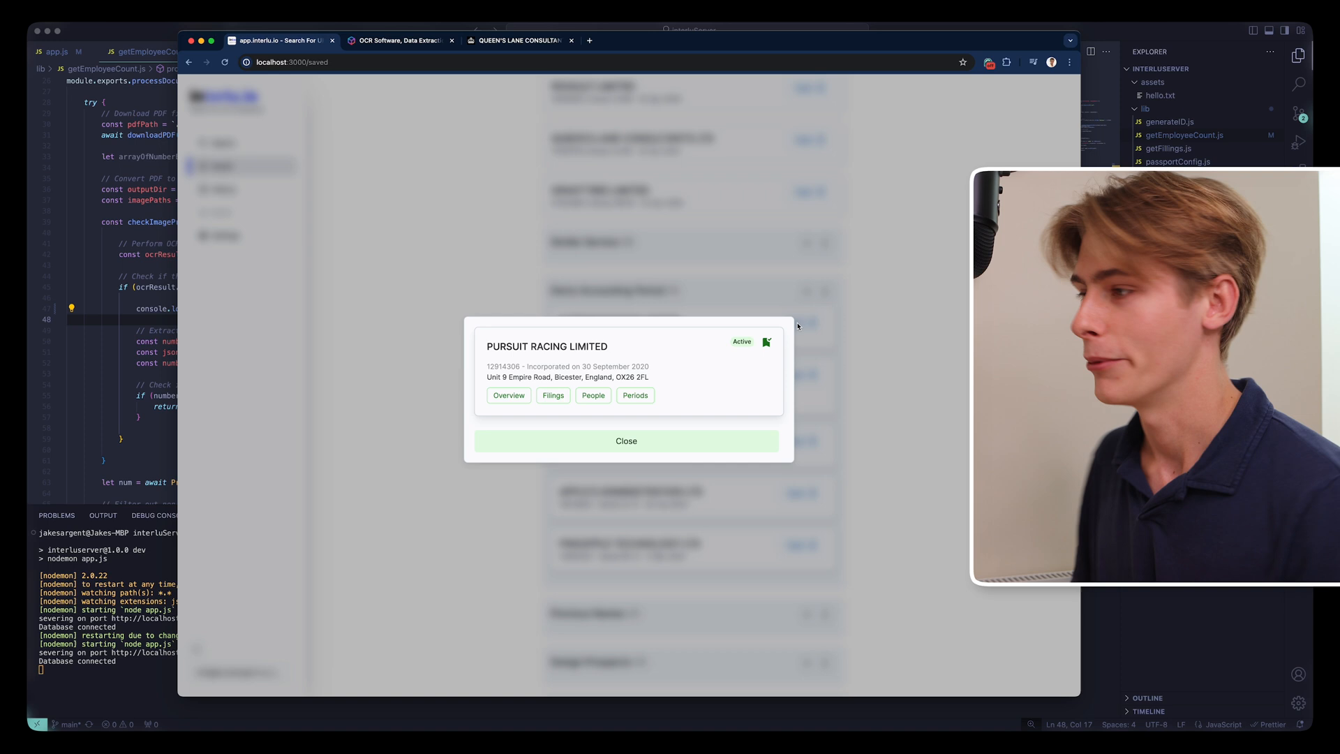
{"action": "left_click", "coordinate": [633, 395]}
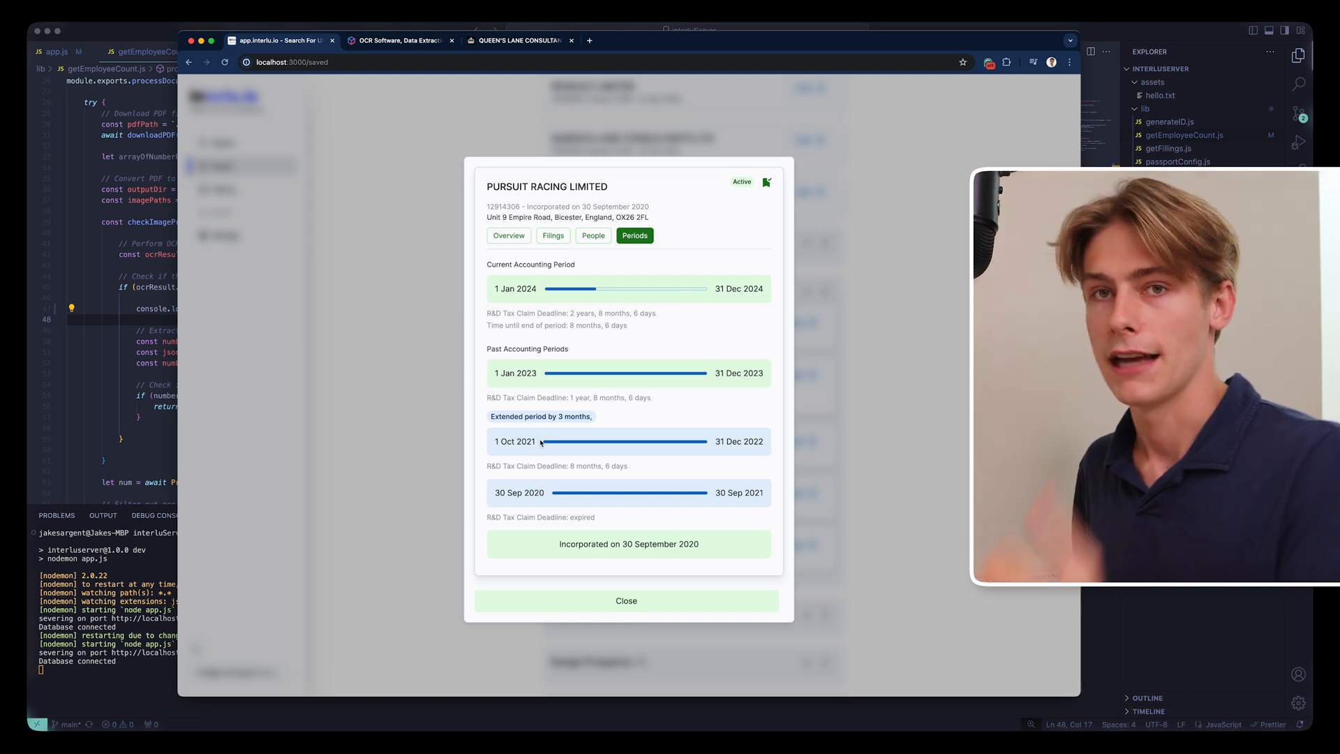
{"action": "mouse_move", "coordinate": [525, 427]}
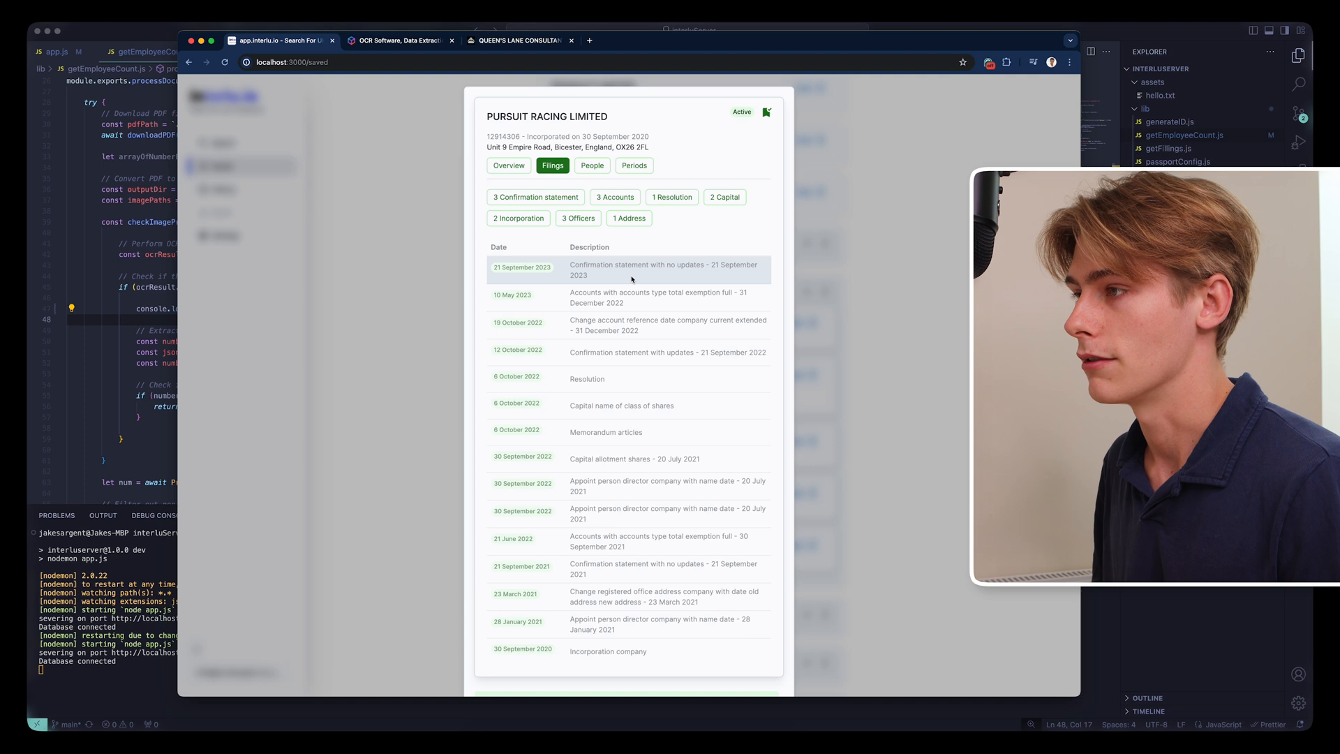
{"action": "left_click", "coordinate": [614, 197]}
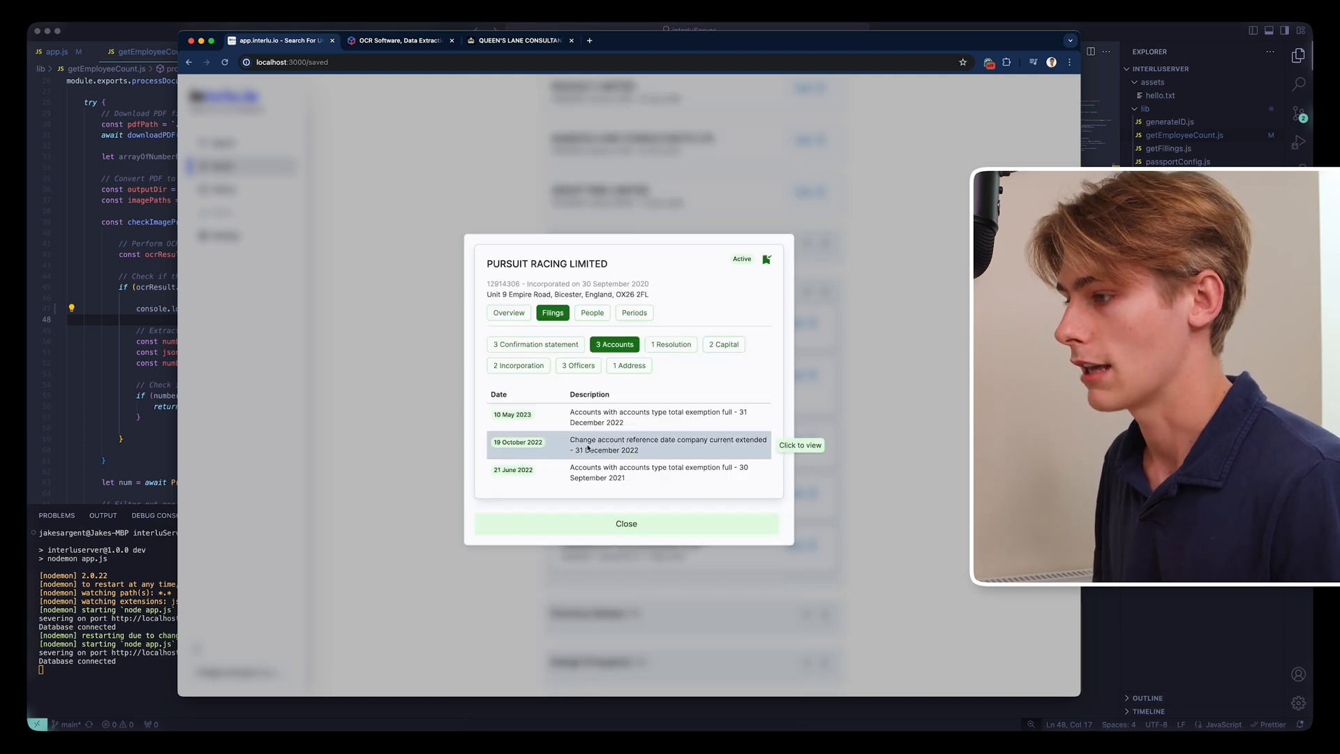
{"action": "left_click", "coordinate": [798, 445]}
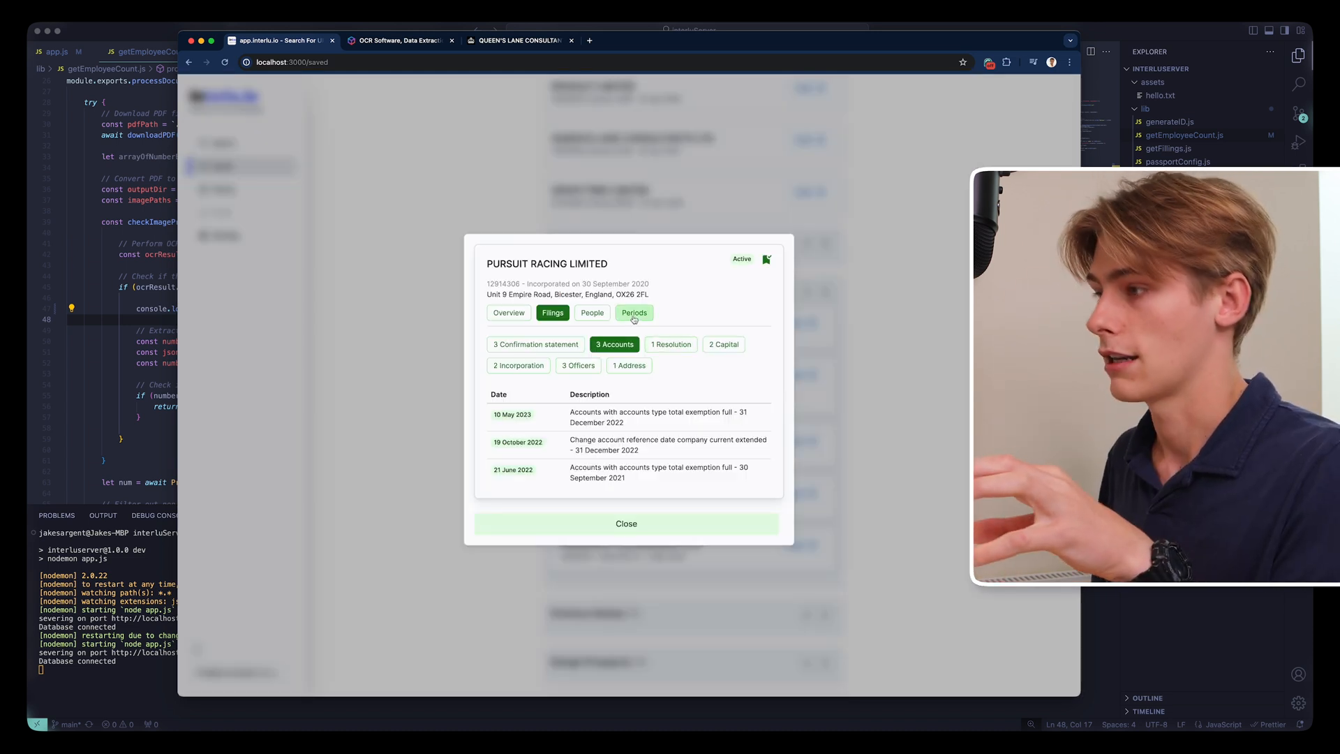
{"action": "left_click", "coordinate": [634, 312]}
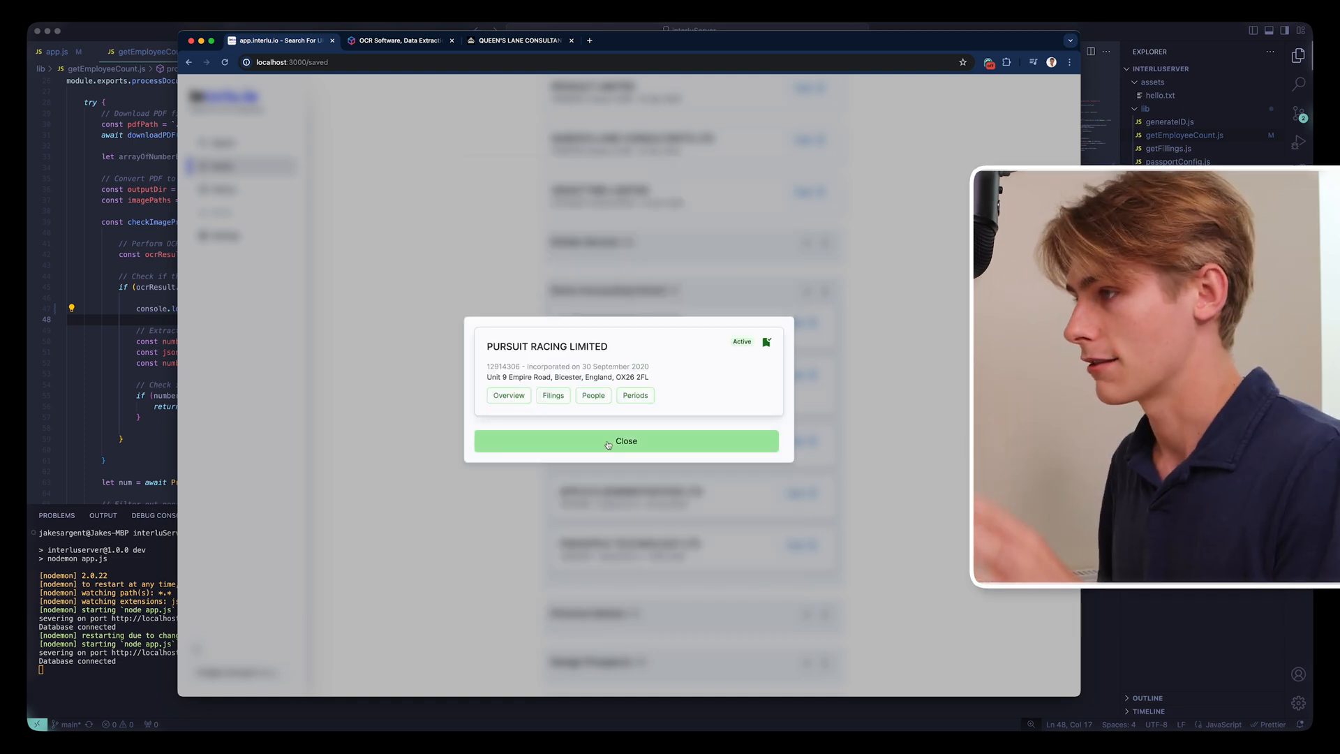
{"action": "left_click", "coordinate": [625, 441]}
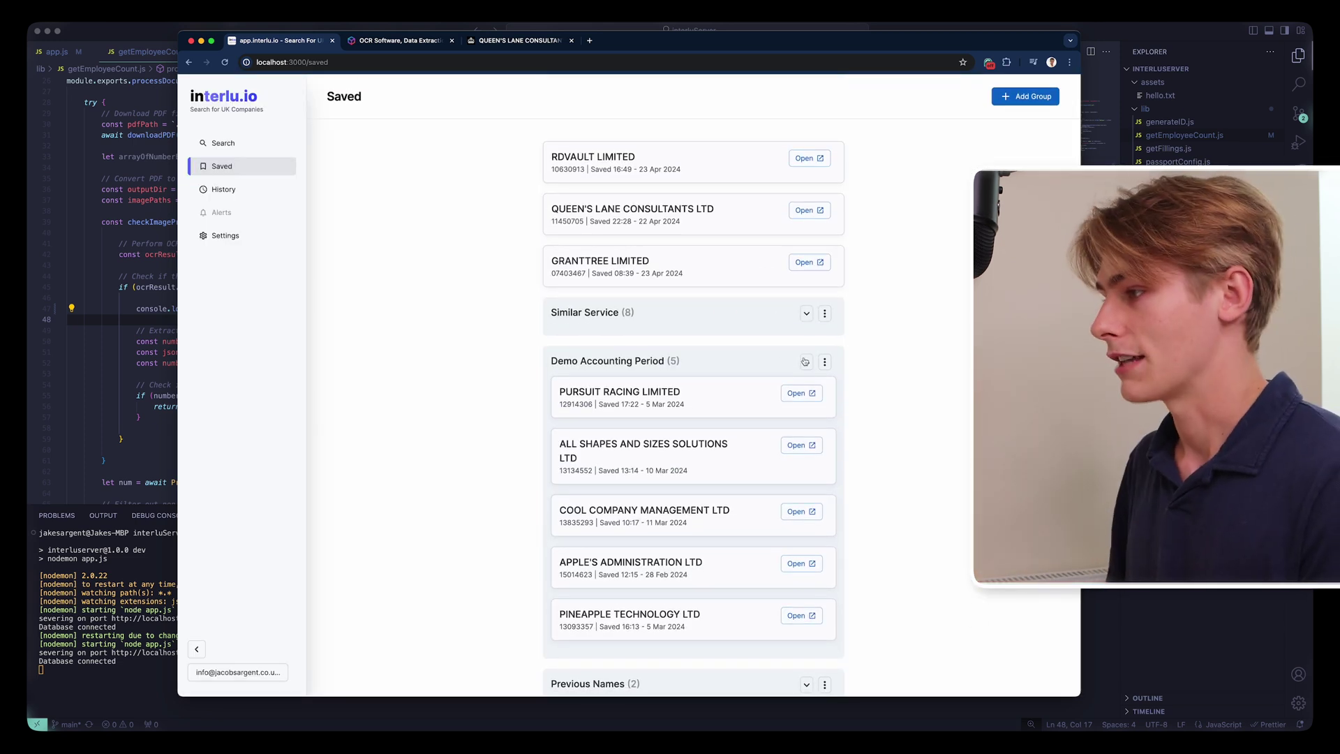
Collapse the Demo Accounting Period group so all seven saved groups are listed
{"action": "left_click", "coordinate": [804, 360]}
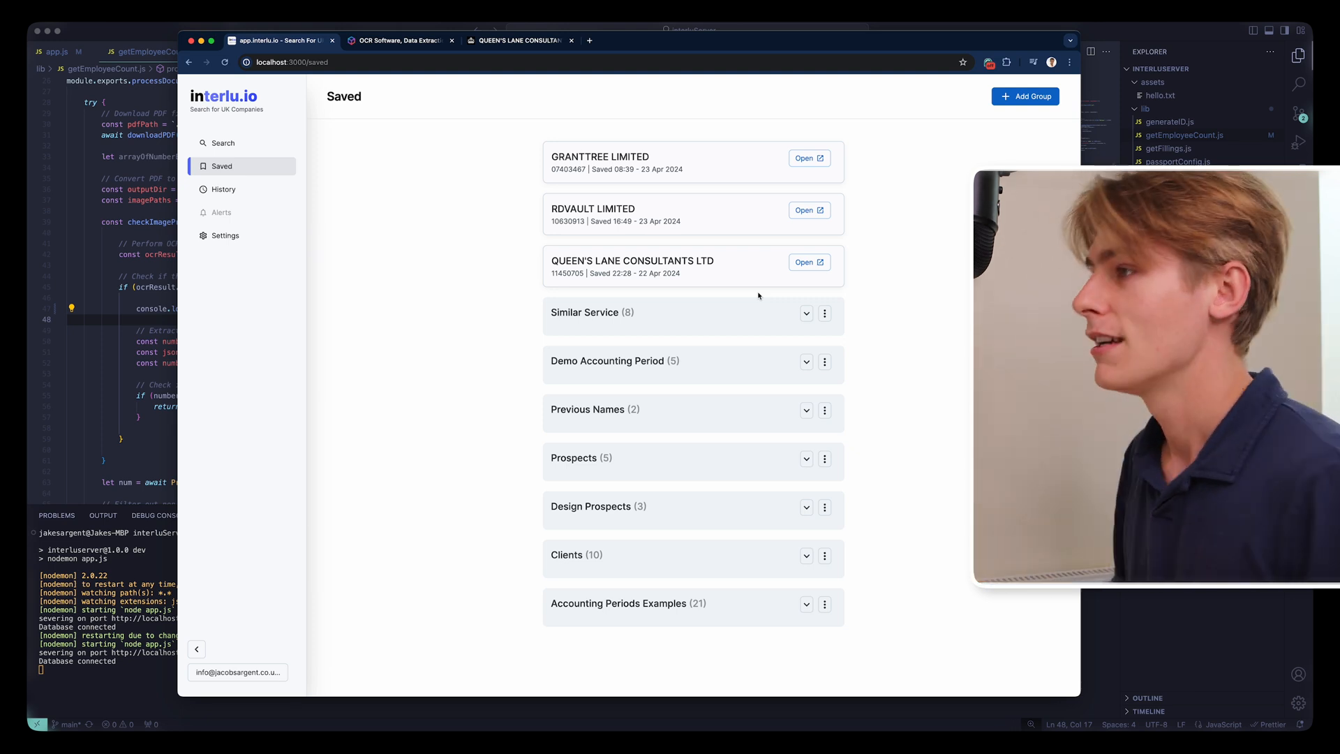
View GRANTTREE LIMITED's overview with its employee chart, then close the card
{"action": "left_click", "coordinate": [808, 158]}
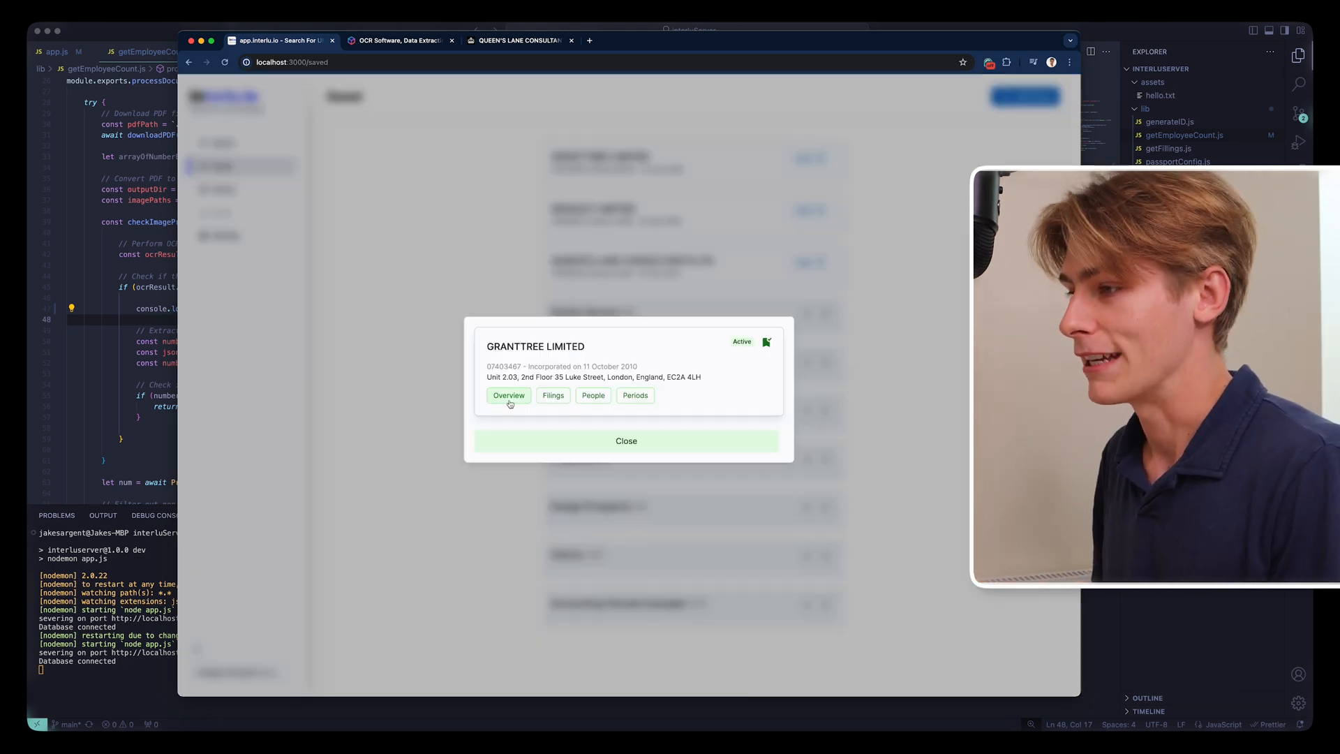
{"action": "left_click", "coordinate": [508, 395]}
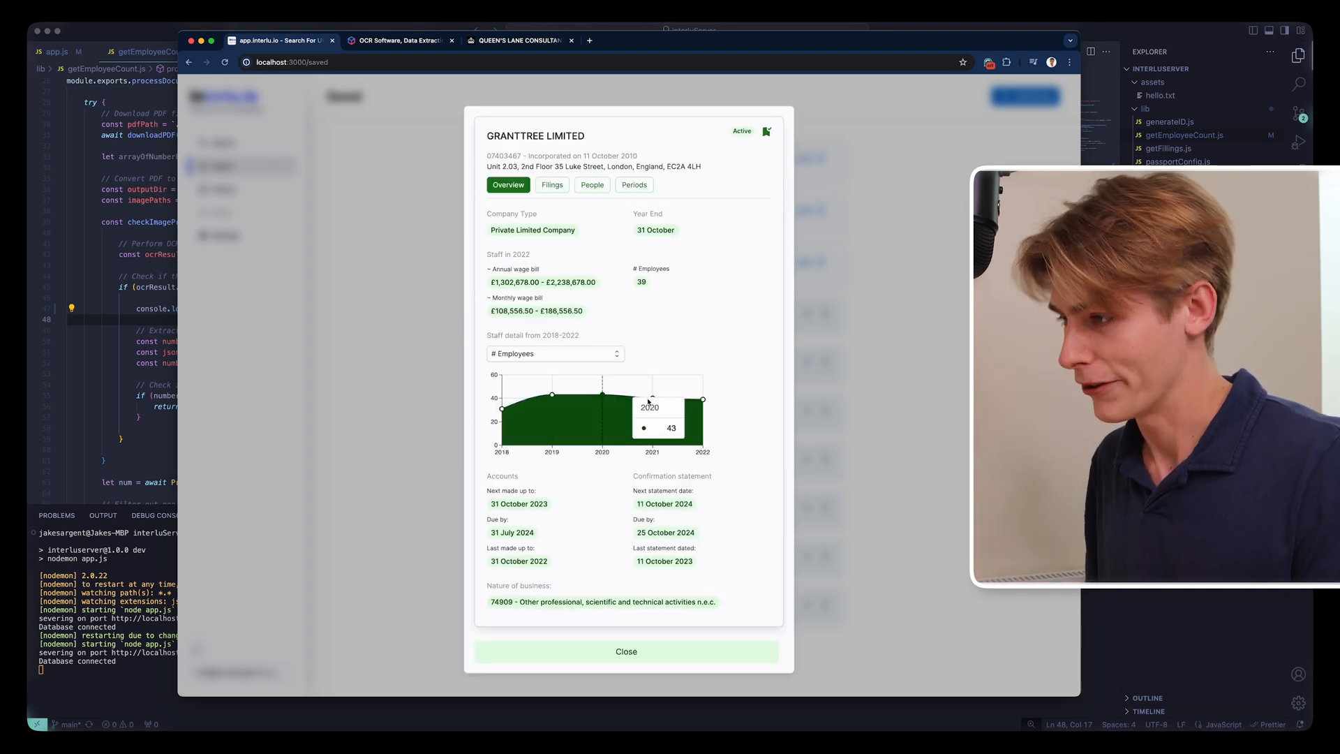
{"action": "left_click", "coordinate": [626, 652]}
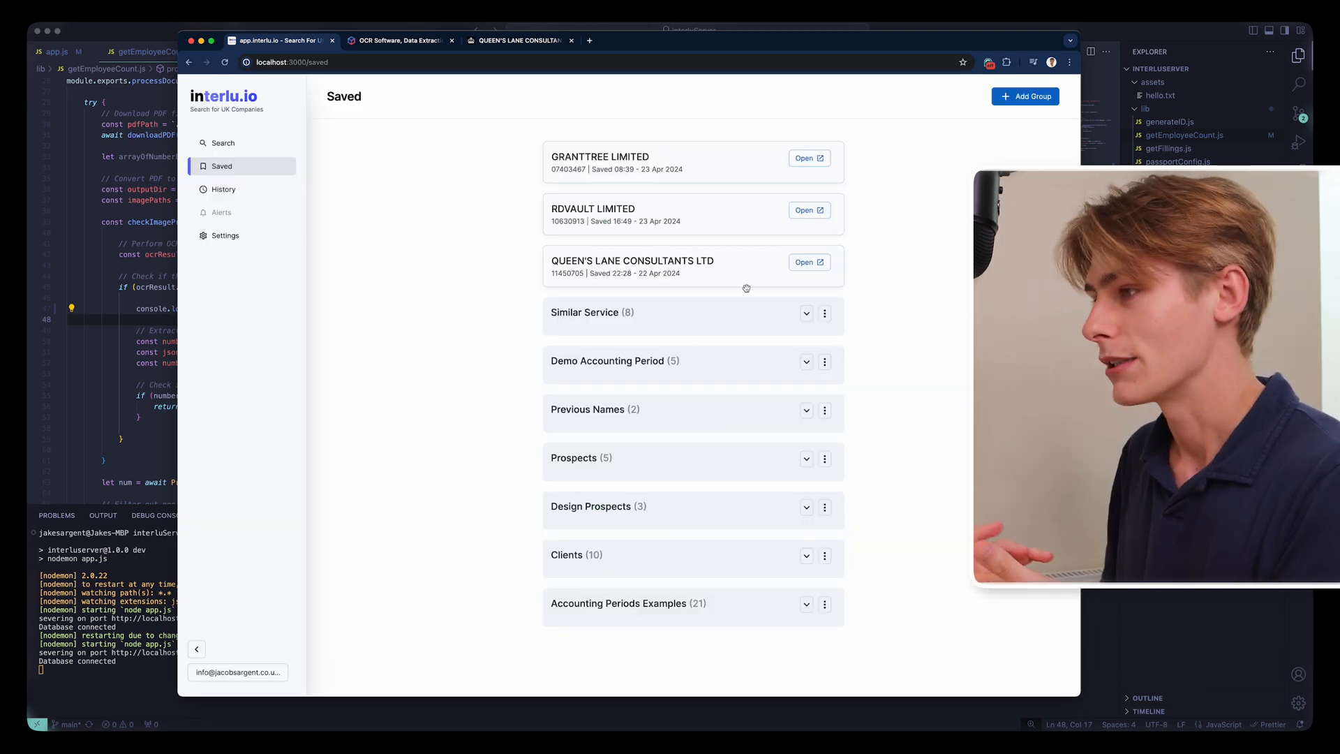
Expand Similar Service, view PURR DIGITAL LTD's card, then go to History
{"action": "left_click", "coordinate": [804, 313]}
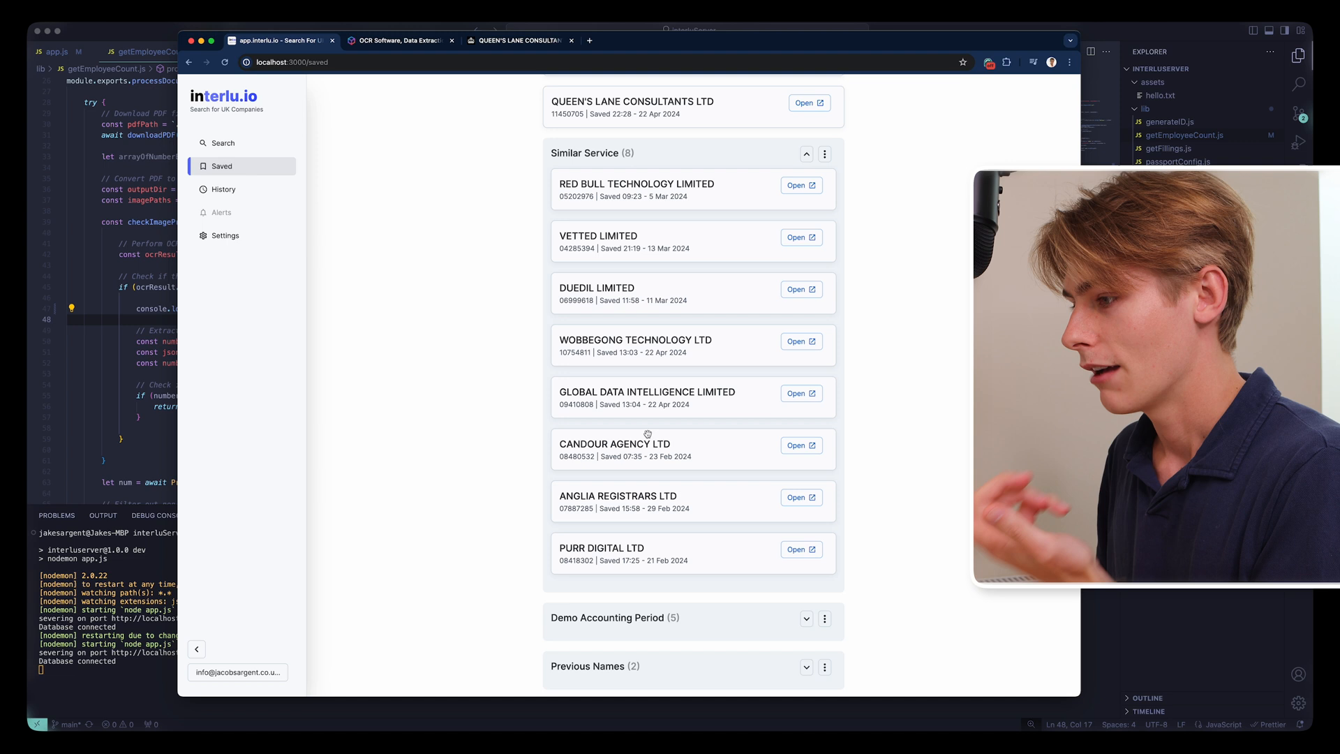
{"action": "left_click", "coordinate": [800, 549]}
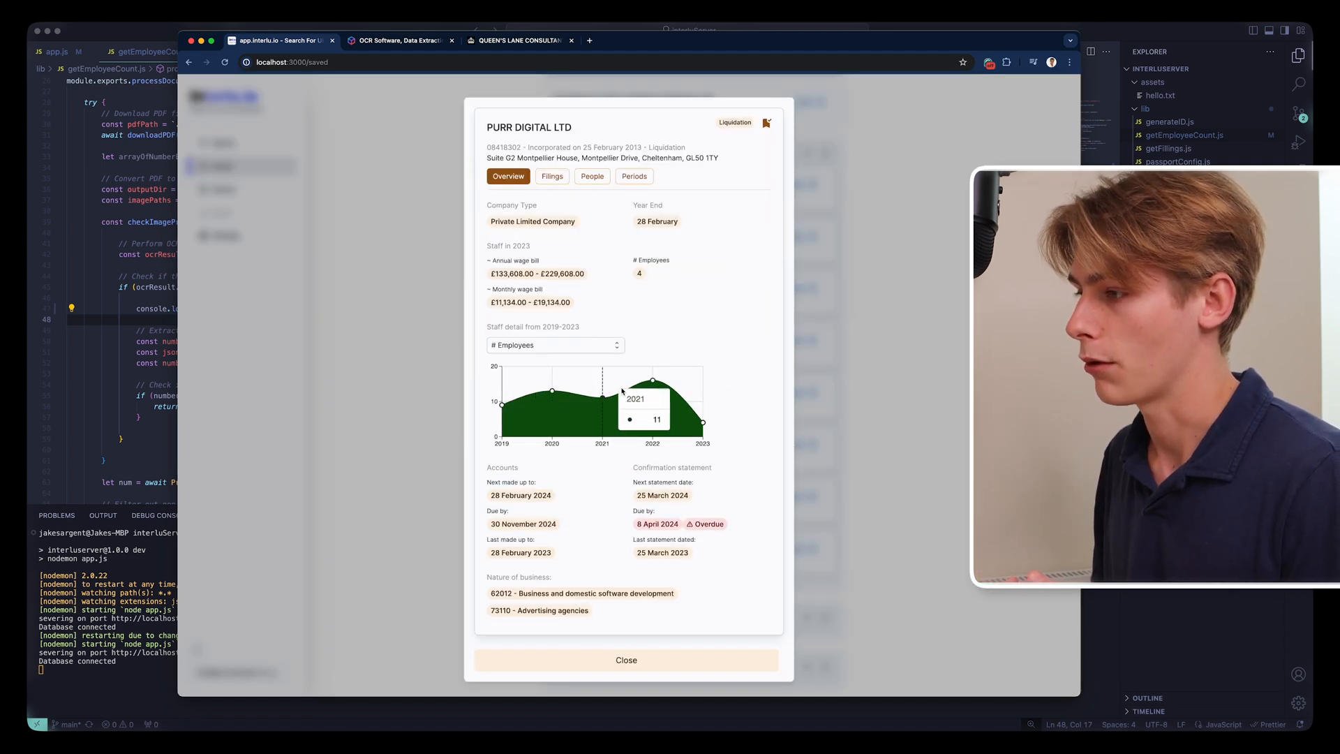
{"action": "mouse_move", "coordinate": [701, 421]}
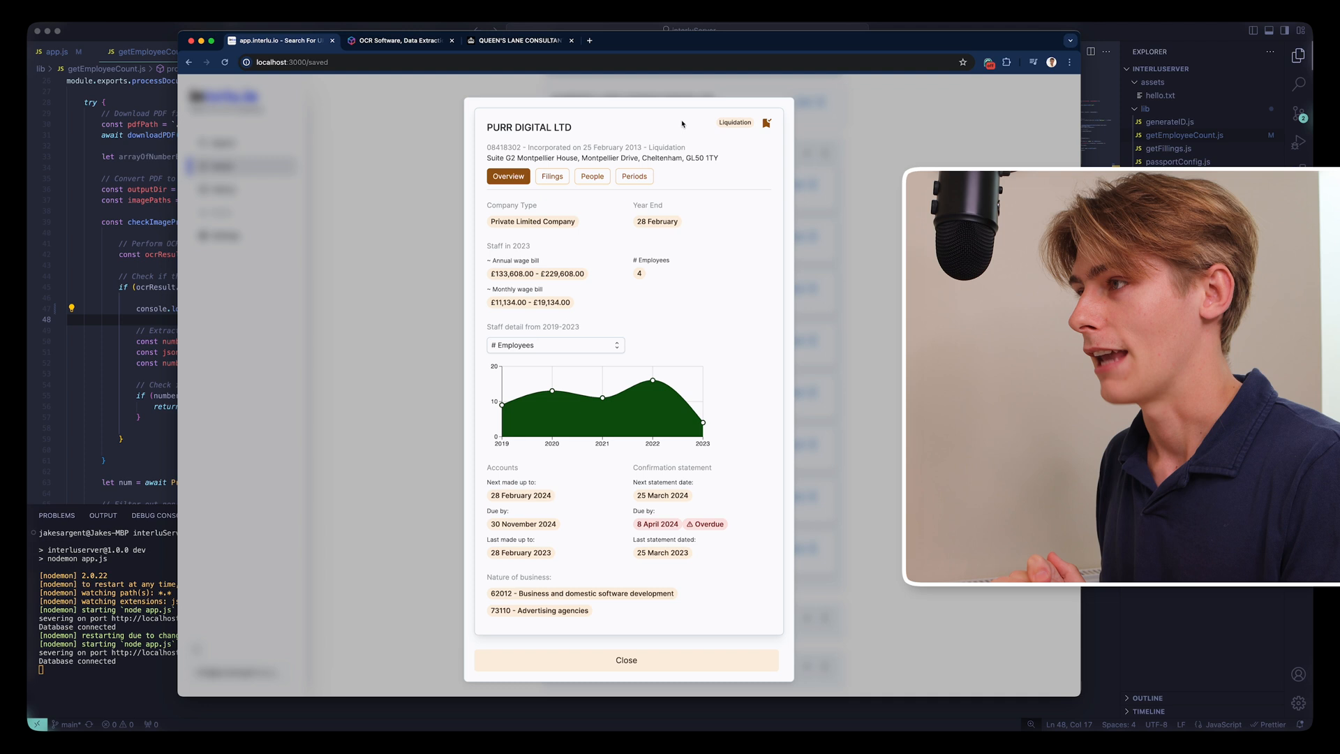
{"action": "mouse_move", "coordinate": [627, 660]}
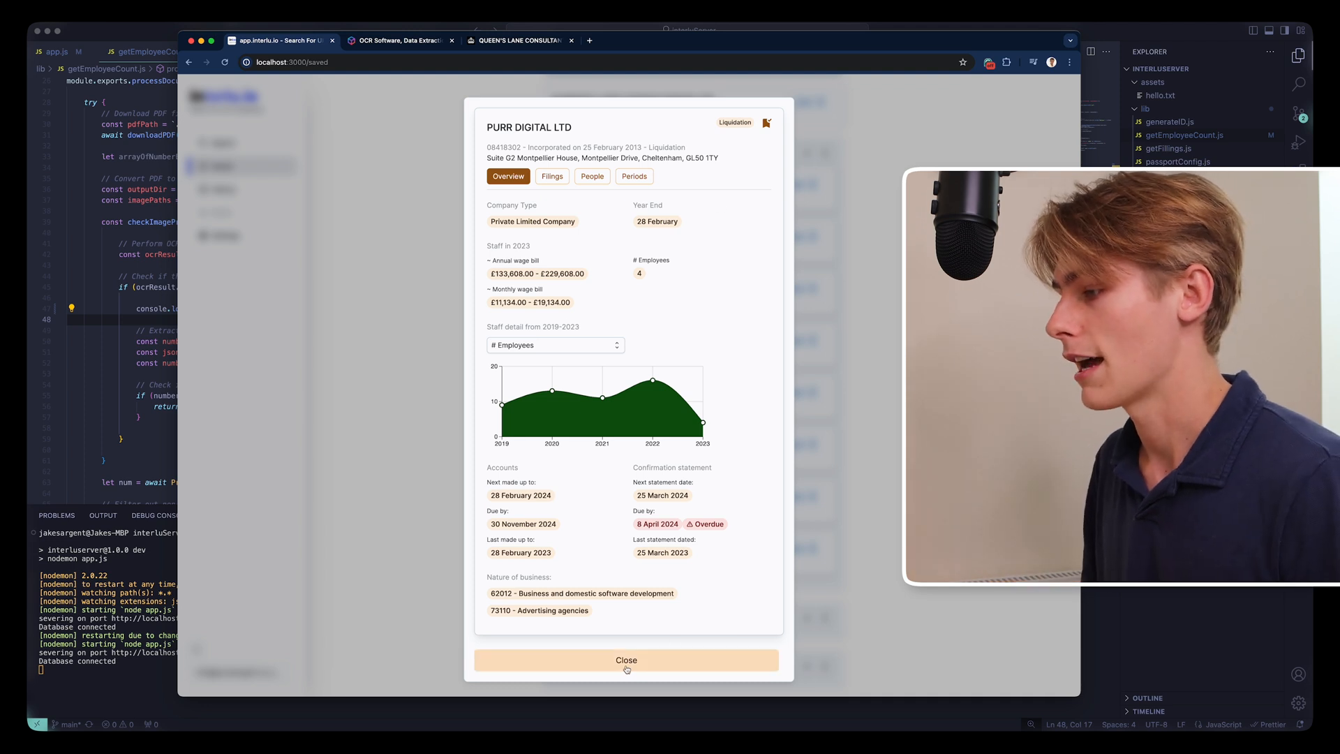
{"action": "left_click", "coordinate": [626, 660]}
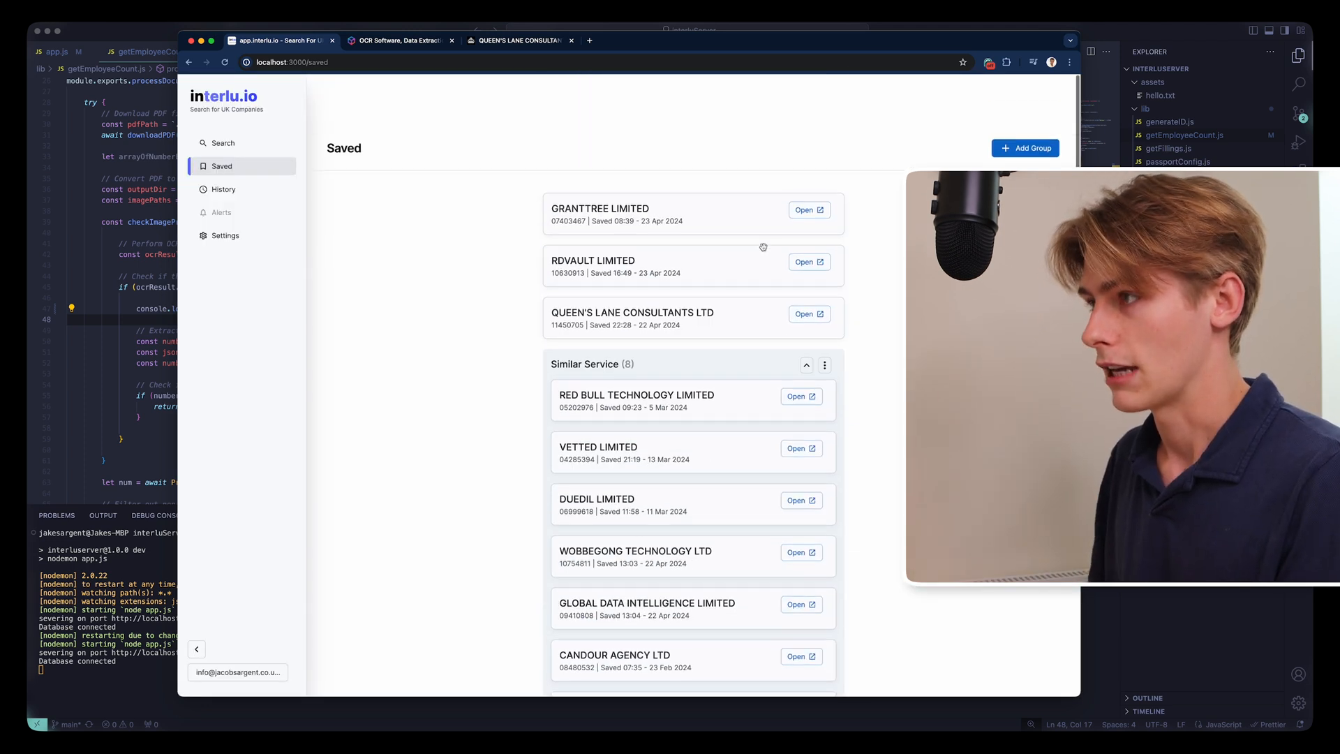
{"action": "left_click", "coordinate": [224, 188]}
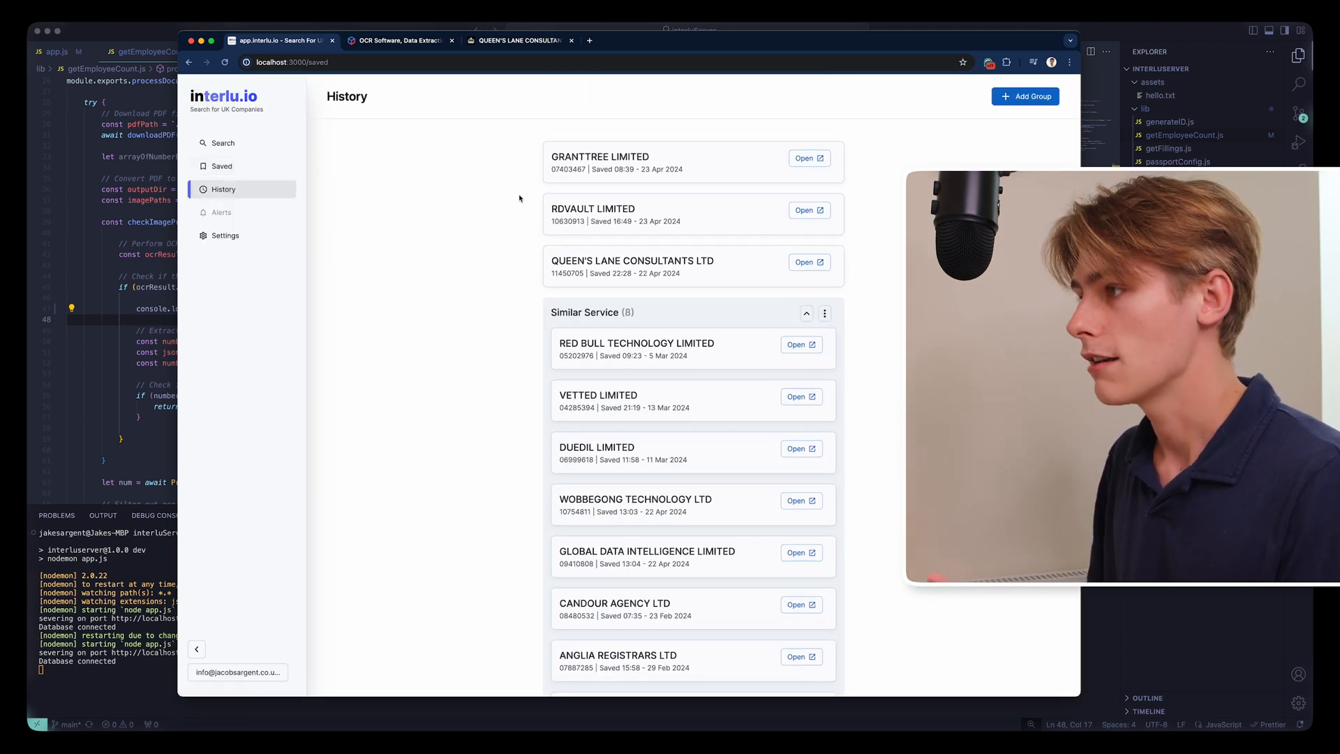
From History, reopen Queen's Lane Consultants Ltd's people view and close it
{"action": "left_click", "coordinate": [223, 188]}
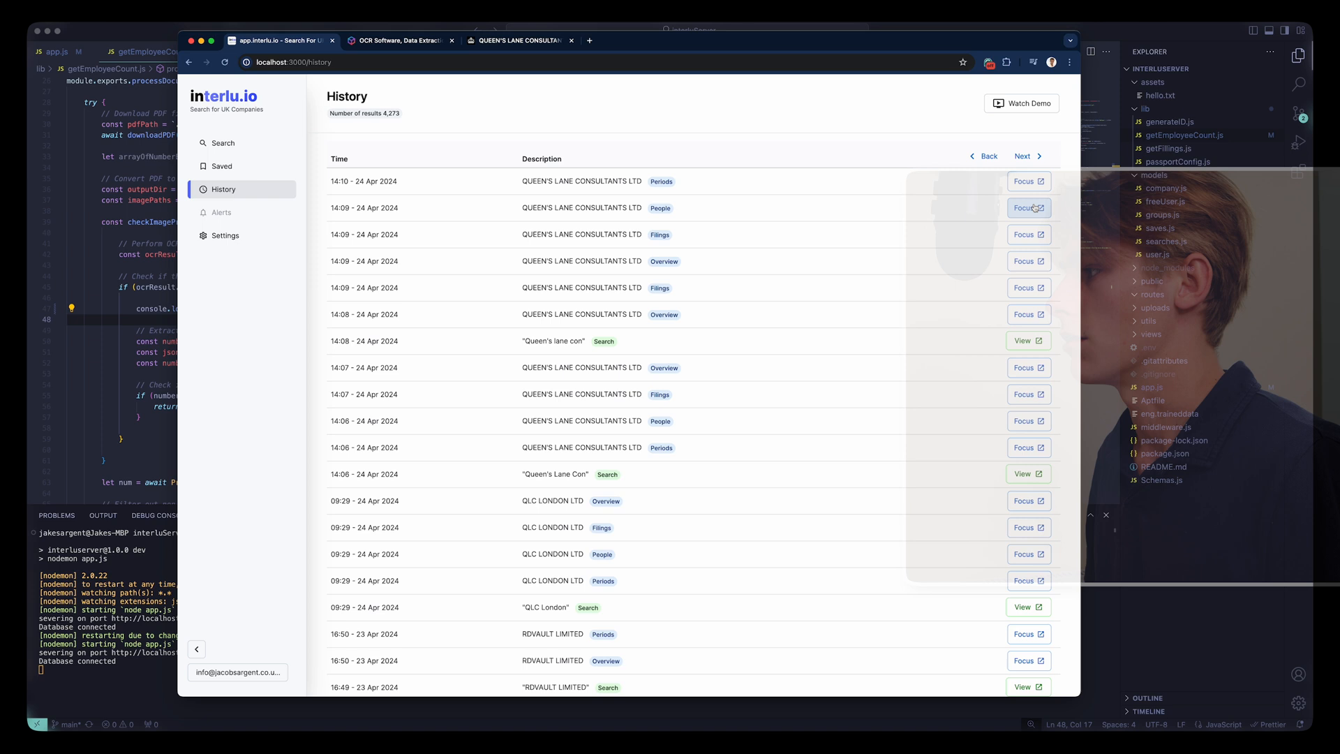
{"action": "left_click", "coordinate": [1028, 208]}
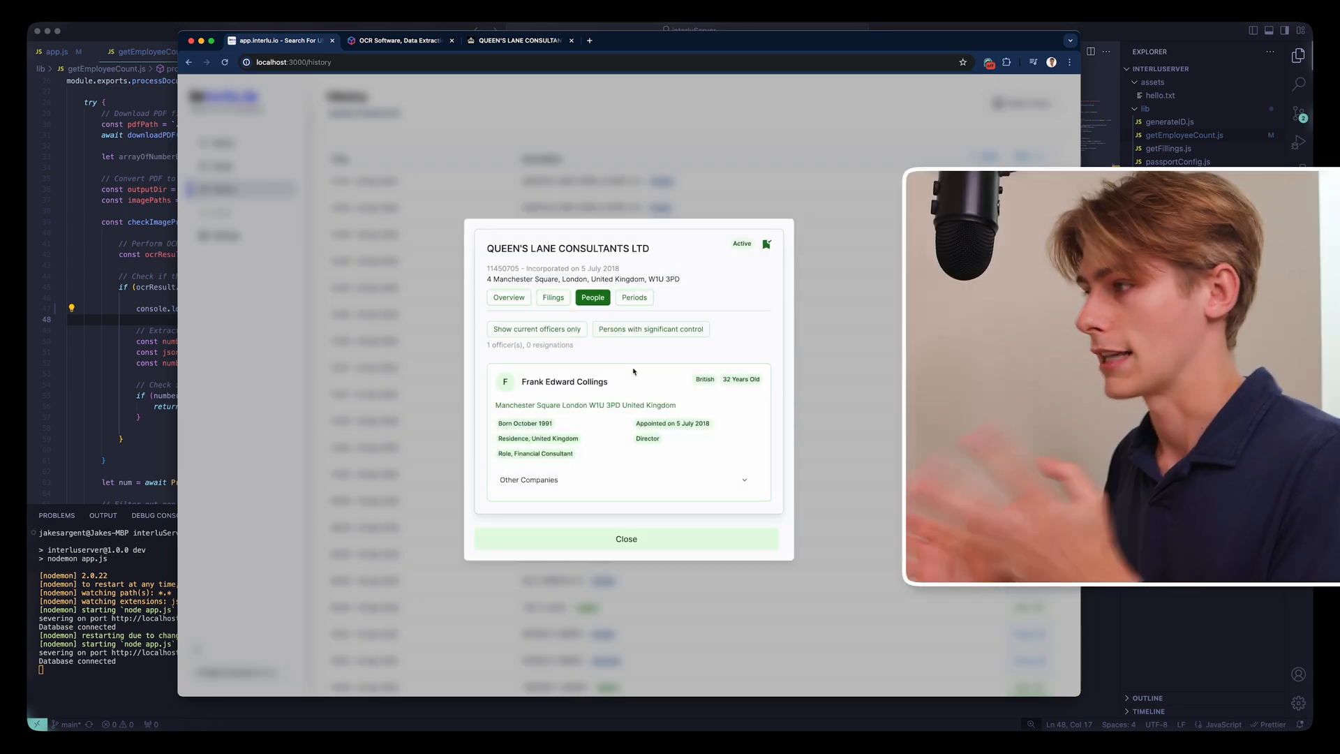
{"action": "left_click", "coordinate": [625, 539]}
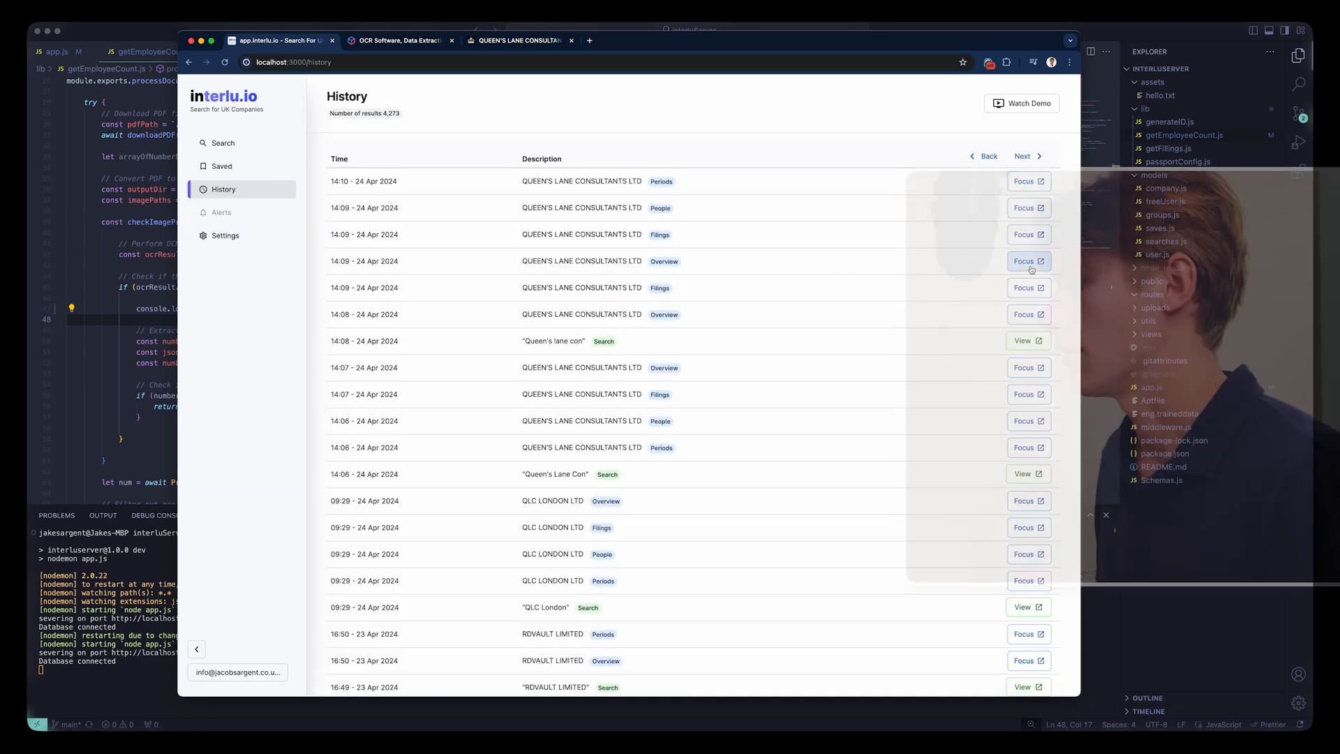
Reopen the company's overview from History, close it, and go to the Search page
{"action": "left_click", "coordinate": [1025, 261]}
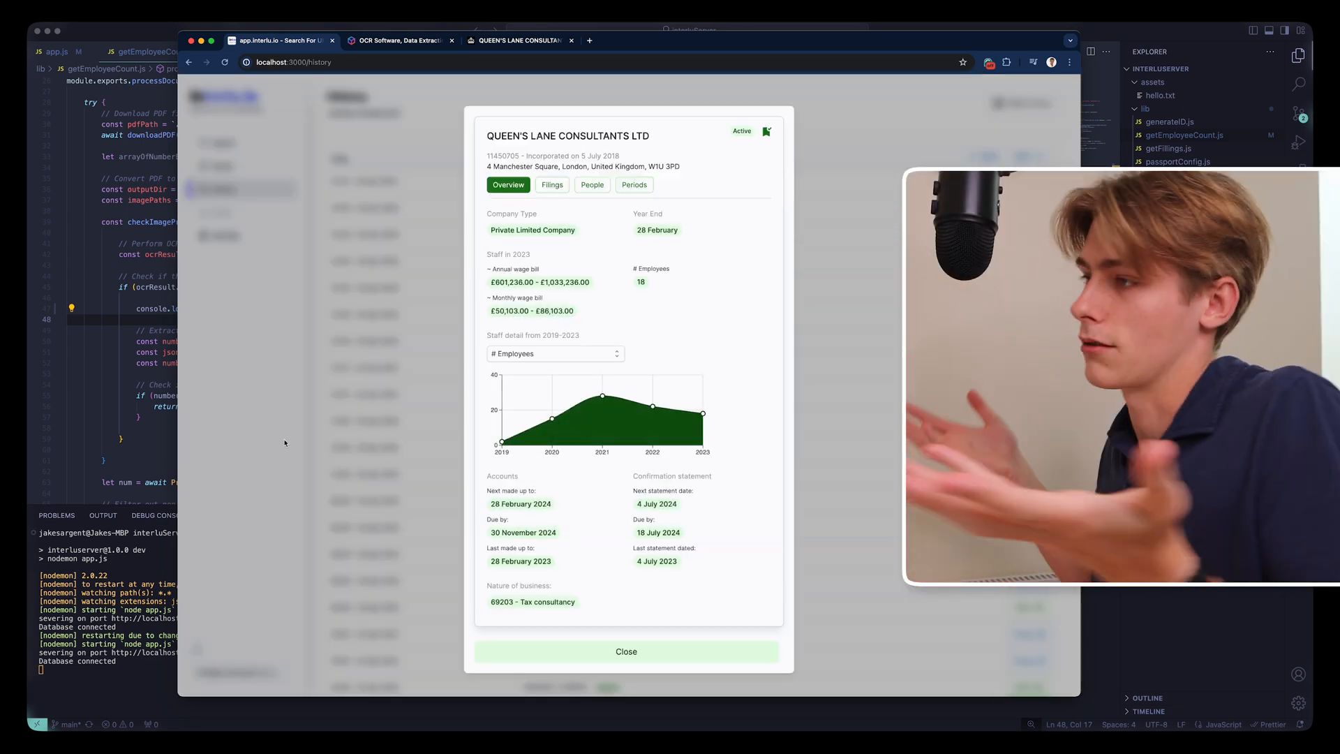
{"action": "left_click", "coordinate": [625, 652]}
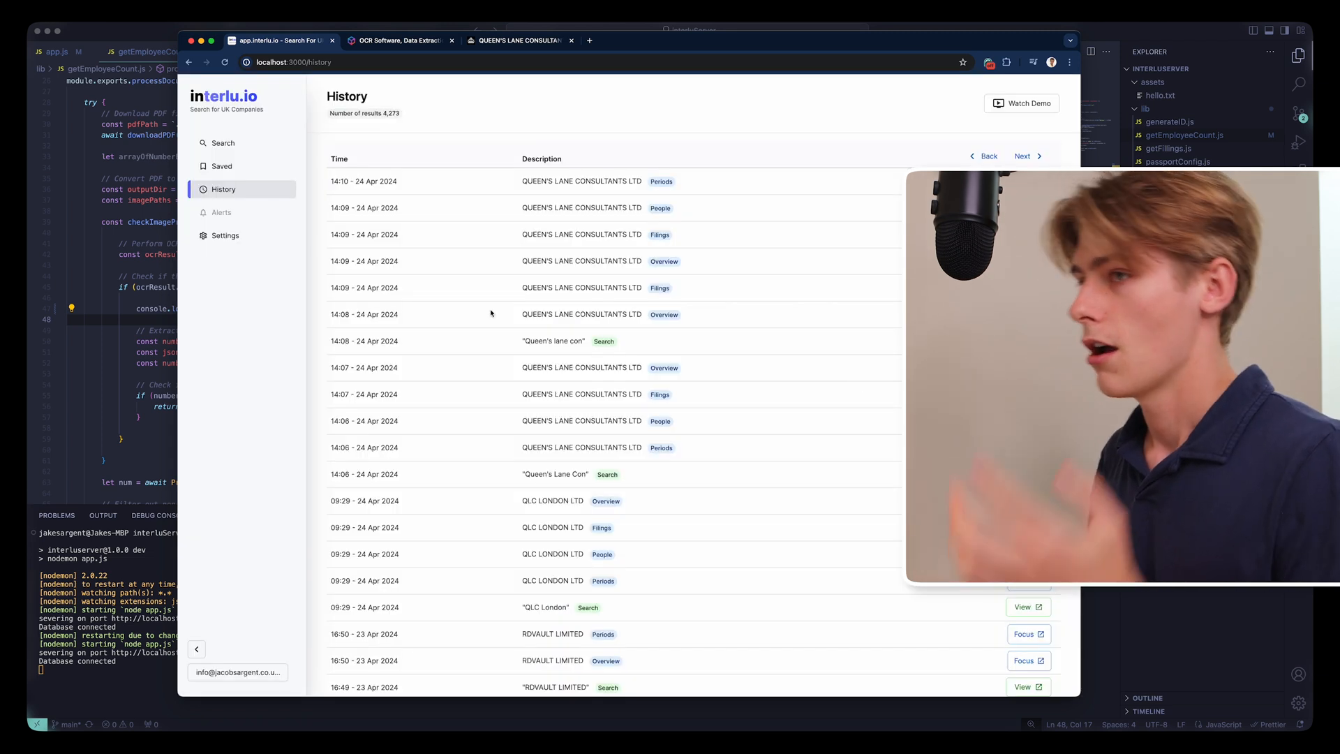
{"action": "mouse_move", "coordinate": [223, 142]}
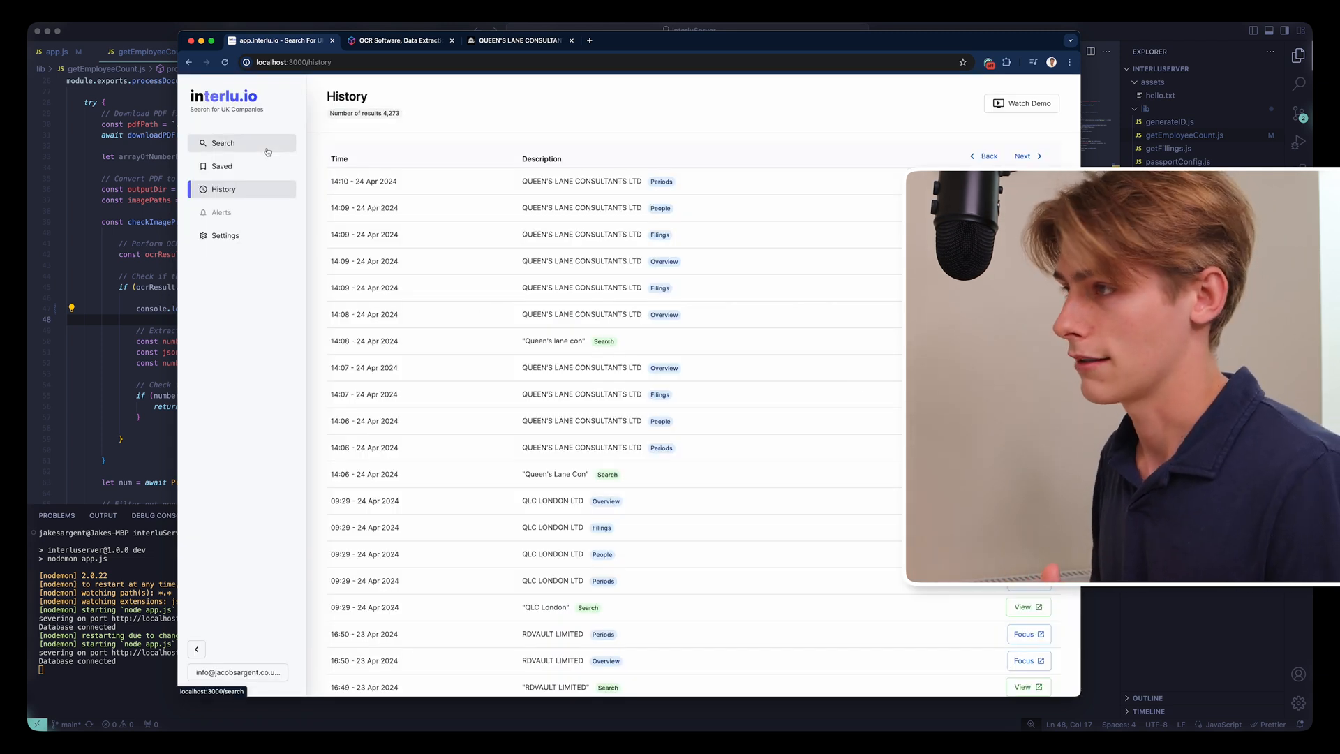
{"action": "left_click", "coordinate": [224, 143]}
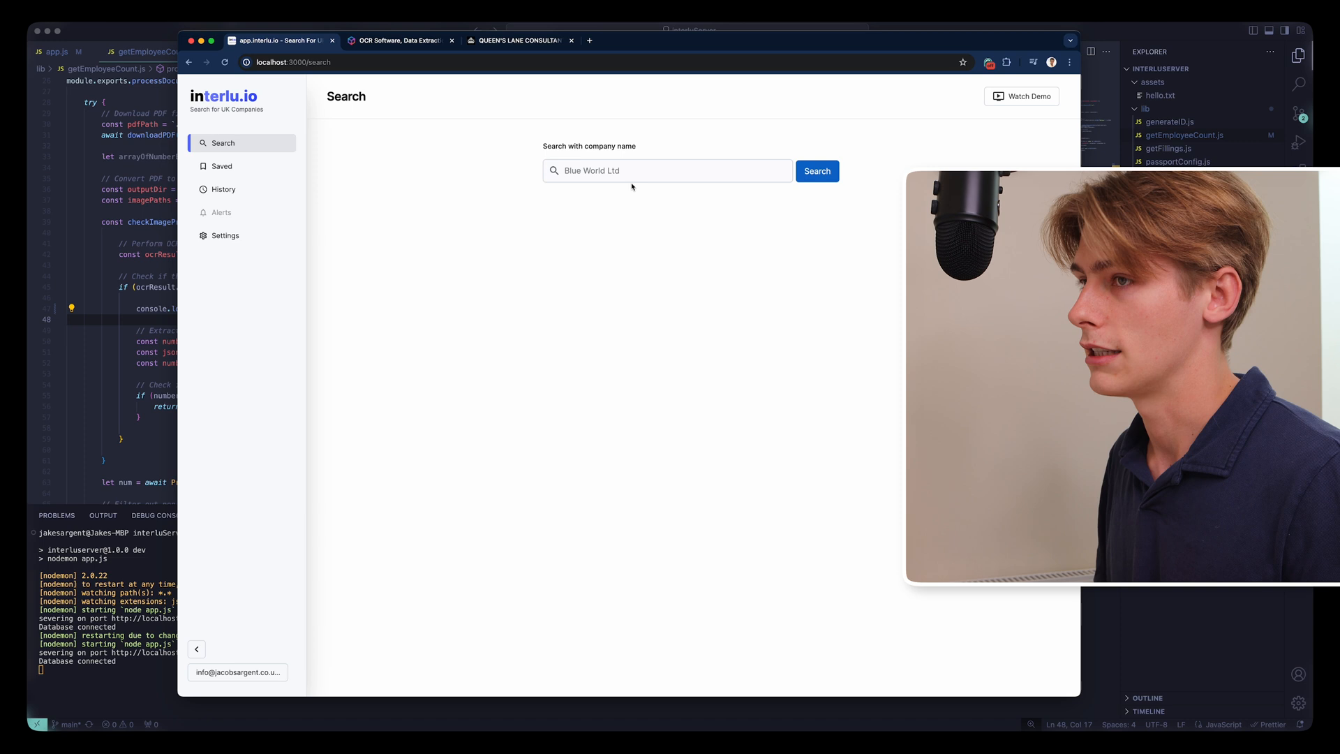
Open the Queen's Lane Consultants Ltd card from the Saved list
{"action": "left_click", "coordinate": [222, 166]}
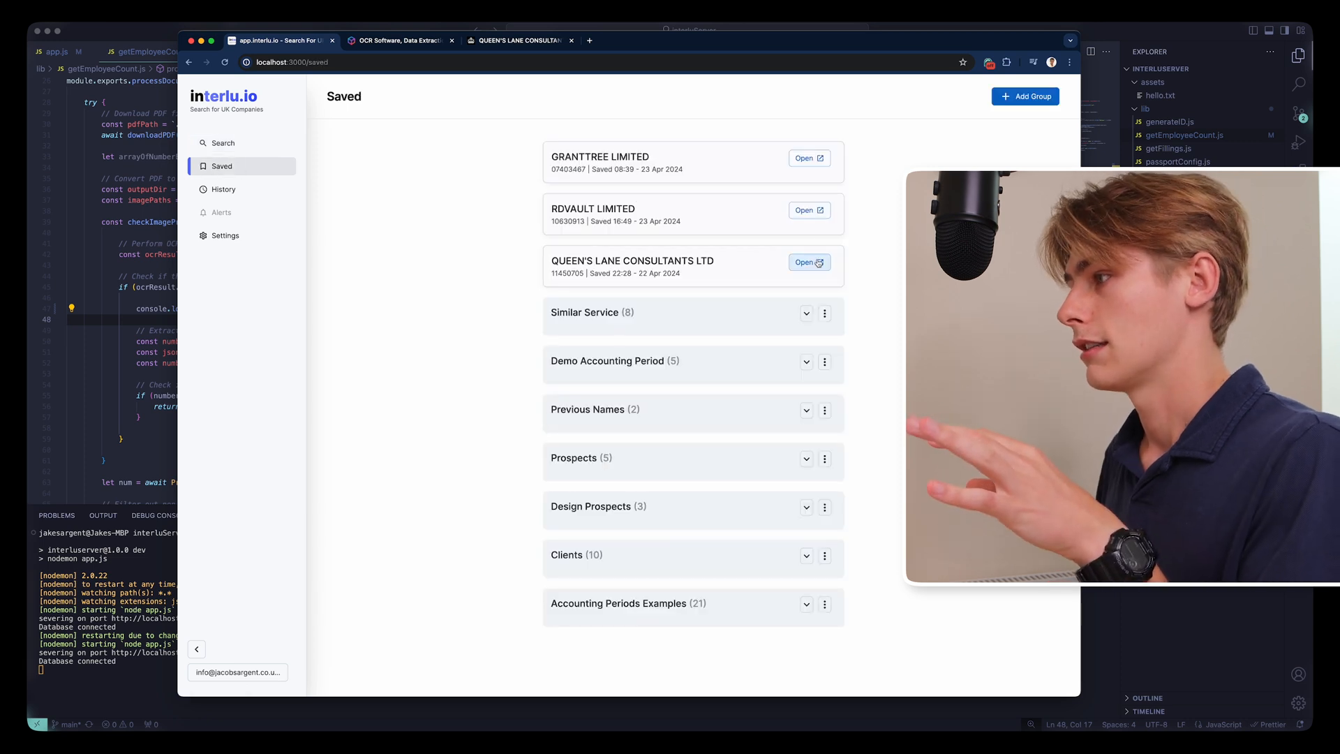
{"action": "left_click", "coordinate": [806, 262]}
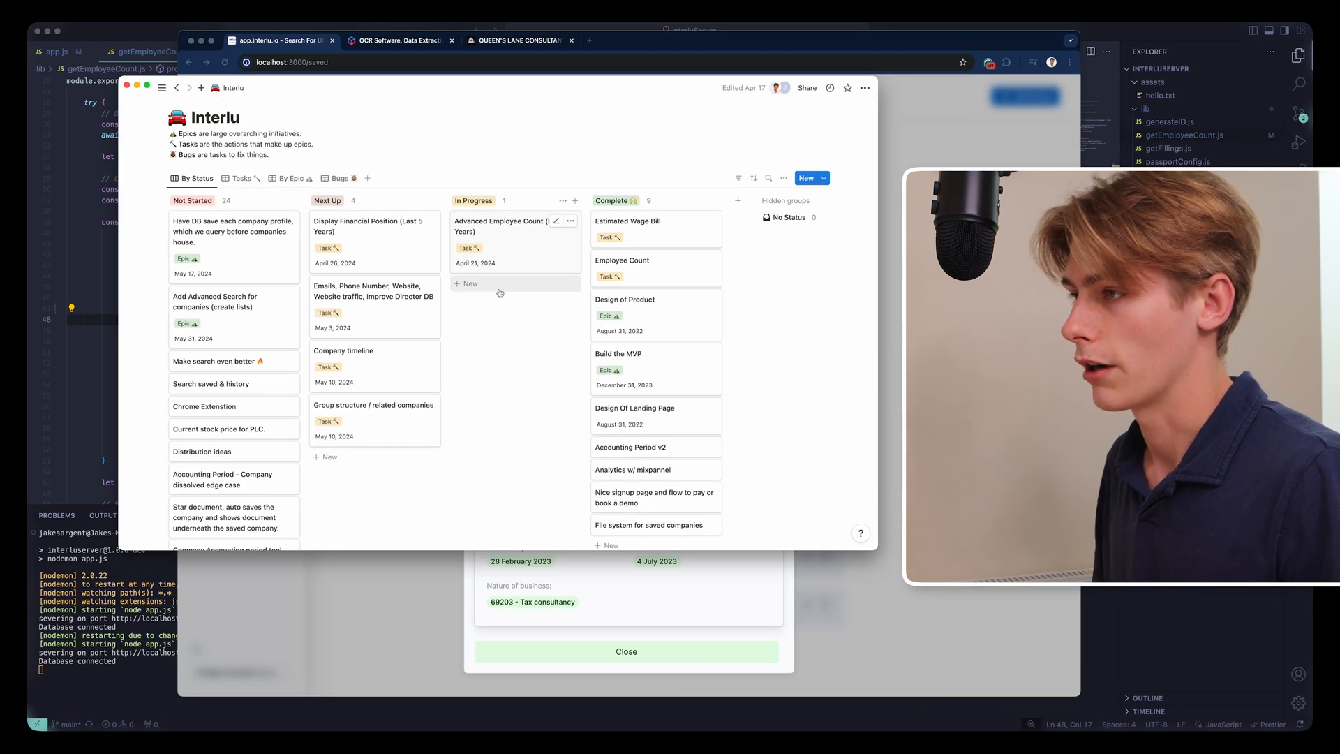
{"action": "mouse_move", "coordinate": [523, 436]}
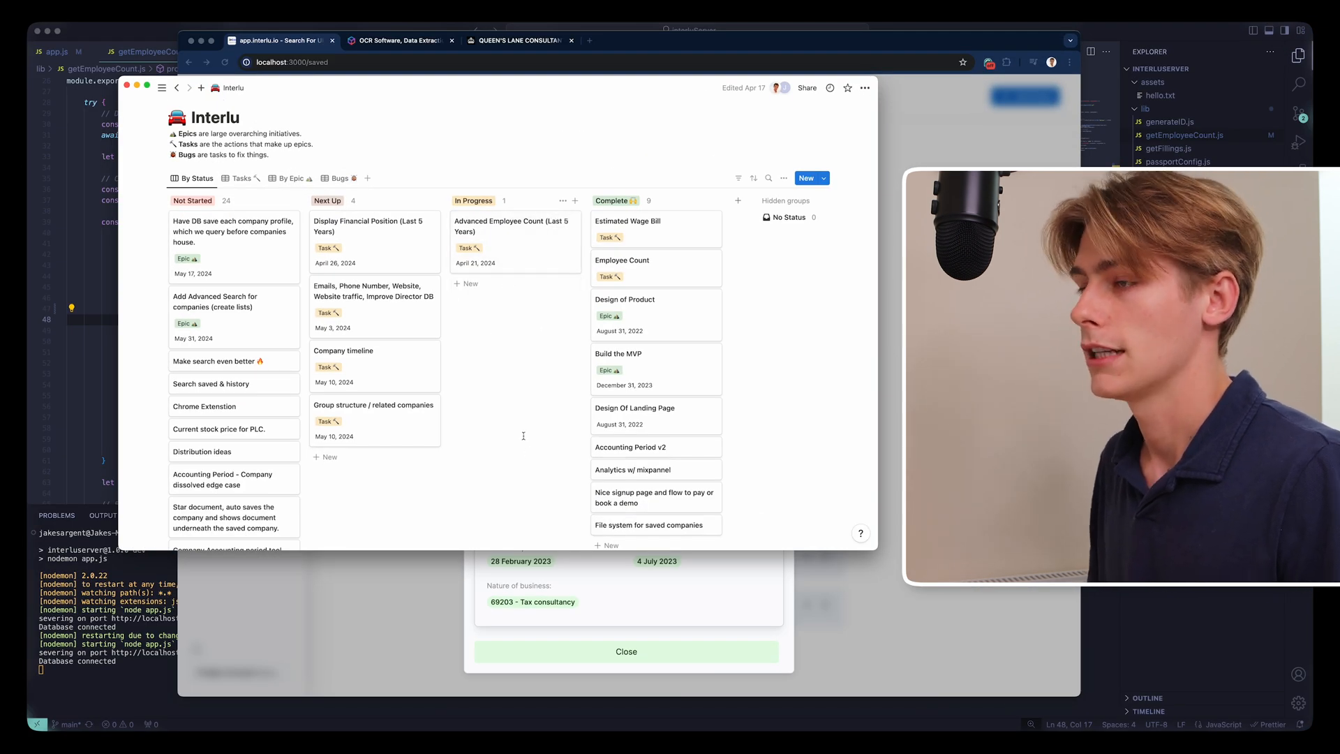
{"action": "mouse_move", "coordinate": [469, 347]}
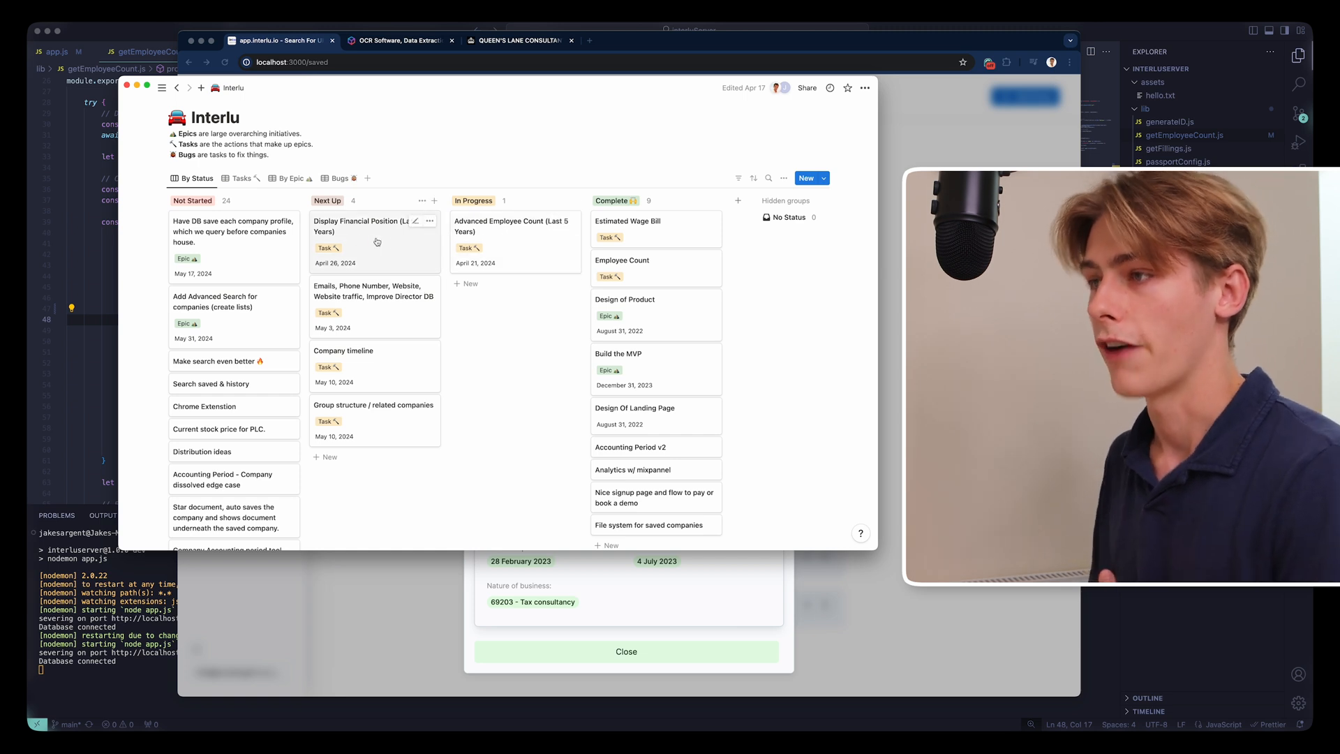
{"action": "mouse_move", "coordinate": [374, 290]}
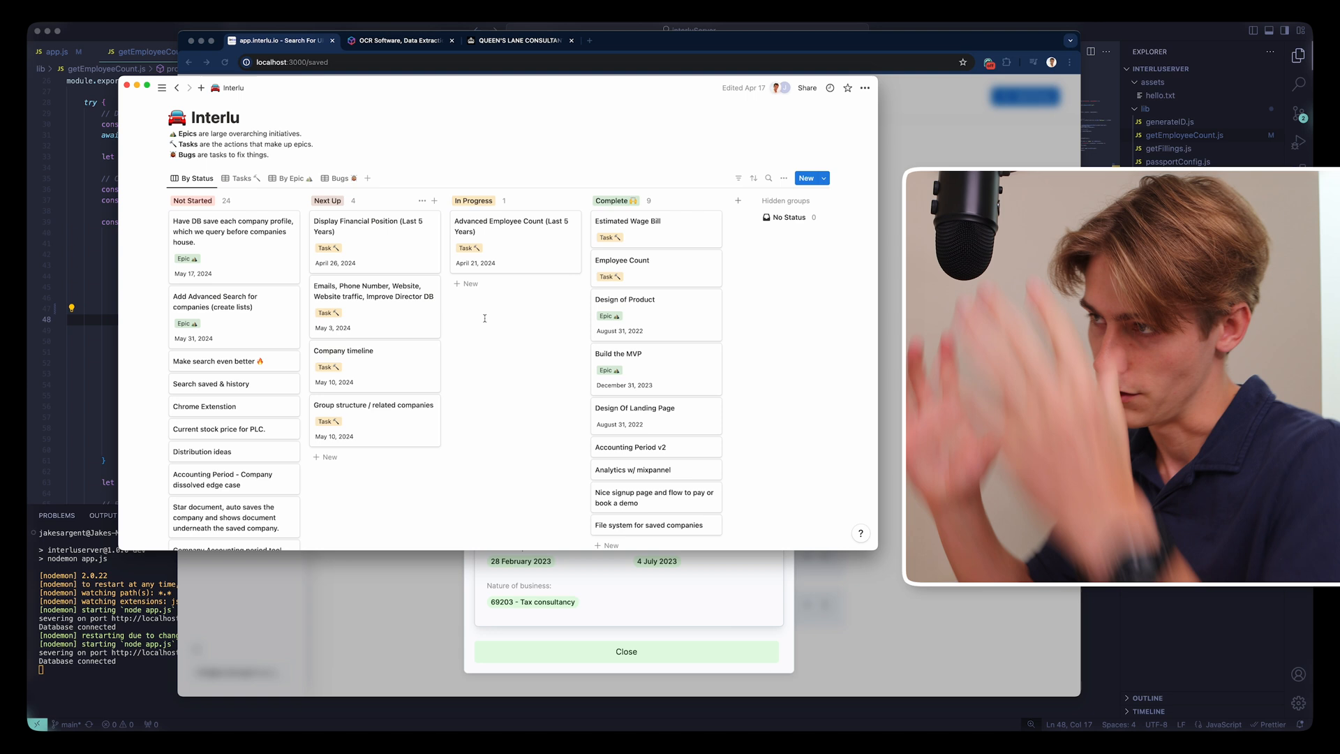
{"action": "mouse_move", "coordinate": [358, 371]}
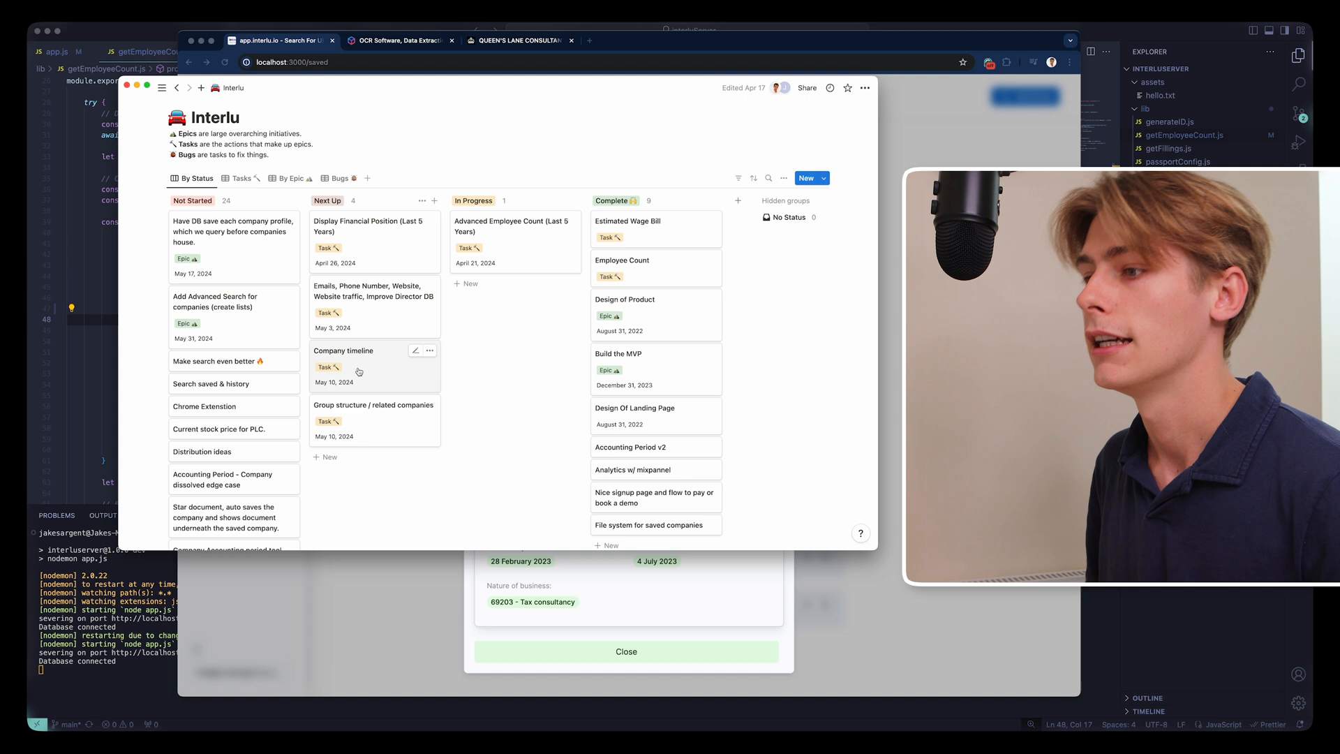
{"action": "mouse_move", "coordinate": [556, 382]}
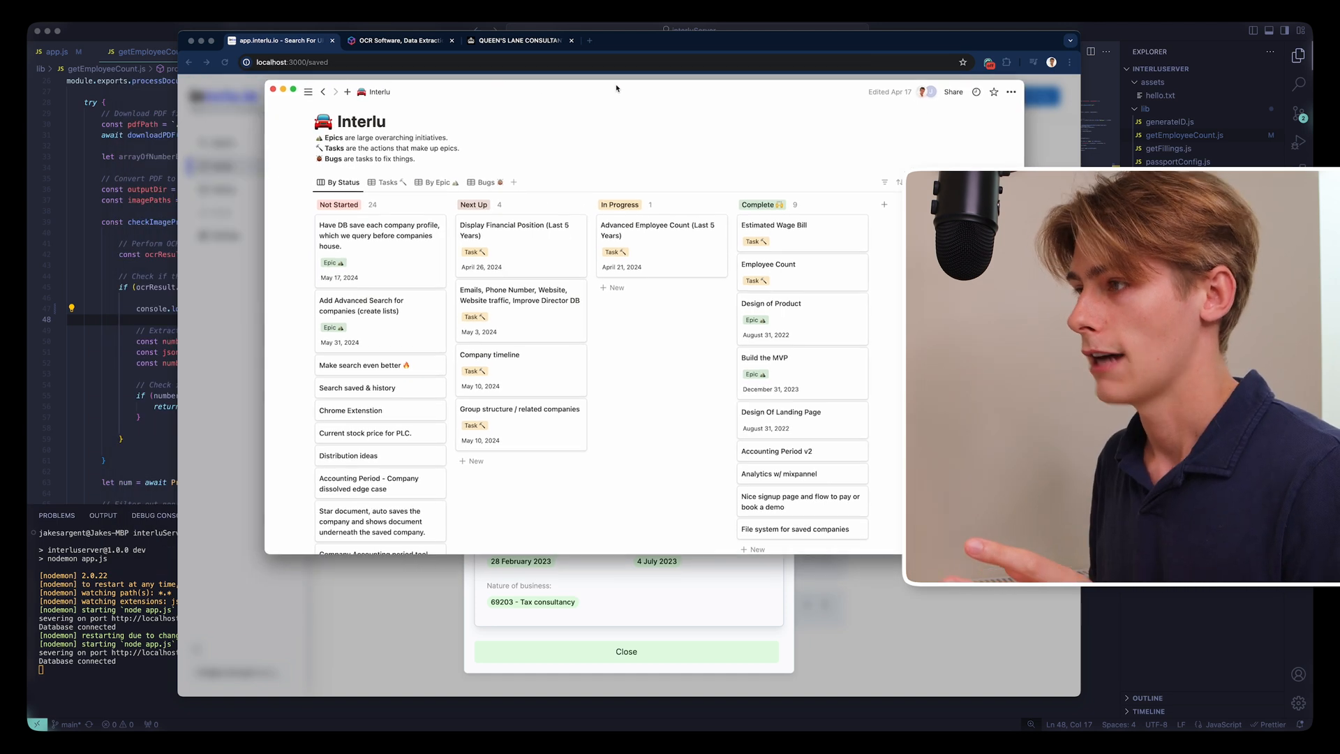
{"action": "mouse_move", "coordinate": [523, 426]}
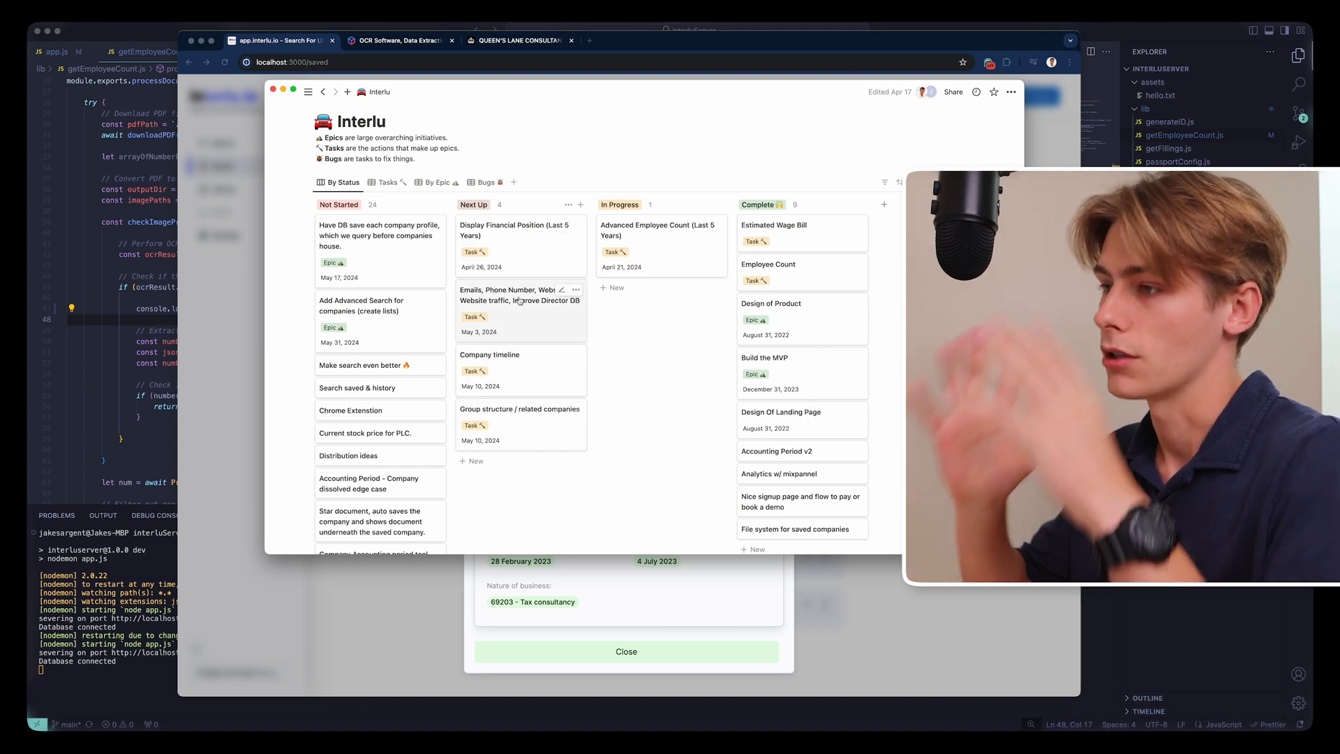
{"action": "mouse_move", "coordinate": [399, 262]}
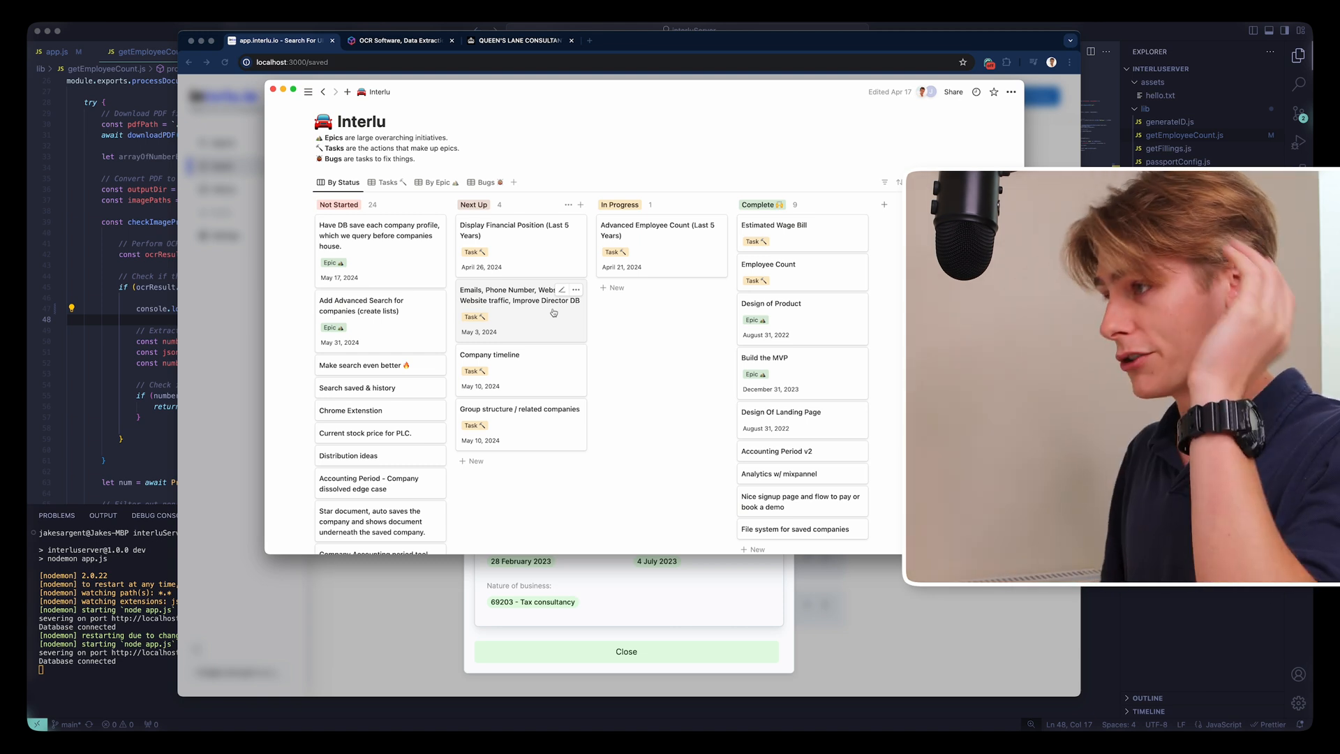
{"action": "mouse_move", "coordinate": [694, 272]}
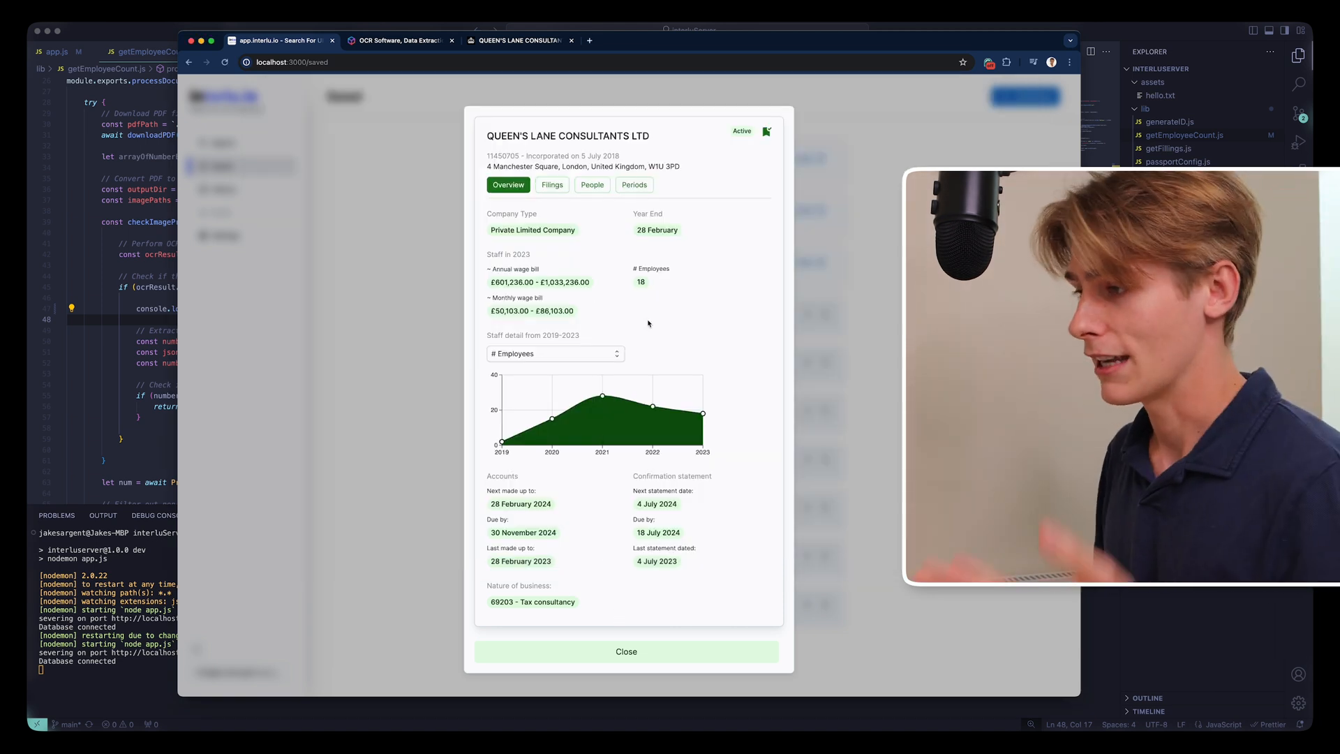
{"action": "mouse_move", "coordinate": [632, 296]}
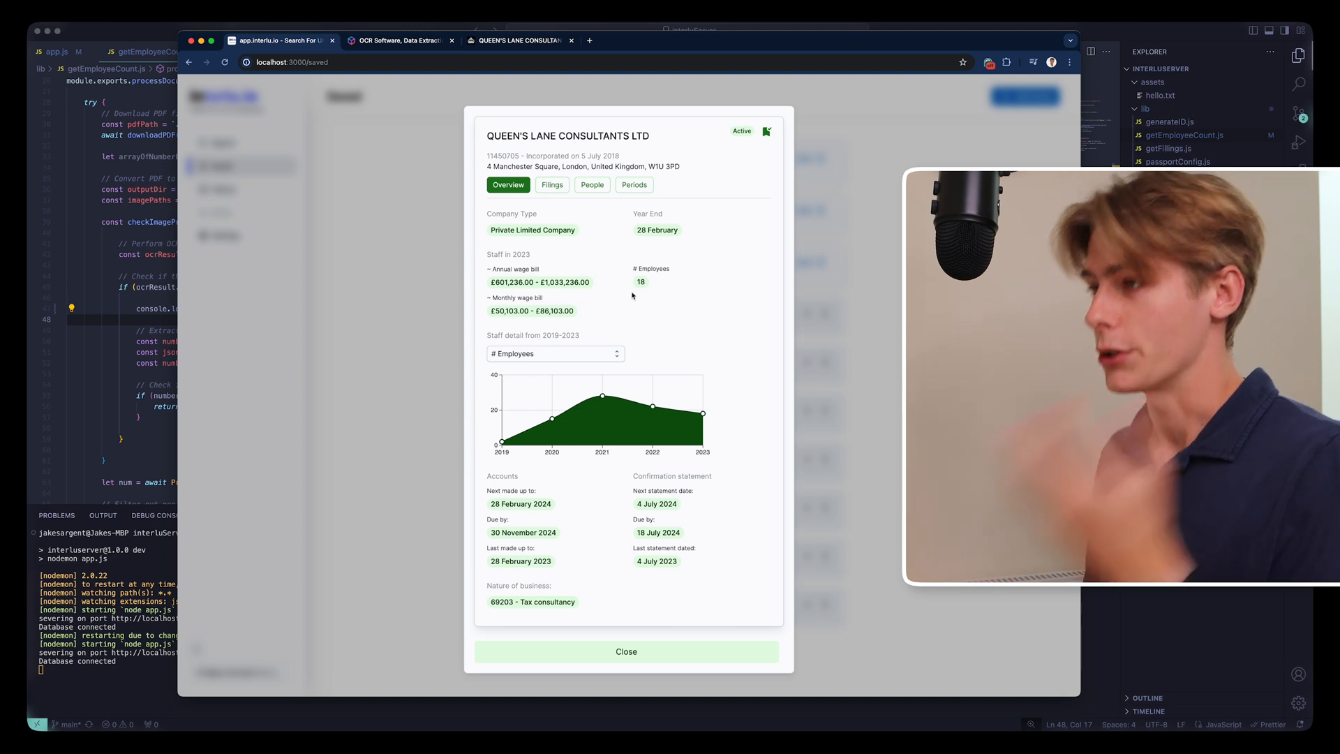
{"action": "left_click", "coordinate": [553, 184]}
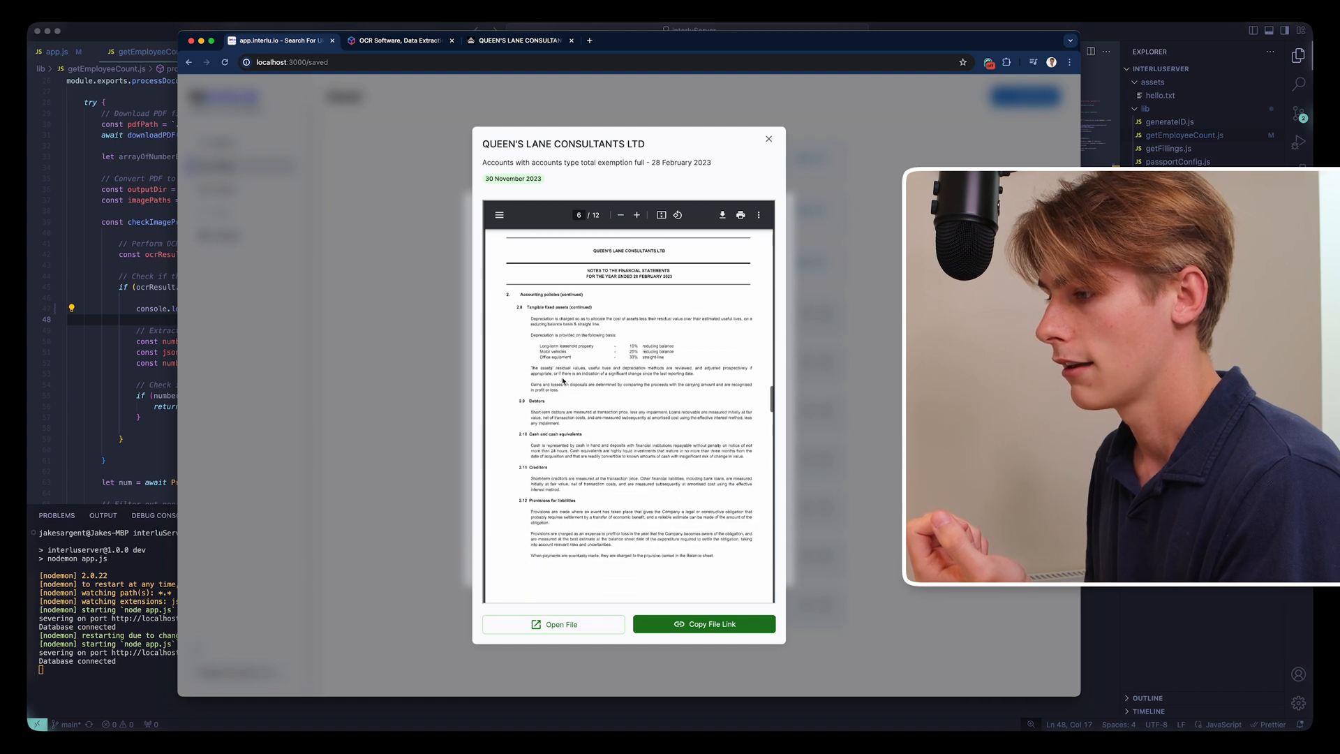
{"action": "left_click", "coordinate": [636, 215]}
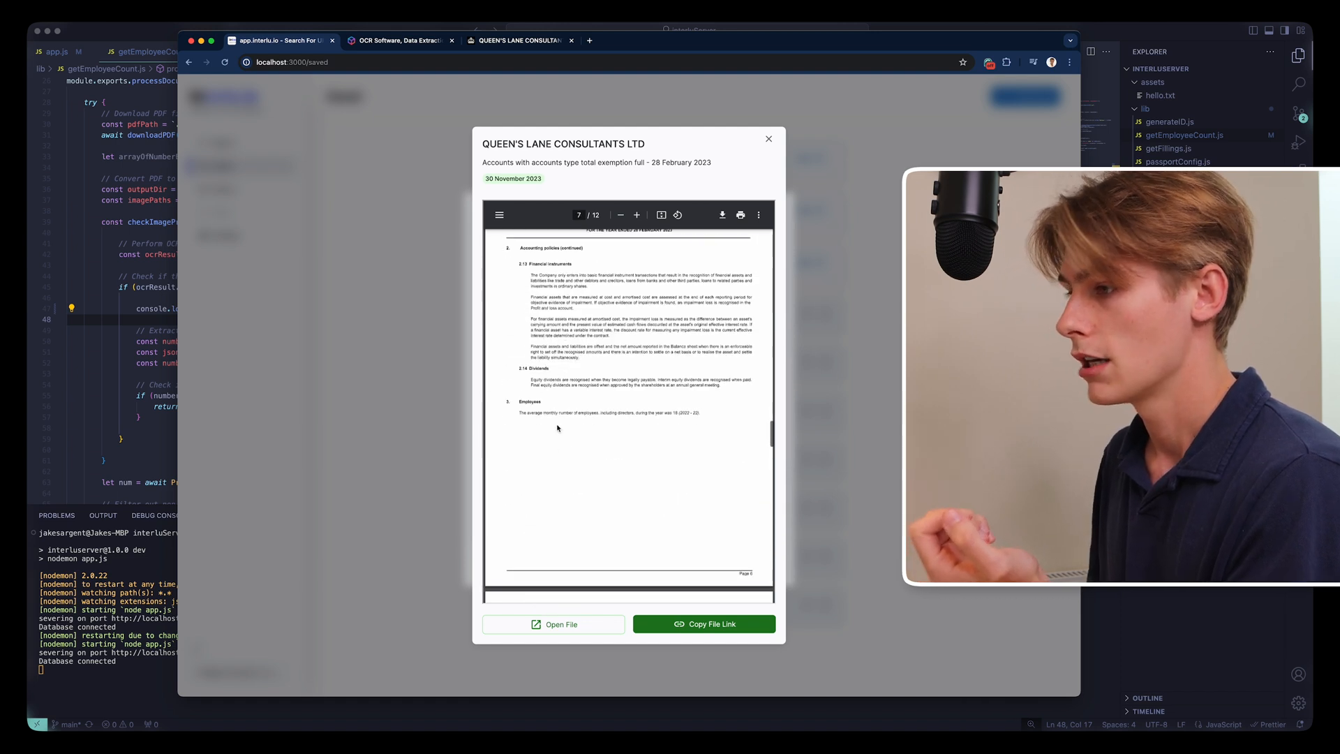
{"action": "mouse_move", "coordinate": [523, 416]}
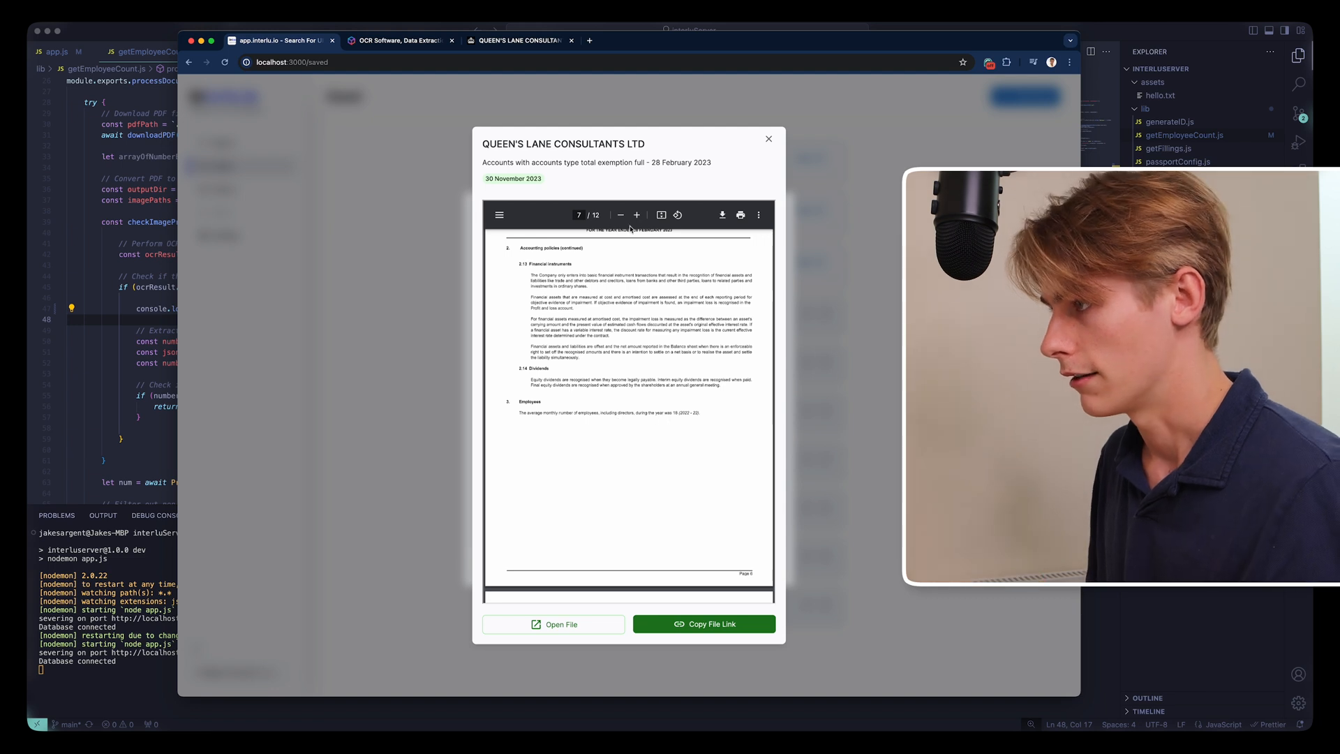
{"action": "left_click", "coordinate": [636, 215]}
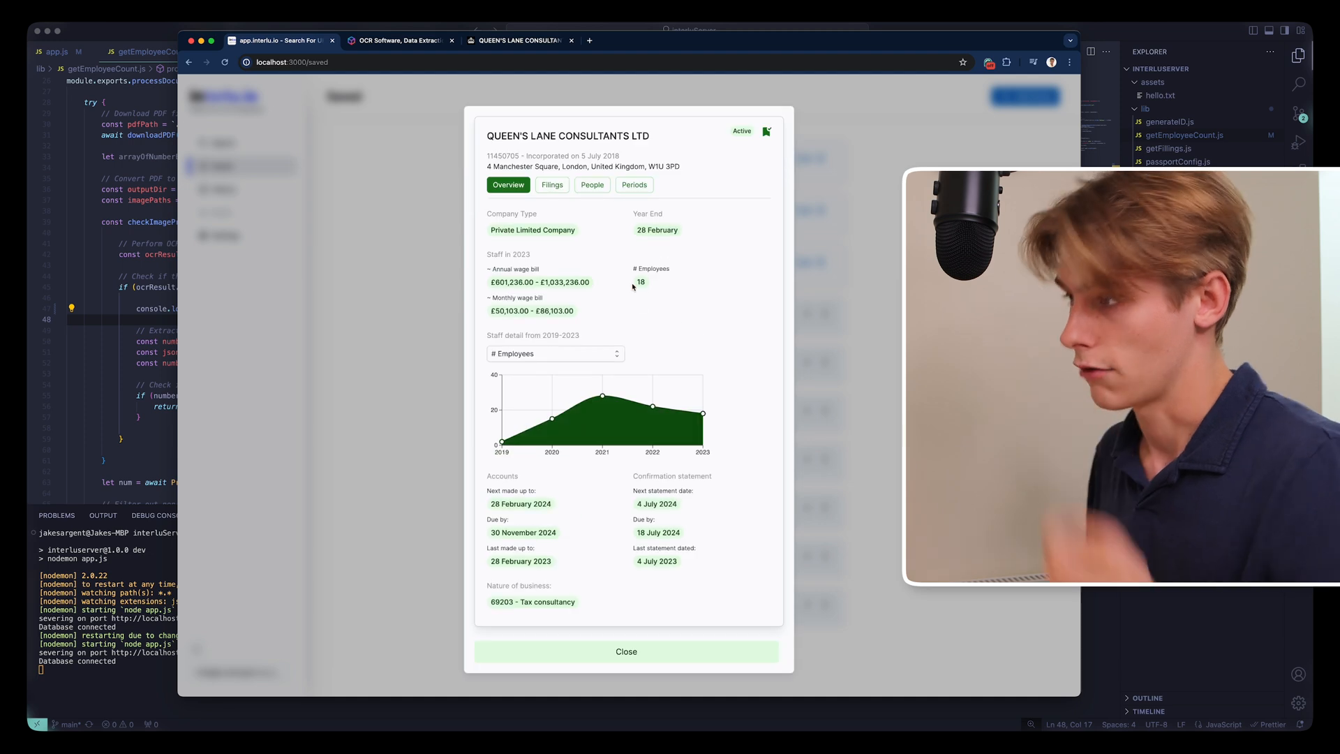
{"action": "mouse_move", "coordinate": [603, 395]}
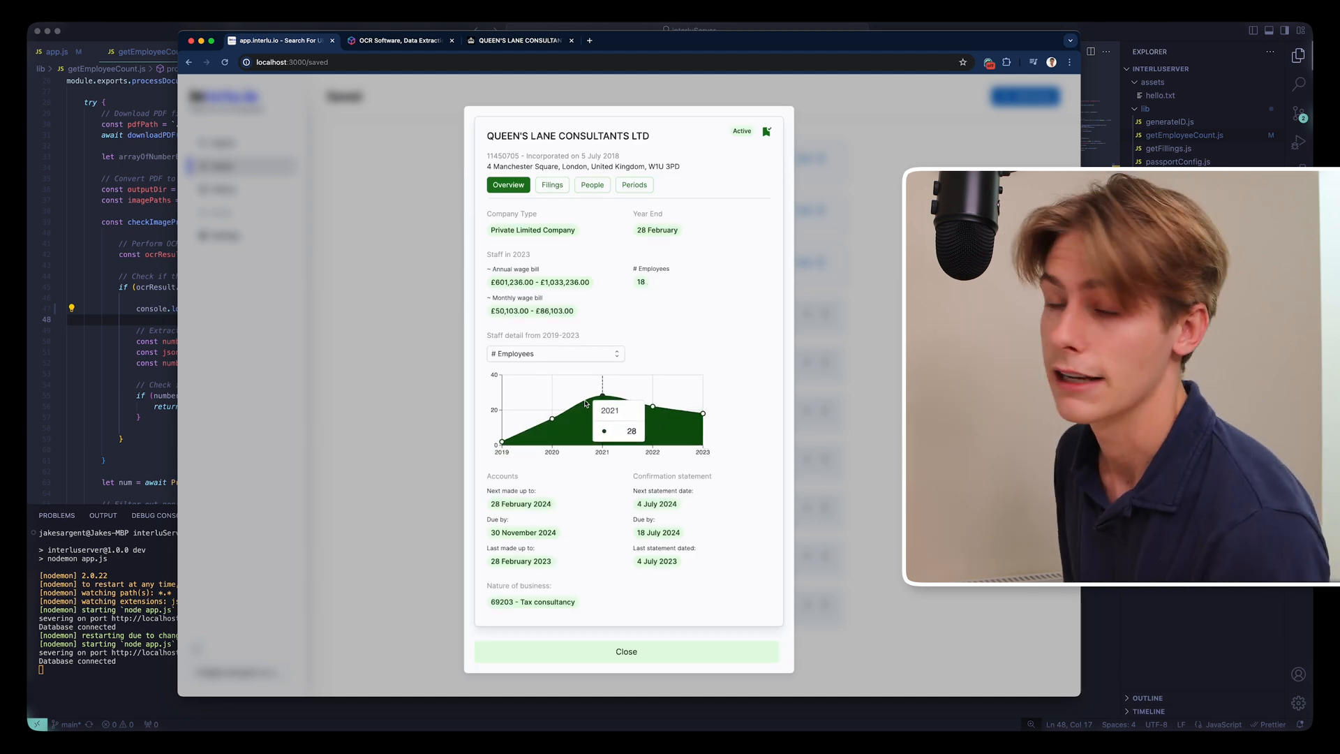
{"action": "mouse_move", "coordinate": [788, 367]}
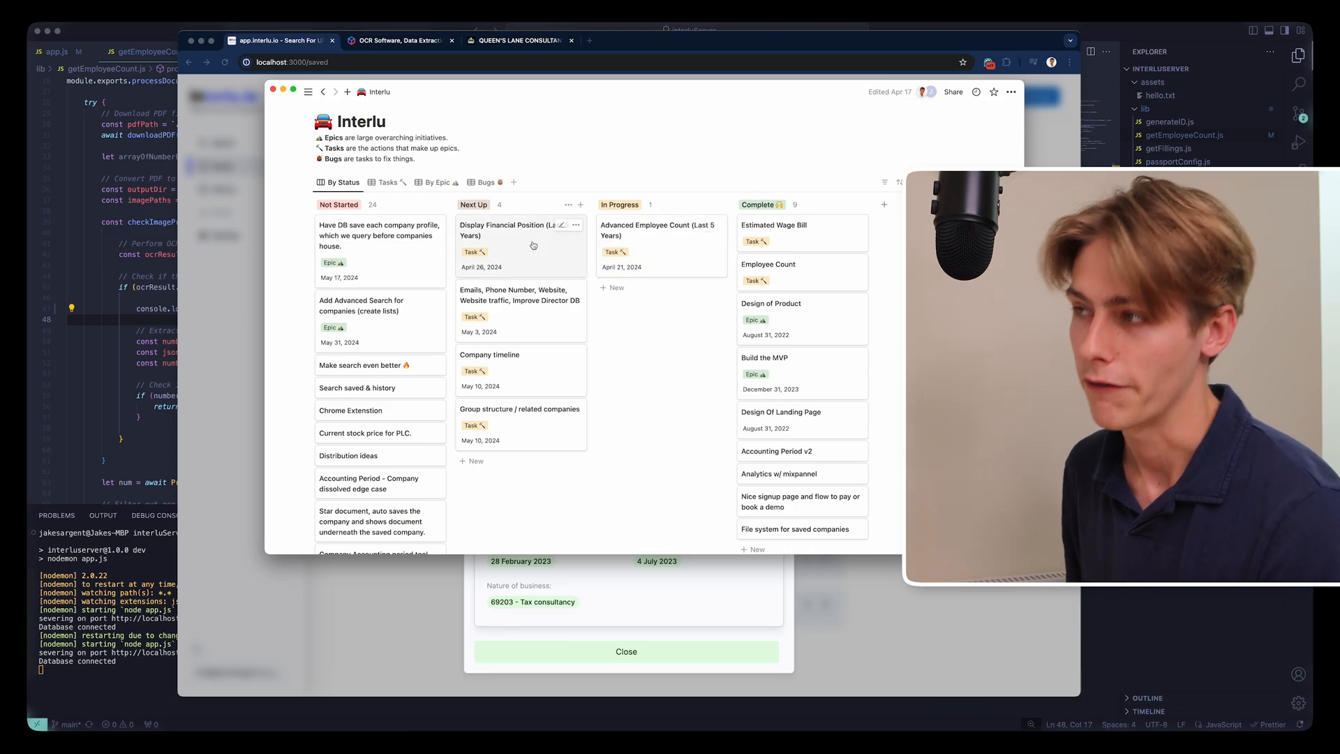
{"action": "mouse_move", "coordinate": [543, 402]}
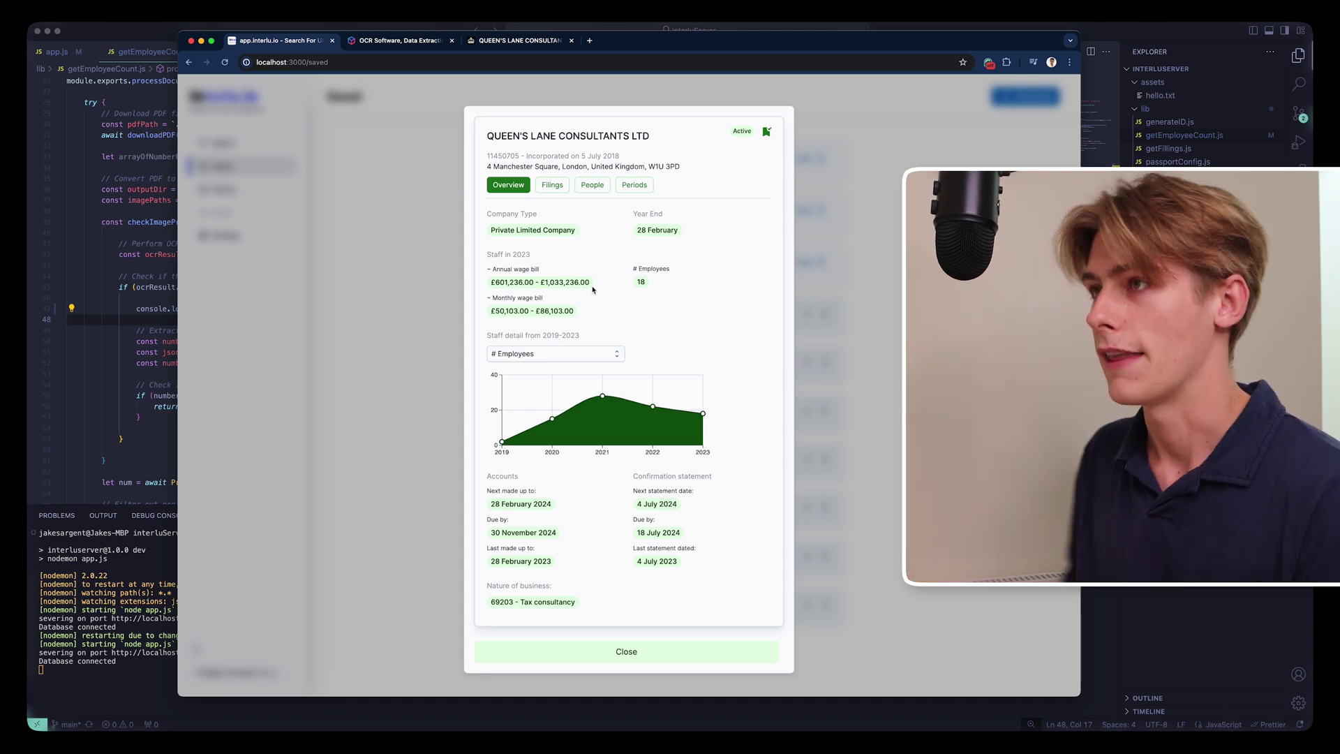
Bring up the Amazon Textract OCR website tab before switching to the code editor
{"action": "left_click", "coordinate": [393, 40]}
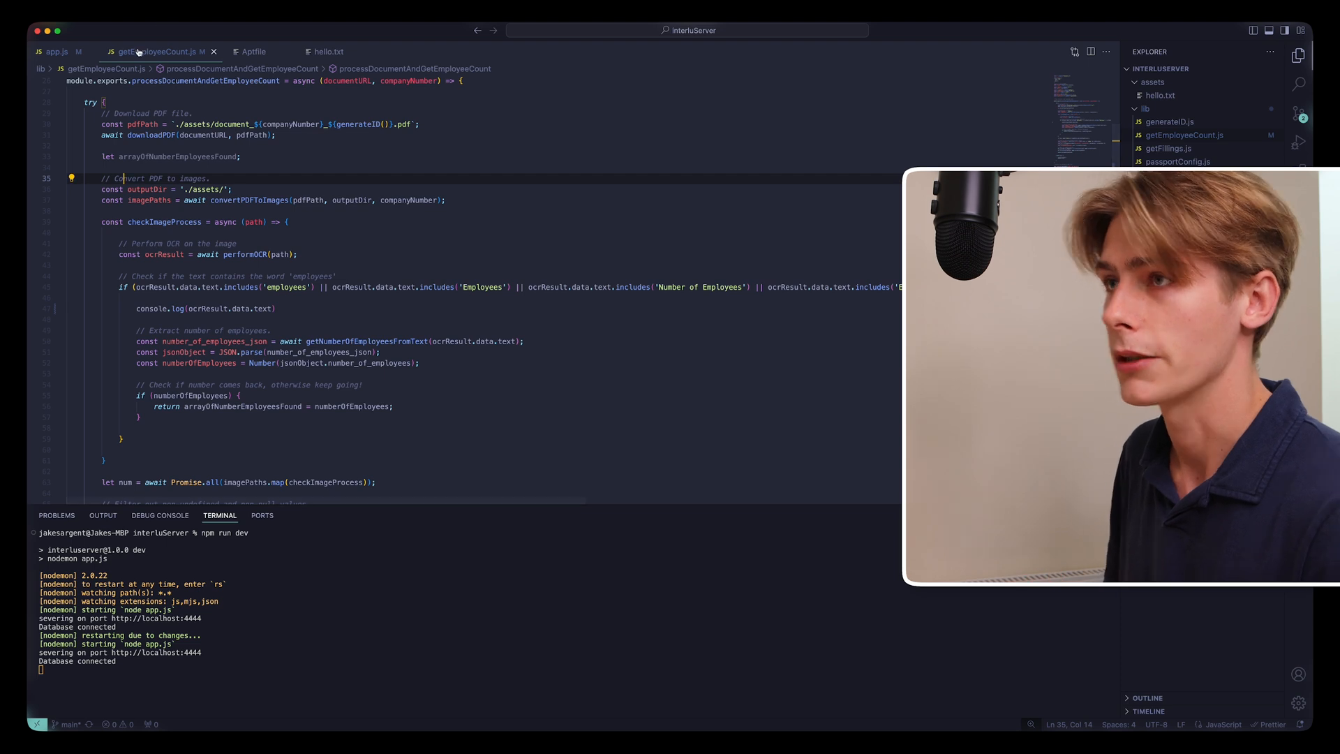
Review processDocumentAndGetEmployeeCount and jump to the getNumberOfEmployeesFromText definition with its OpenAI prompt
{"action": "scroll", "scroll_direction": "up", "scroll_amount": 3}
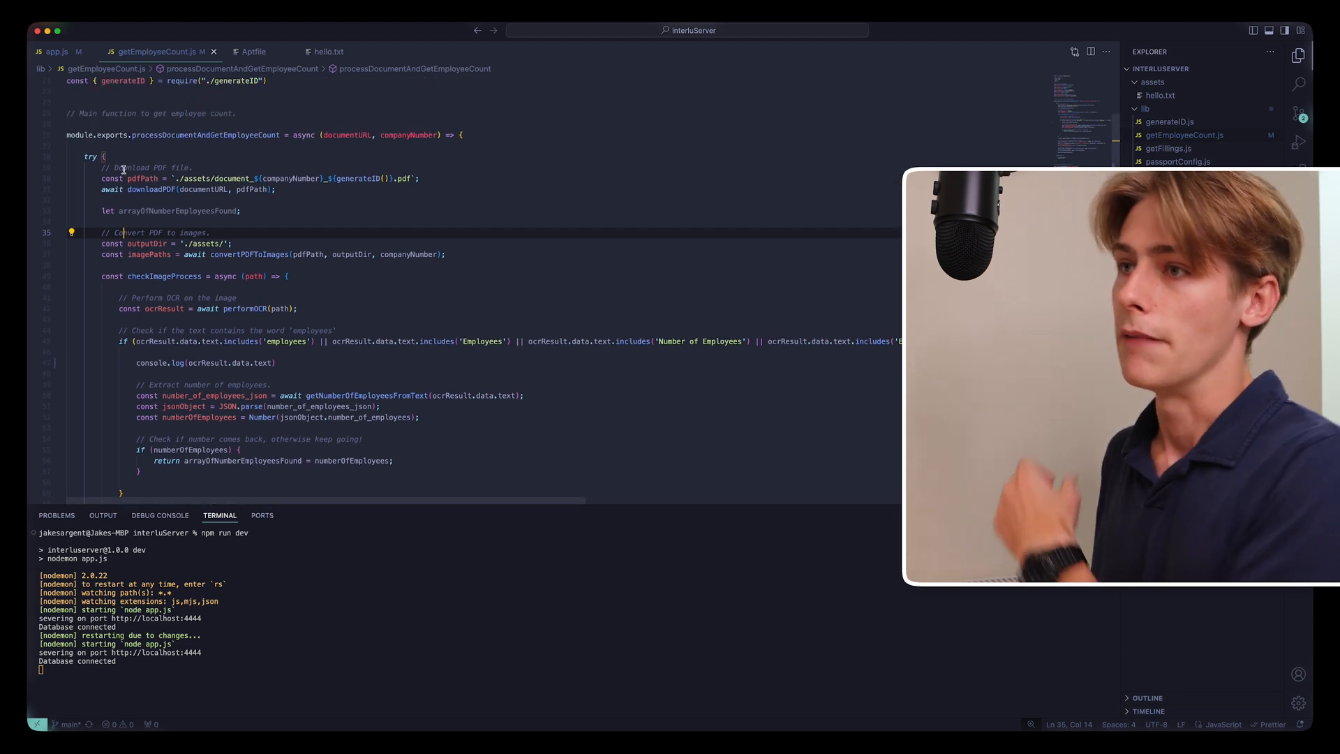
{"action": "double_click", "coordinate": [345, 134]}
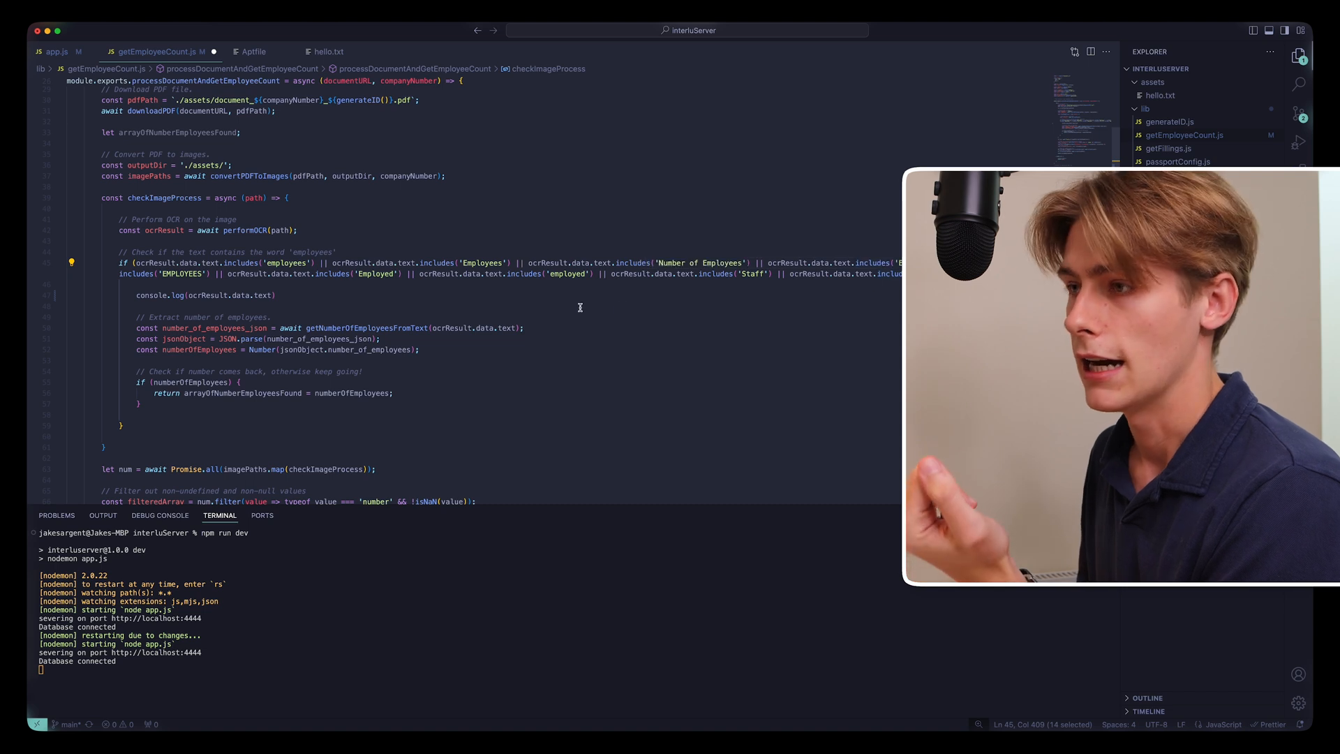
{"action": "mouse_move", "coordinate": [286, 262]}
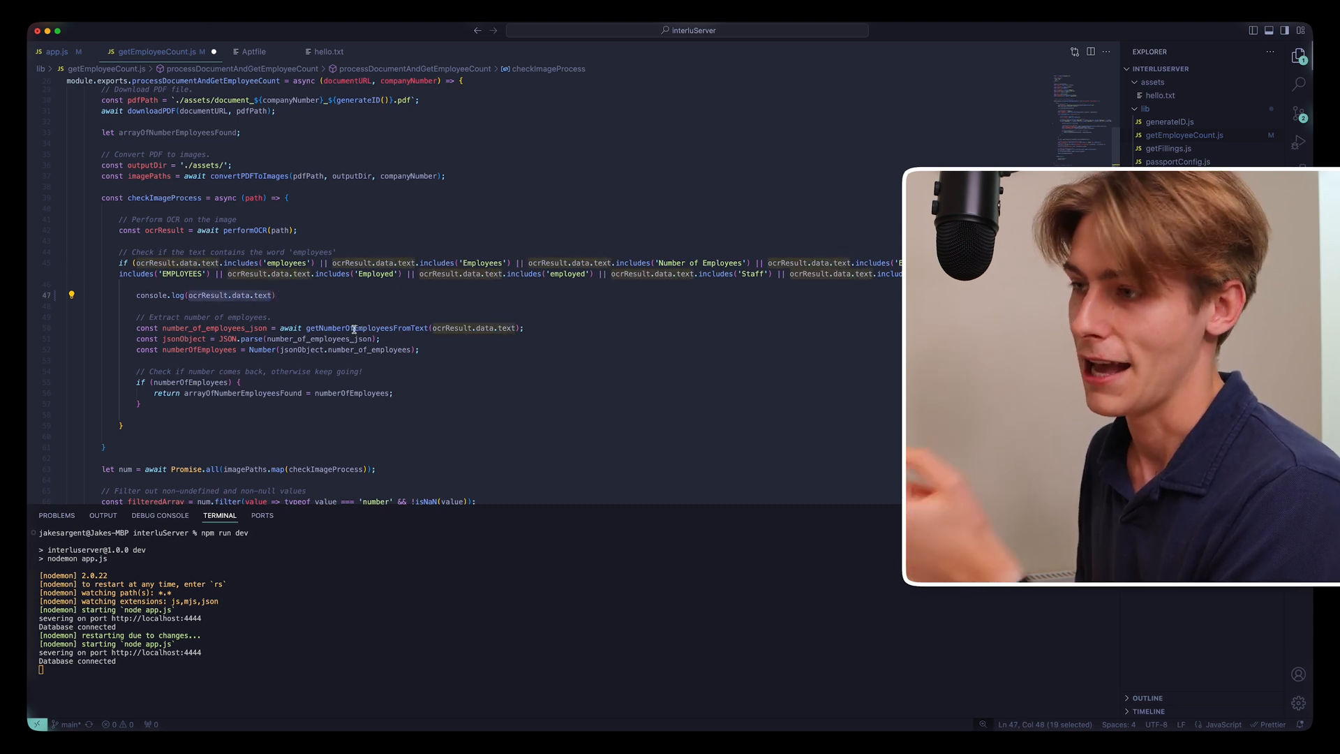
{"action": "left_click", "coordinate": [505, 327]}
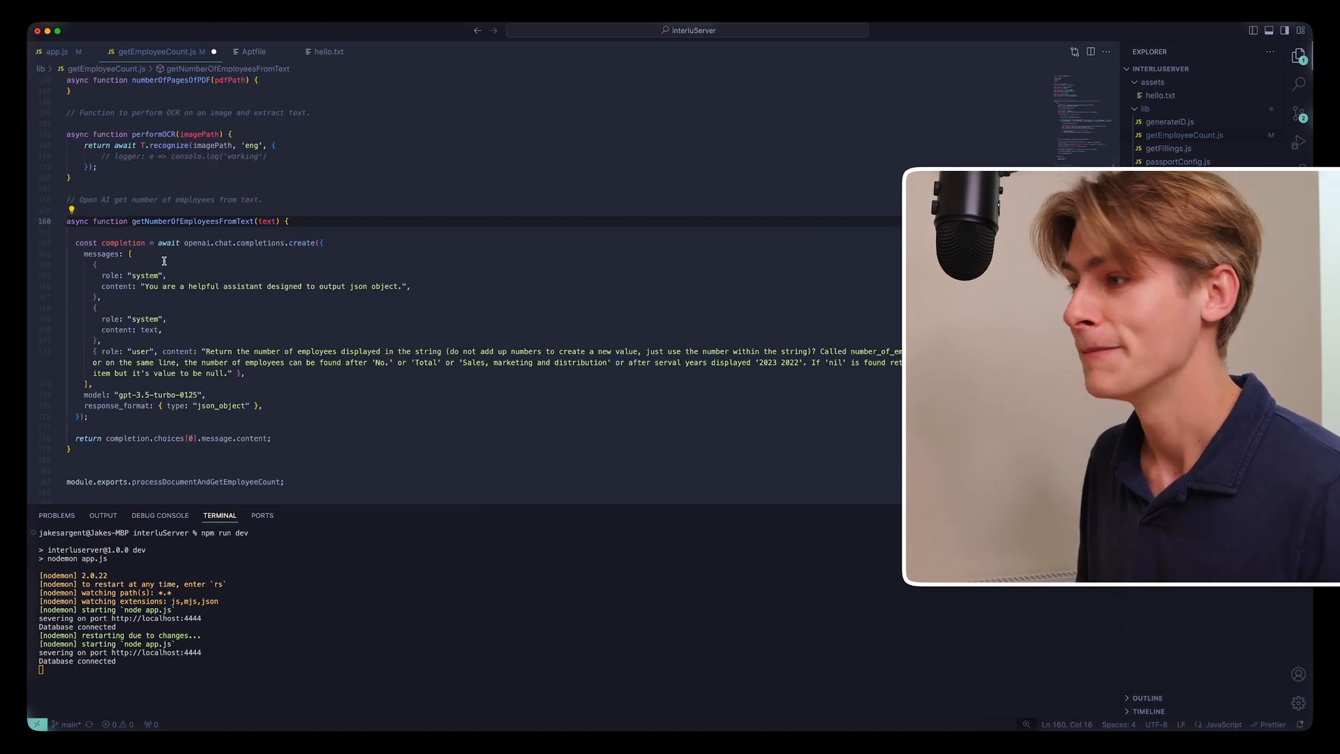
Shrink the terminal so app.js's employee-count-five-years route has more room
{"action": "scroll", "scroll_direction": "up", "scroll_amount": 3}
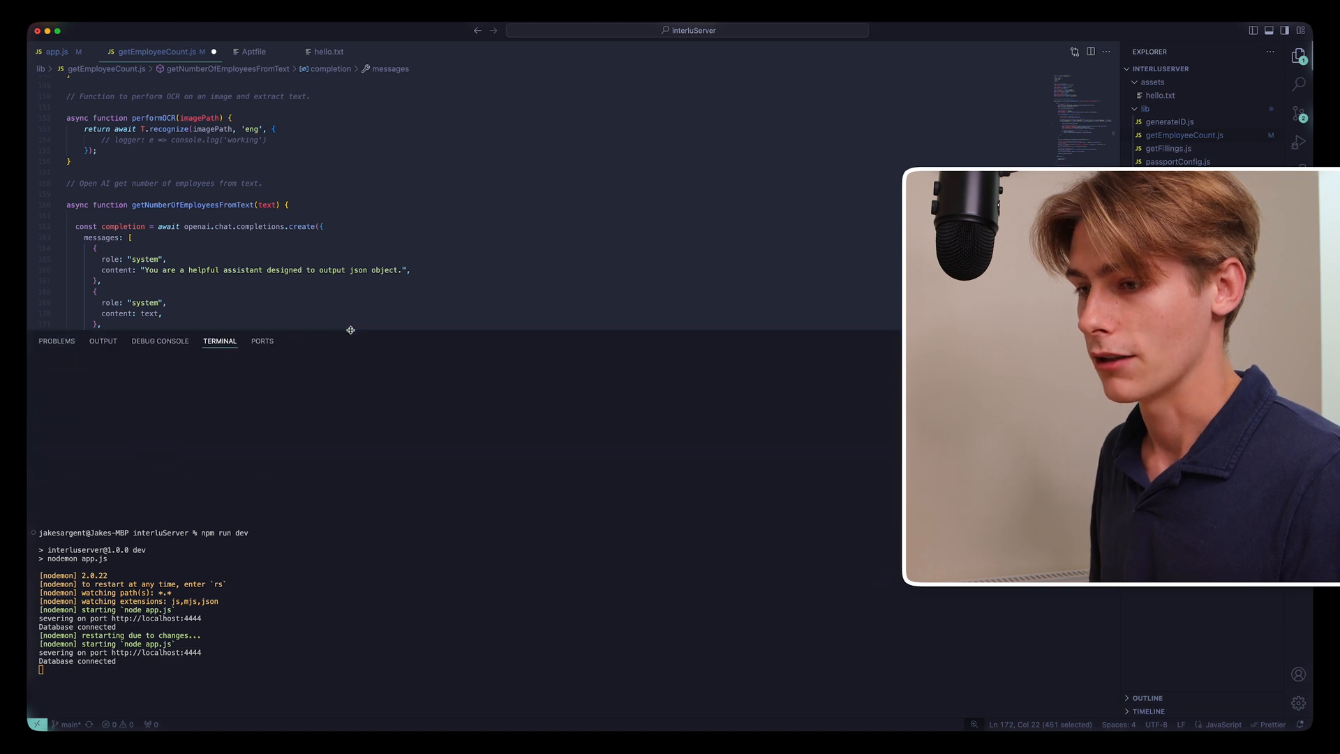
{"action": "left_click_drag", "start_coordinate": [349, 331], "coordinate": [349, 265]}
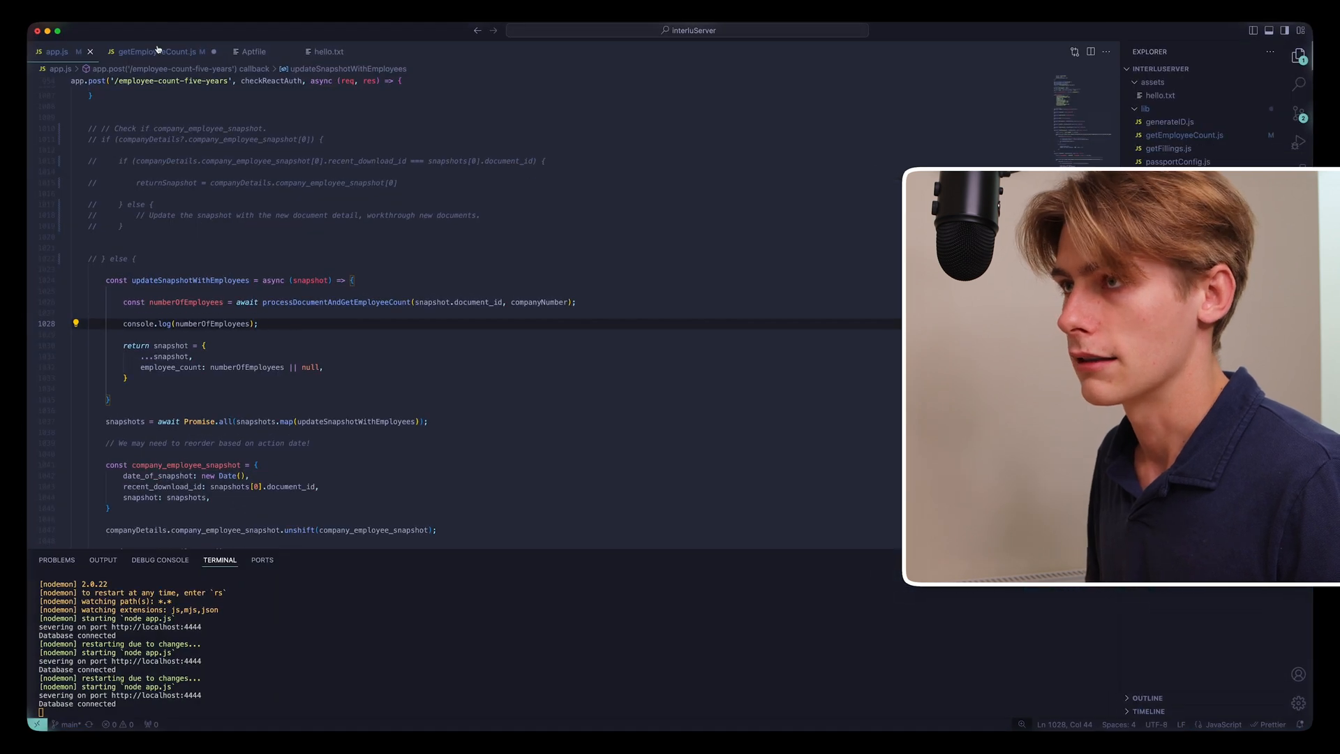
Review the PDF helper functions in getEmployeeCount.js before returning to the interlu.io Saved page
{"action": "left_click", "coordinate": [158, 52]}
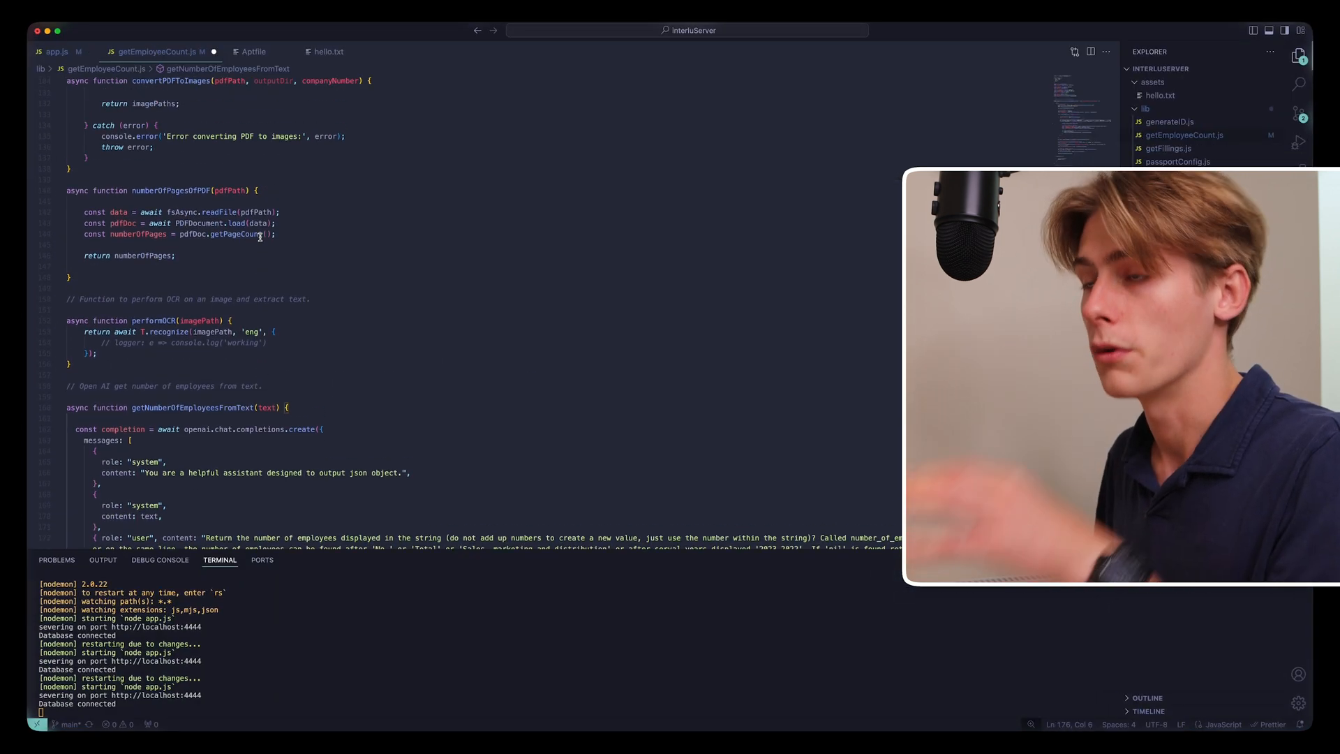
{"action": "scroll", "scroll_direction": "up", "scroll_amount": 3}
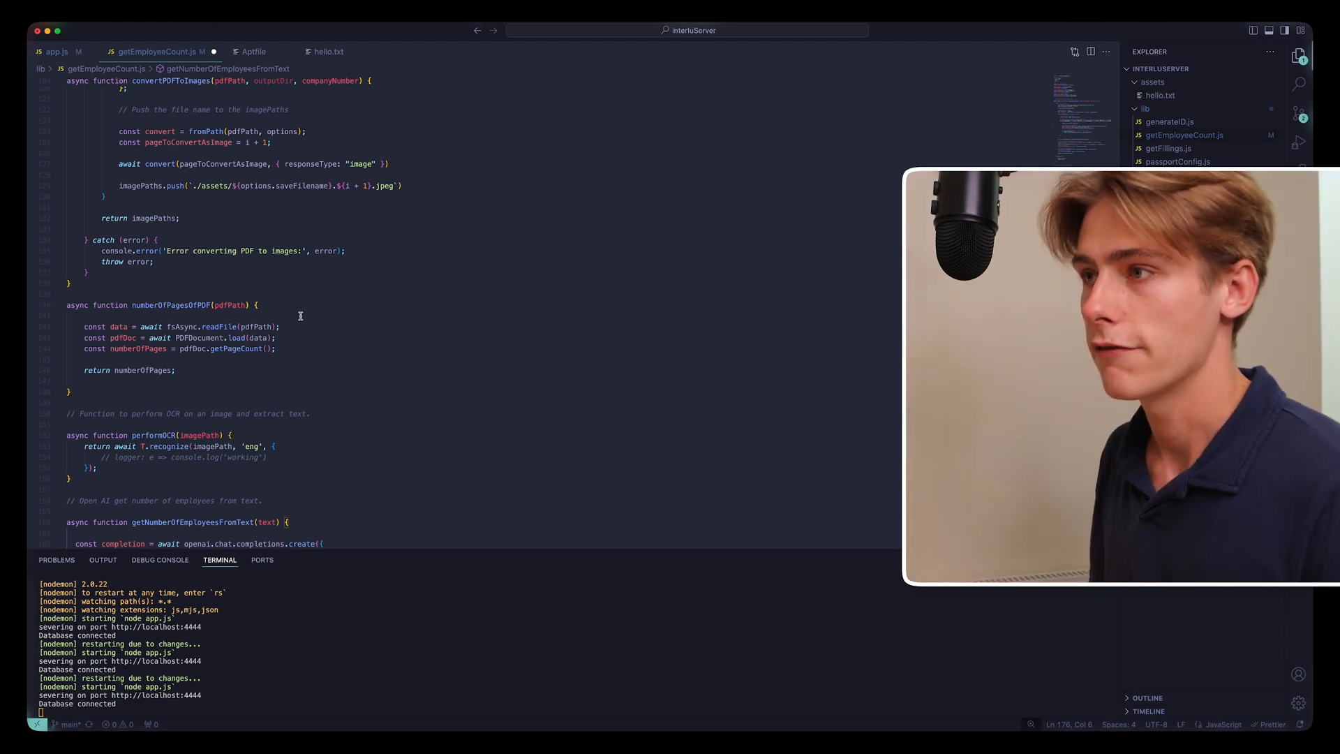
{"action": "scroll", "scroll_direction": "up", "scroll_amount": 3}
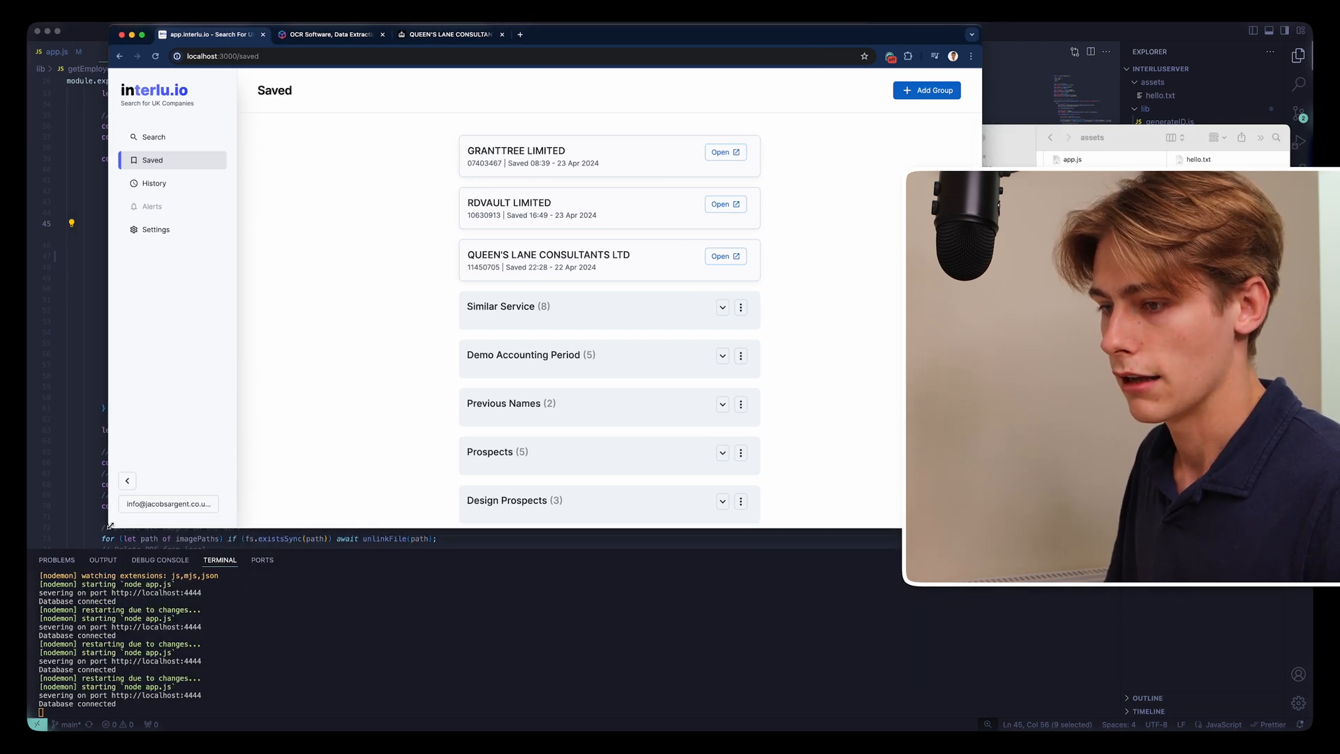
{"action": "mouse_move", "coordinate": [777, 232]}
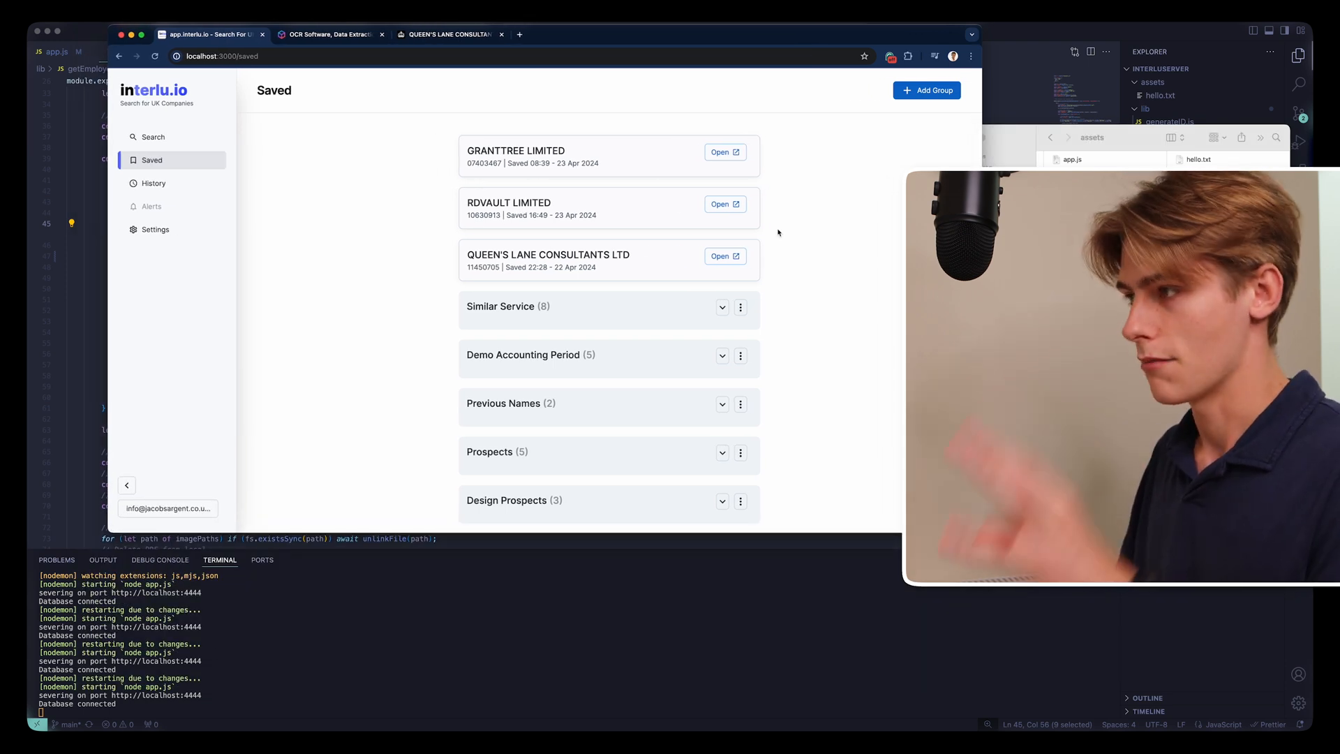
Open QUEEN'S LANE CONSULTANTS LTD from Saved to trigger OCR processing of its filings
{"action": "left_click", "coordinate": [724, 256]}
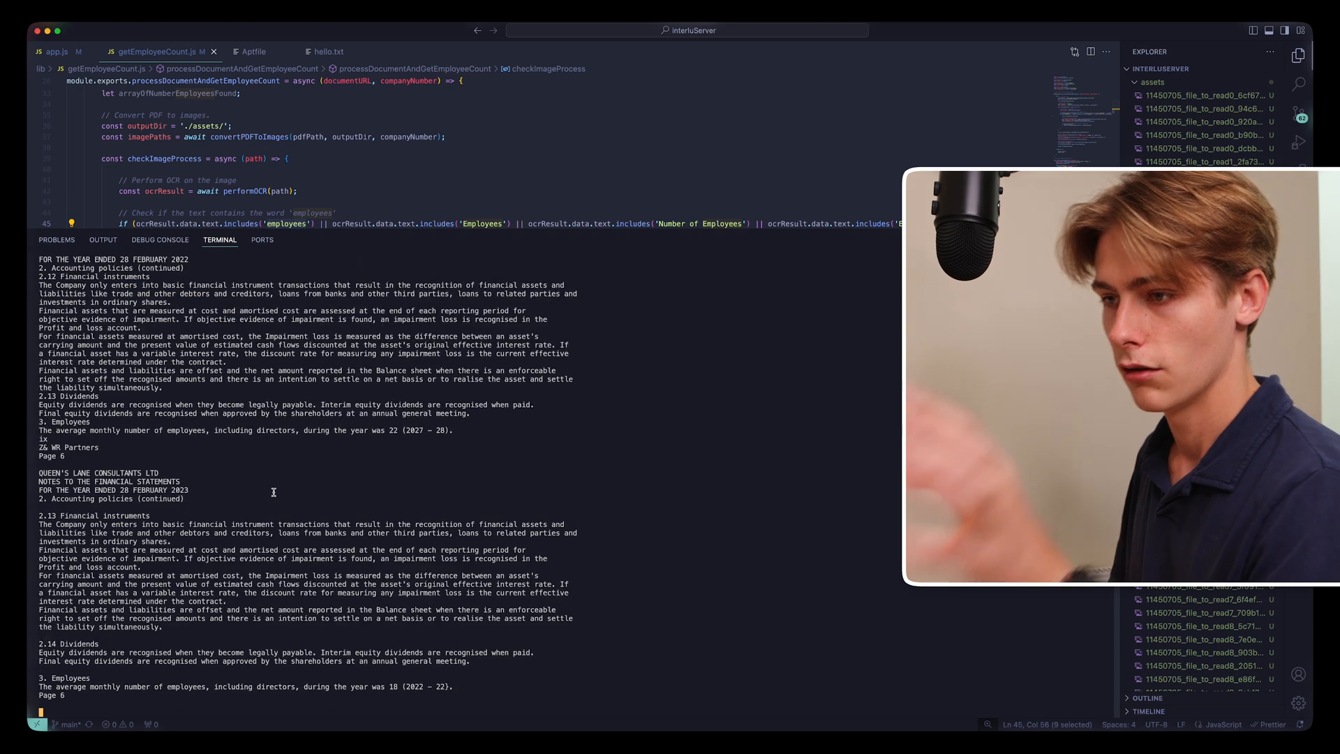
{"action": "scroll", "scroll_direction": "up", "scroll_amount": 3}
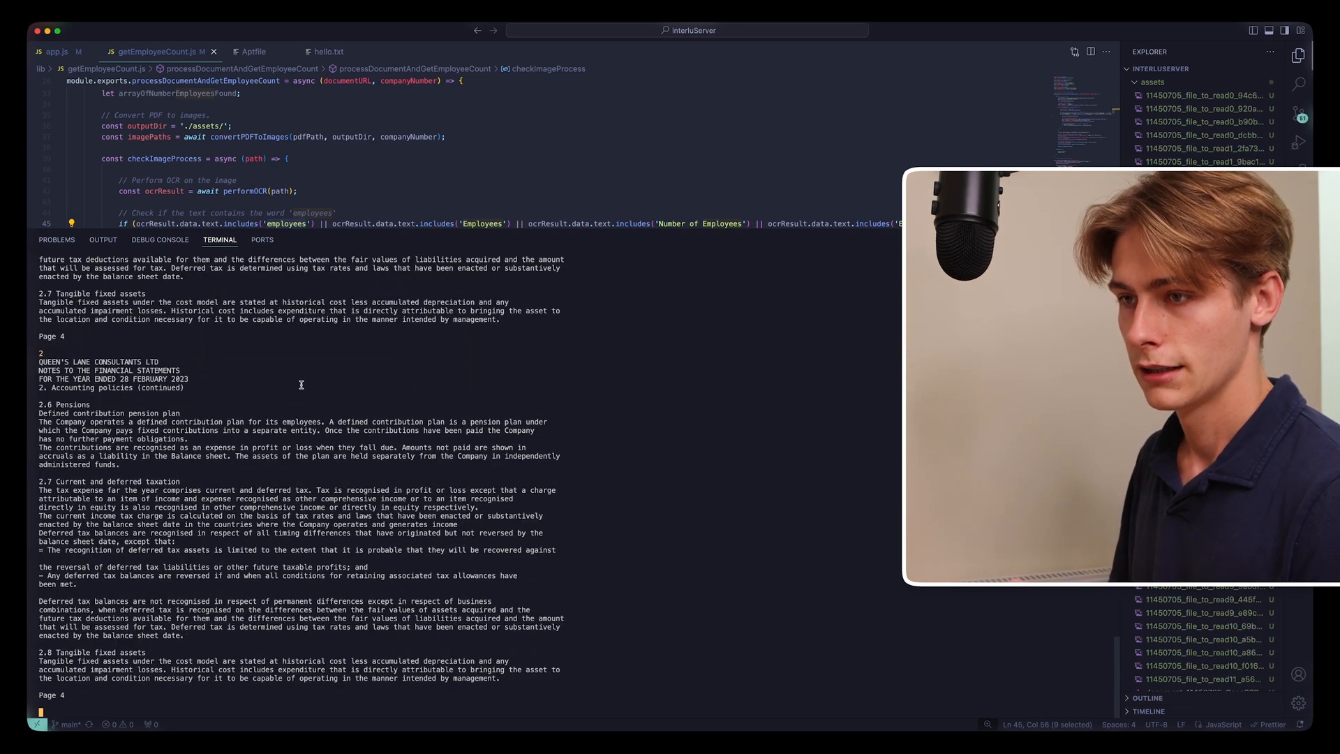
{"action": "scroll", "scroll_direction": "down", "scroll_amount": 3}
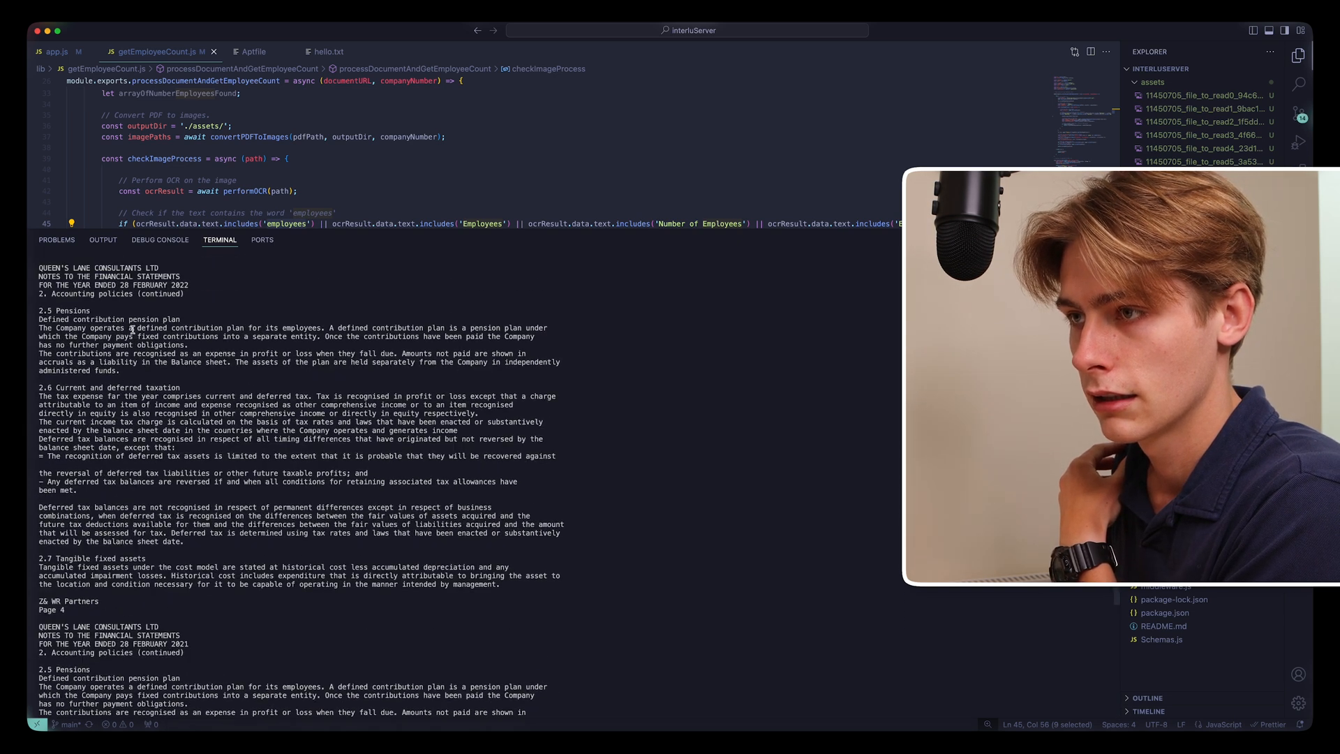
{"action": "scroll", "scroll_direction": "up", "scroll_amount": 3}
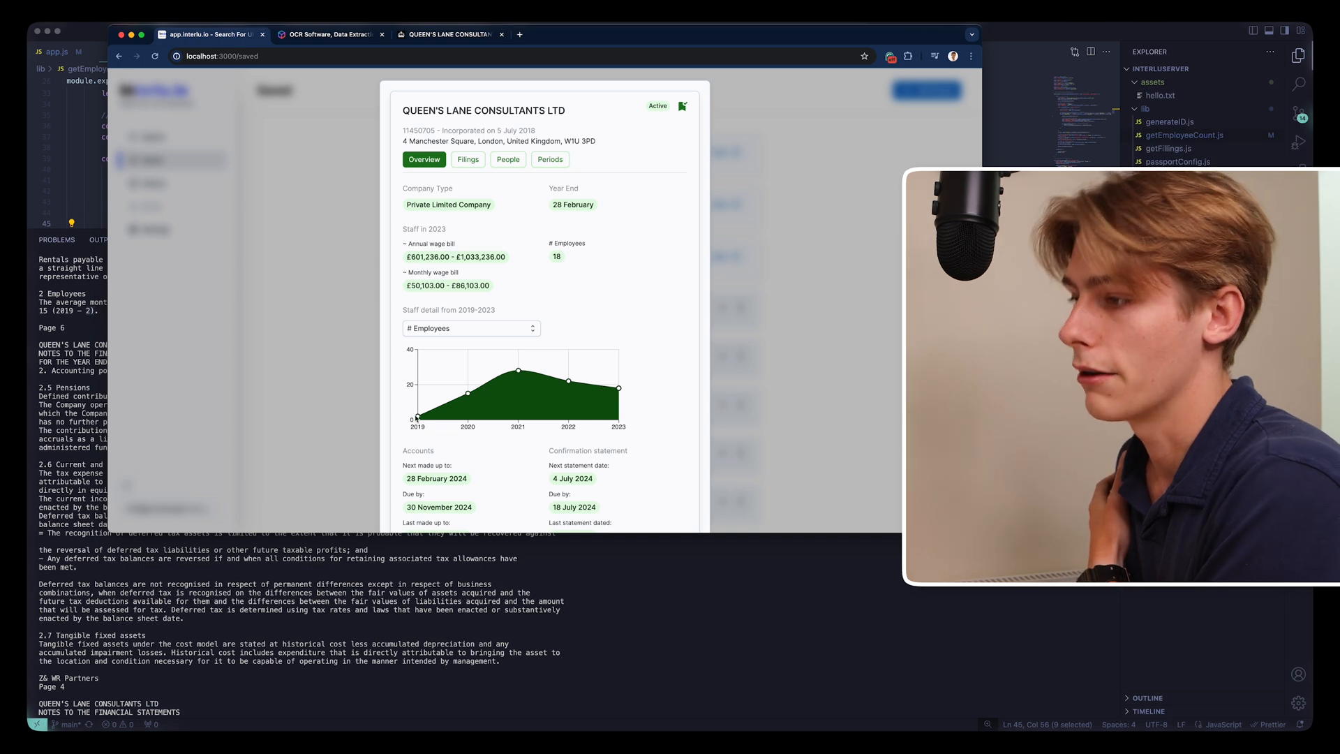
{"action": "mouse_move", "coordinate": [617, 387]}
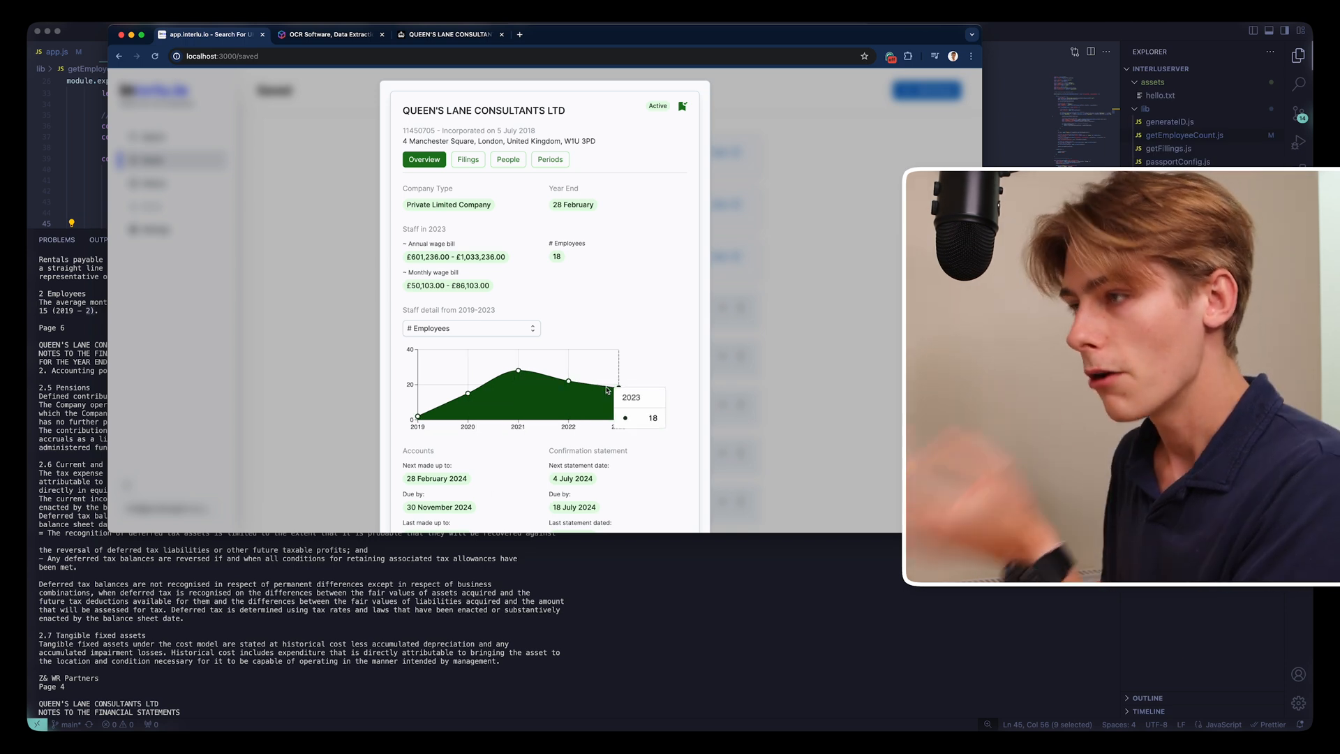
{"action": "mouse_move", "coordinate": [166, 517]}
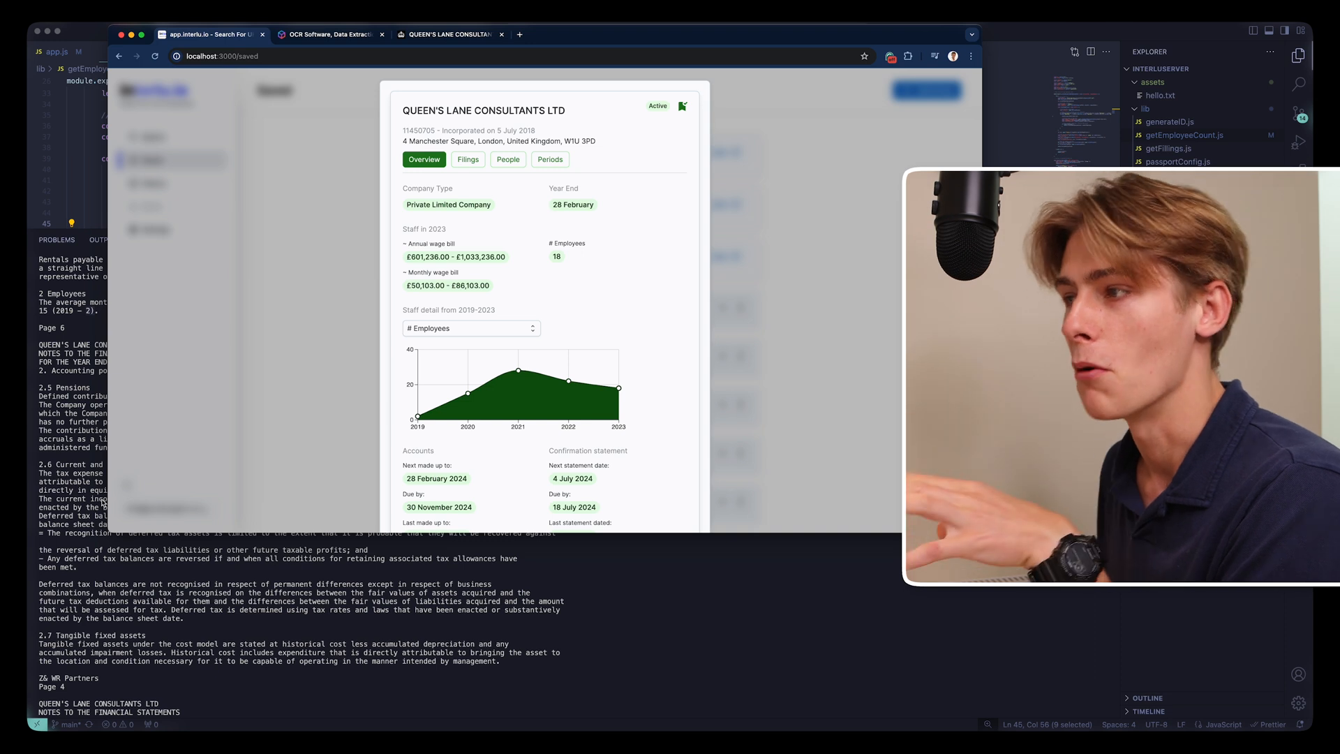
{"action": "mouse_move", "coordinate": [618, 389]}
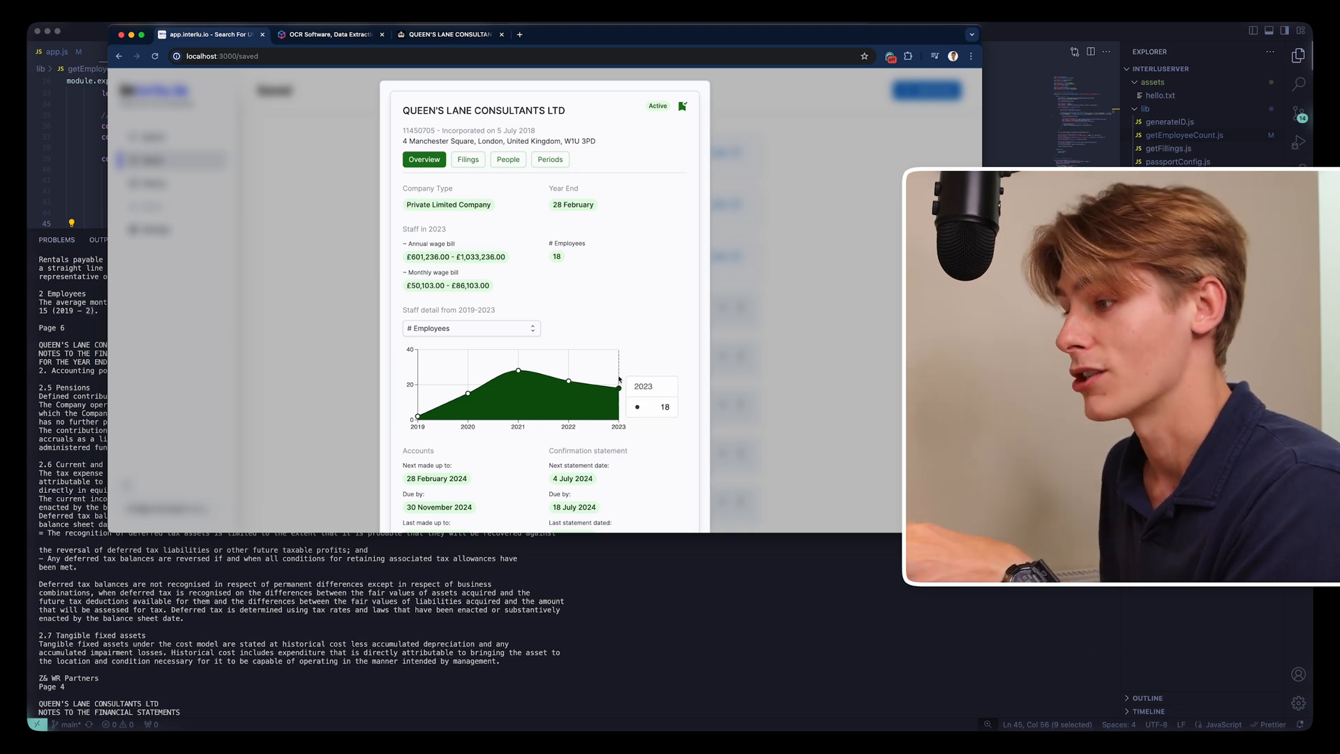